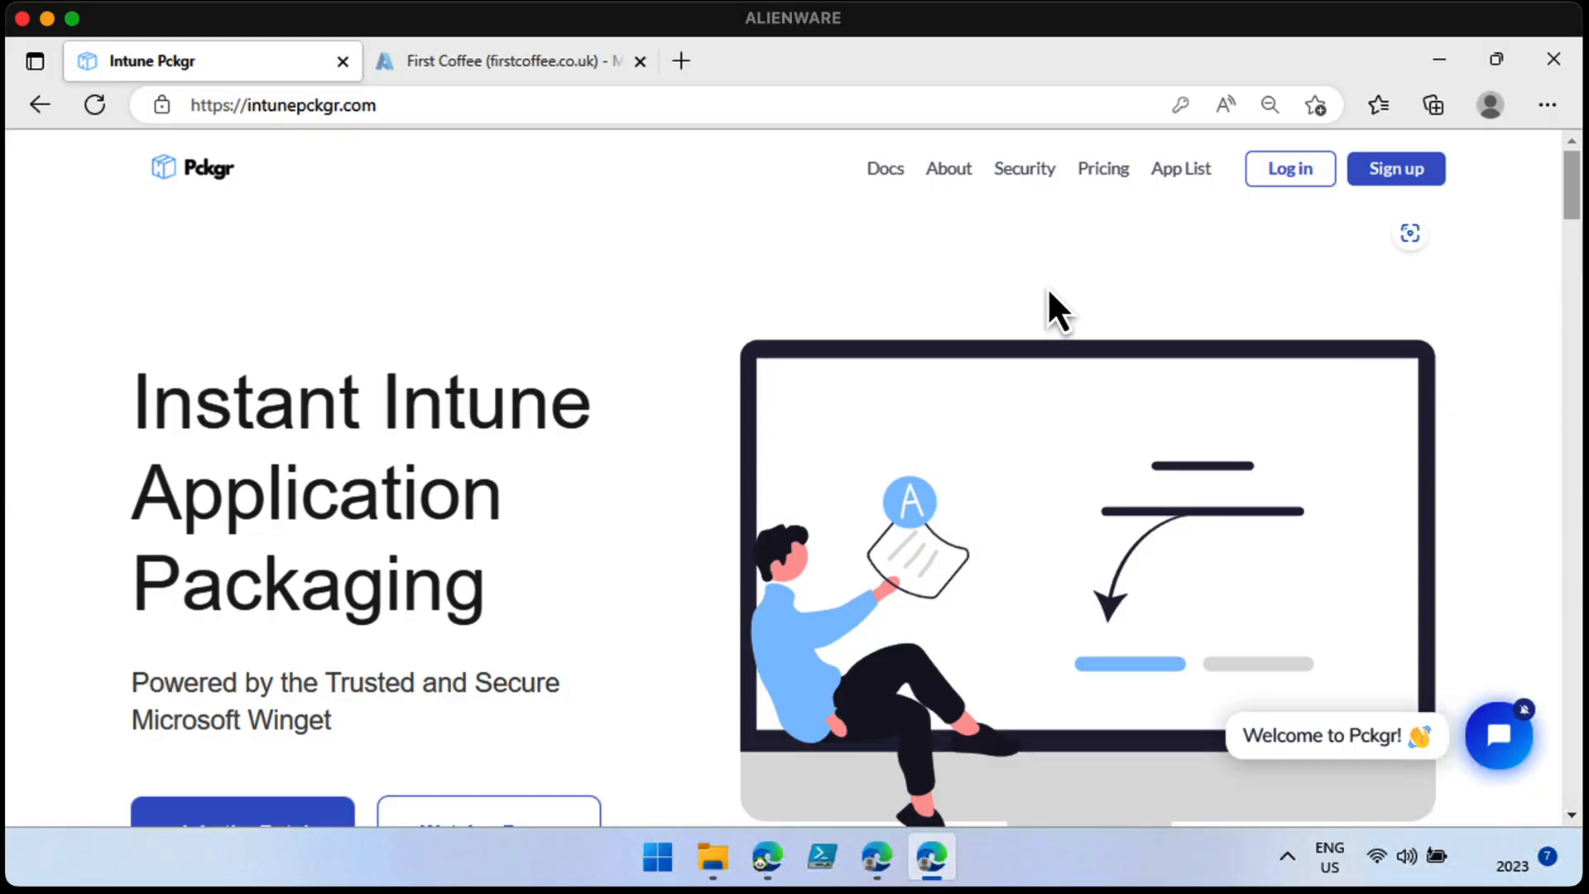
mouse_move(1318, 187)
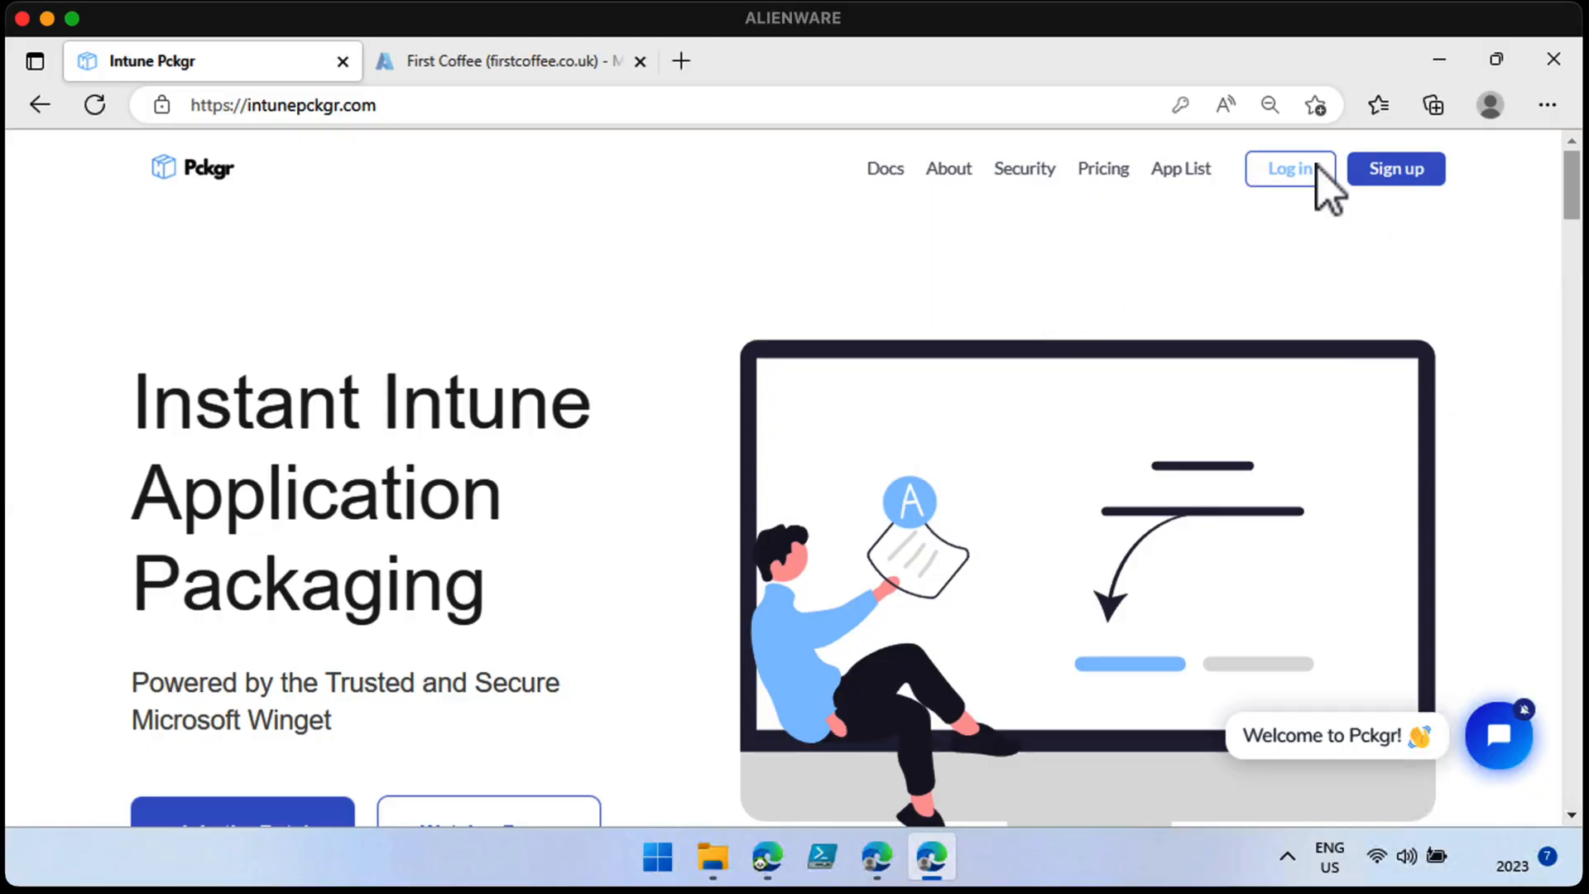
Step: Sign in to Pckgr with Login with Microsoft, using the organisation's work account password
click(1291, 168)
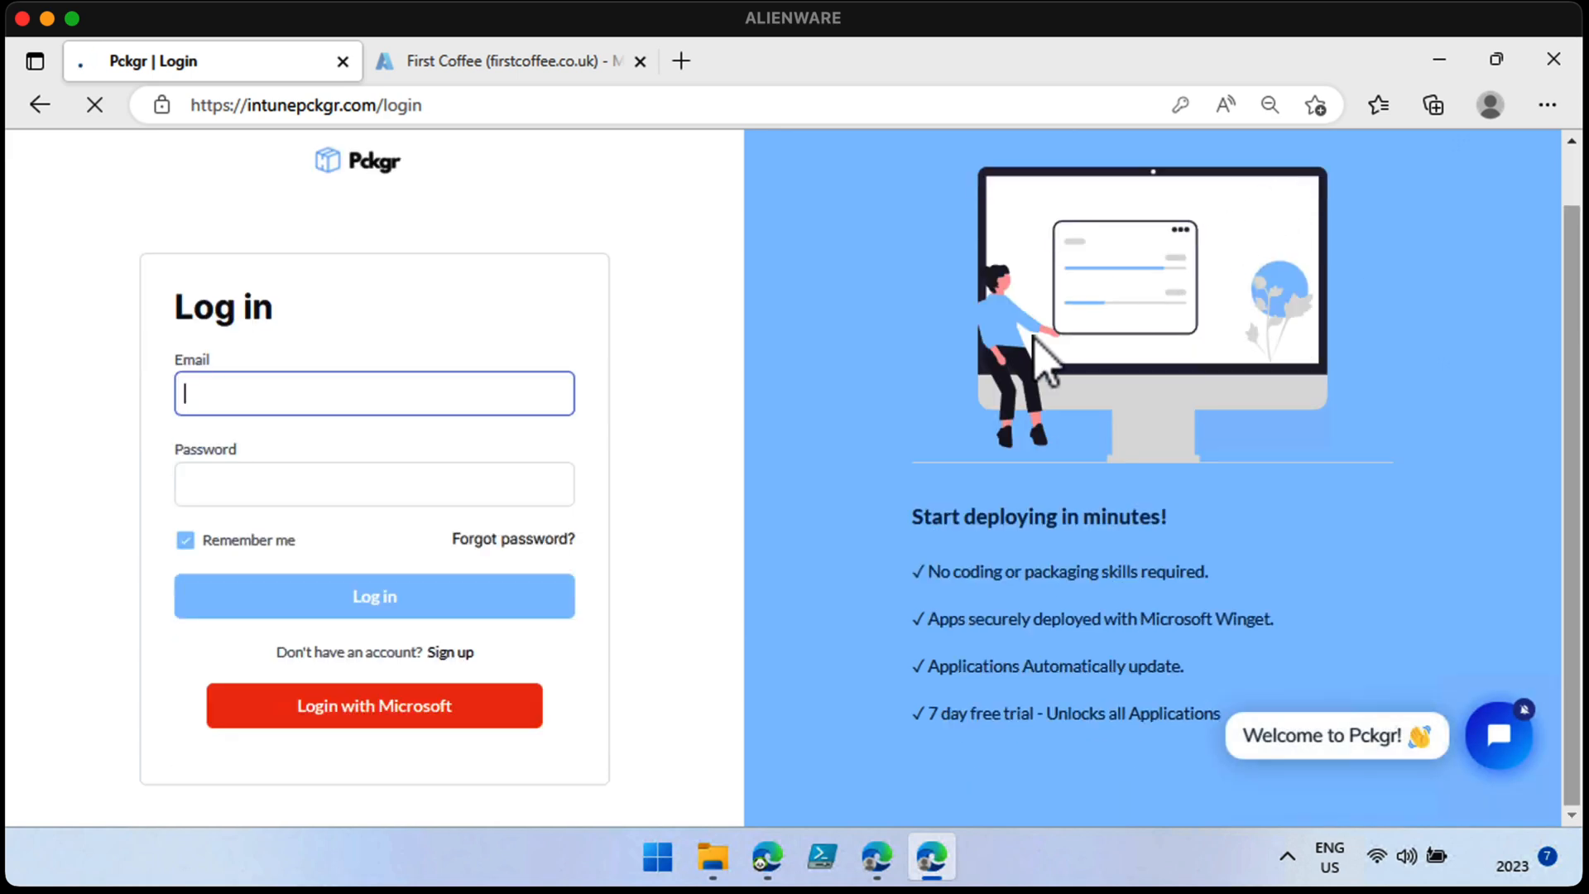
click(374, 705)
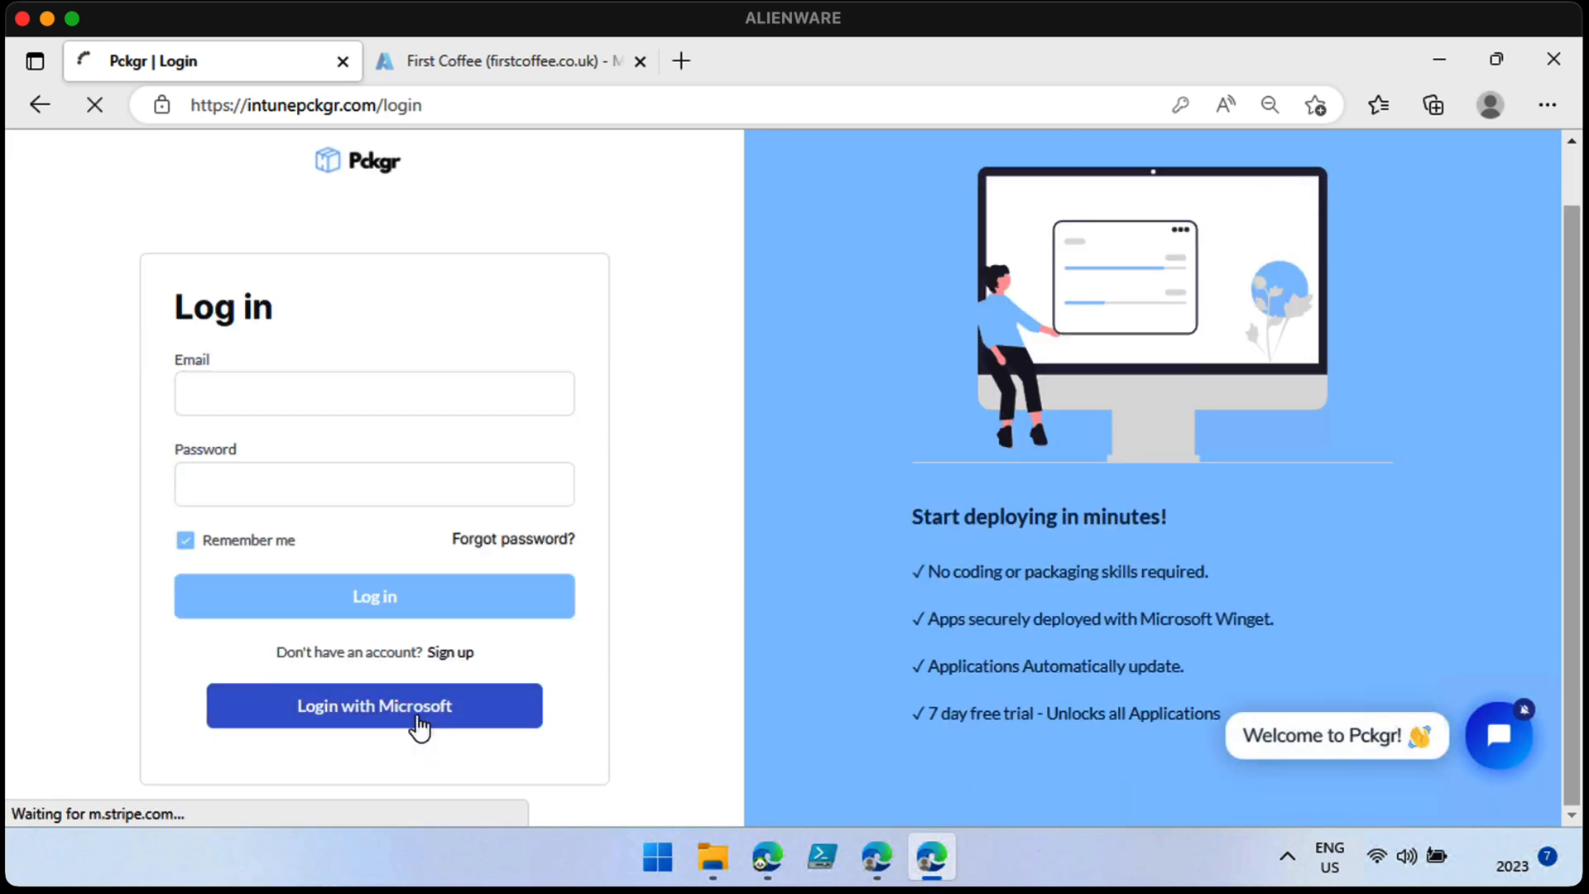
click(373, 706)
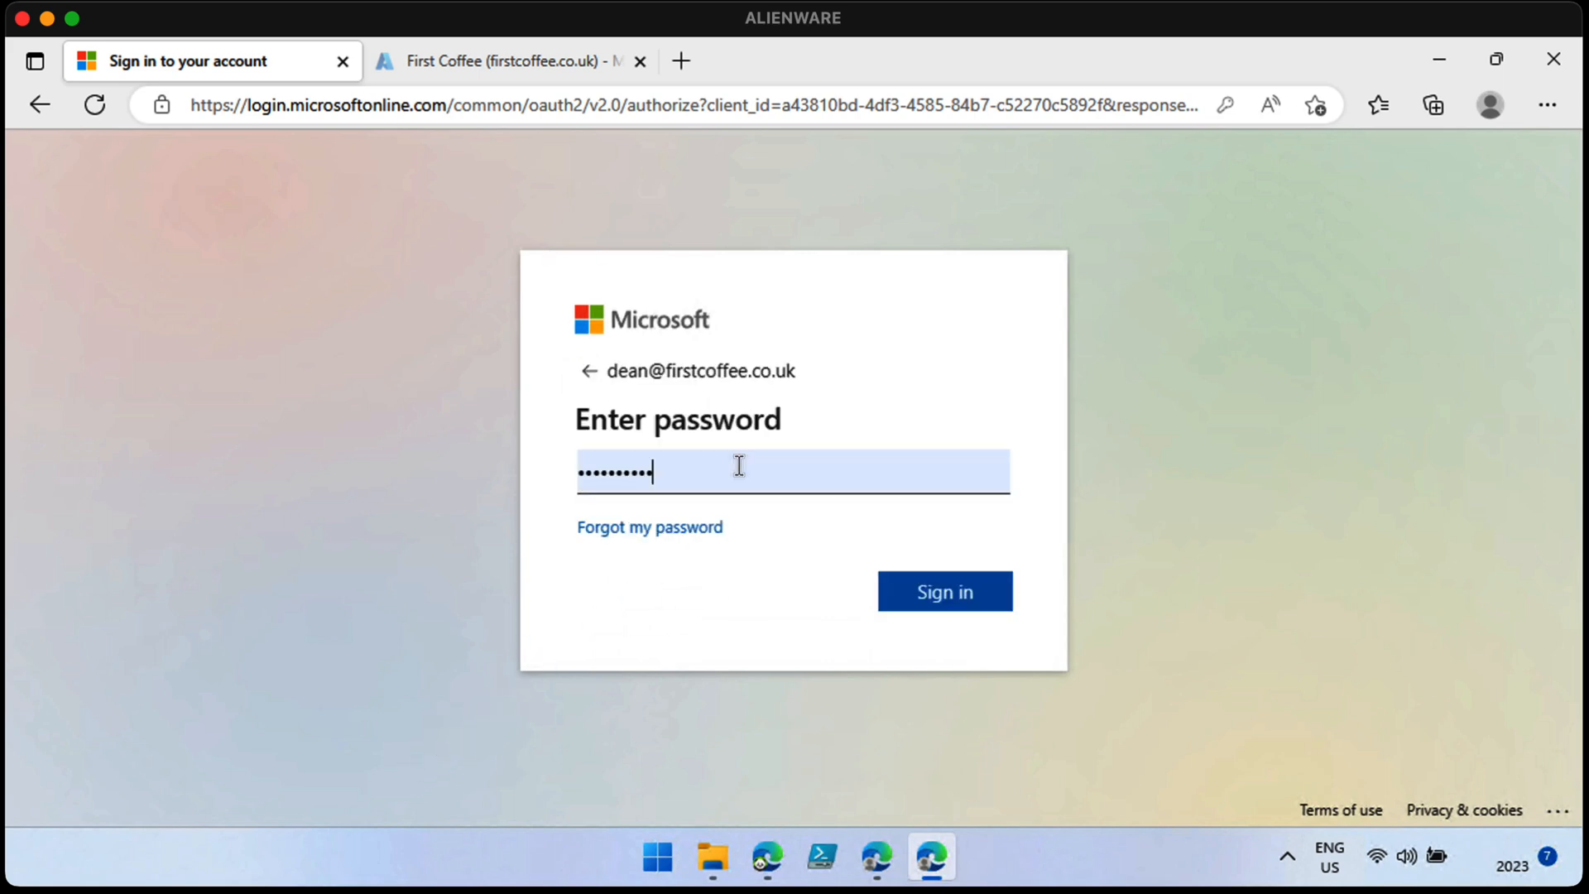
click(943, 591)
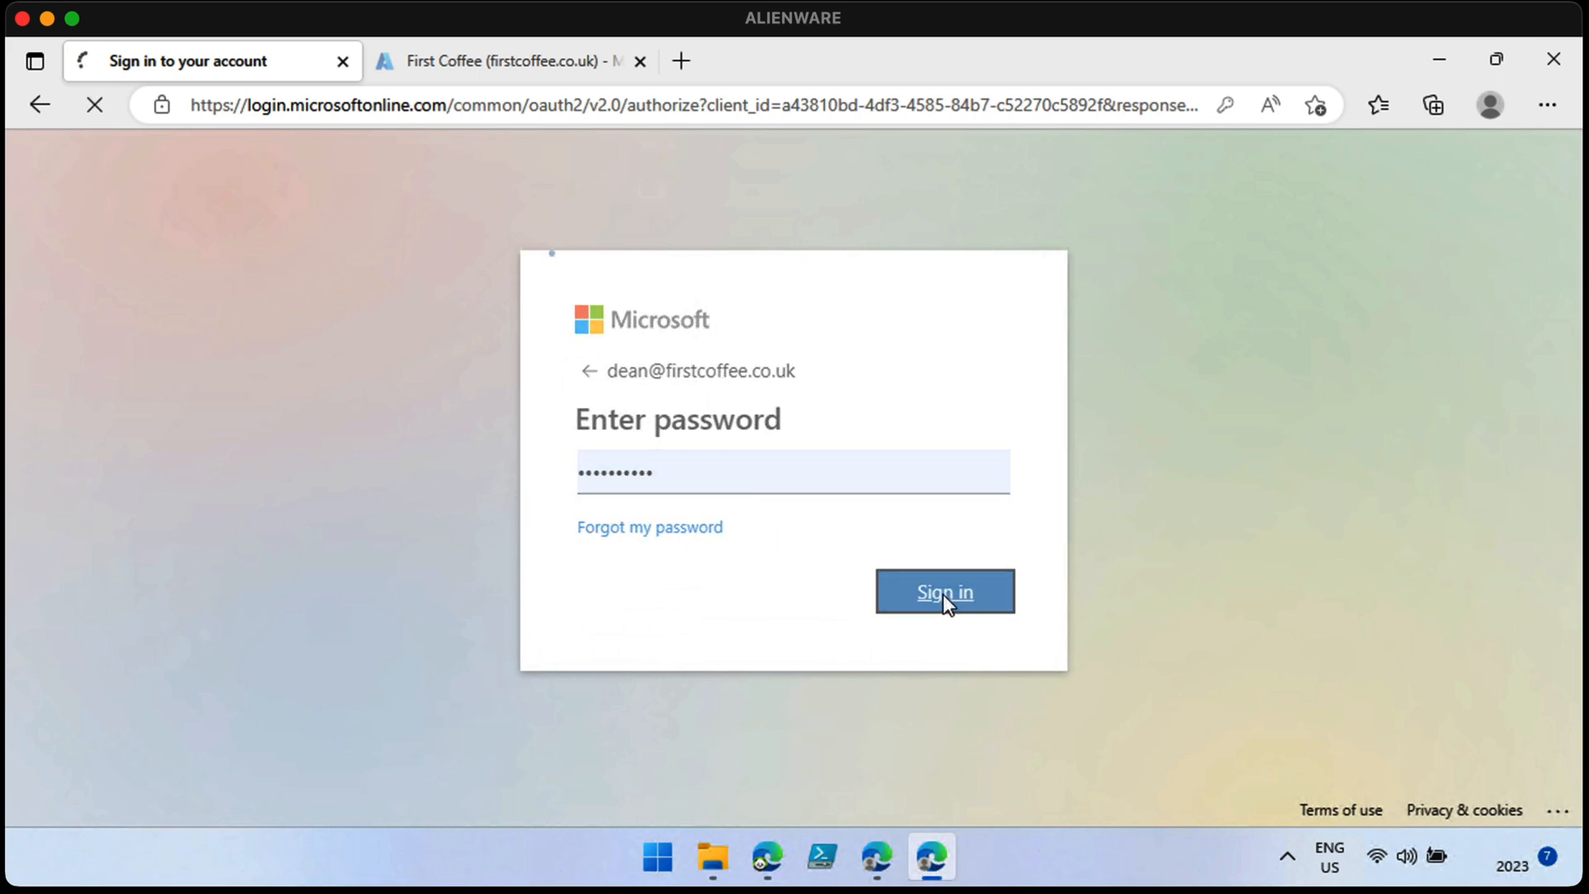
click(943, 591)
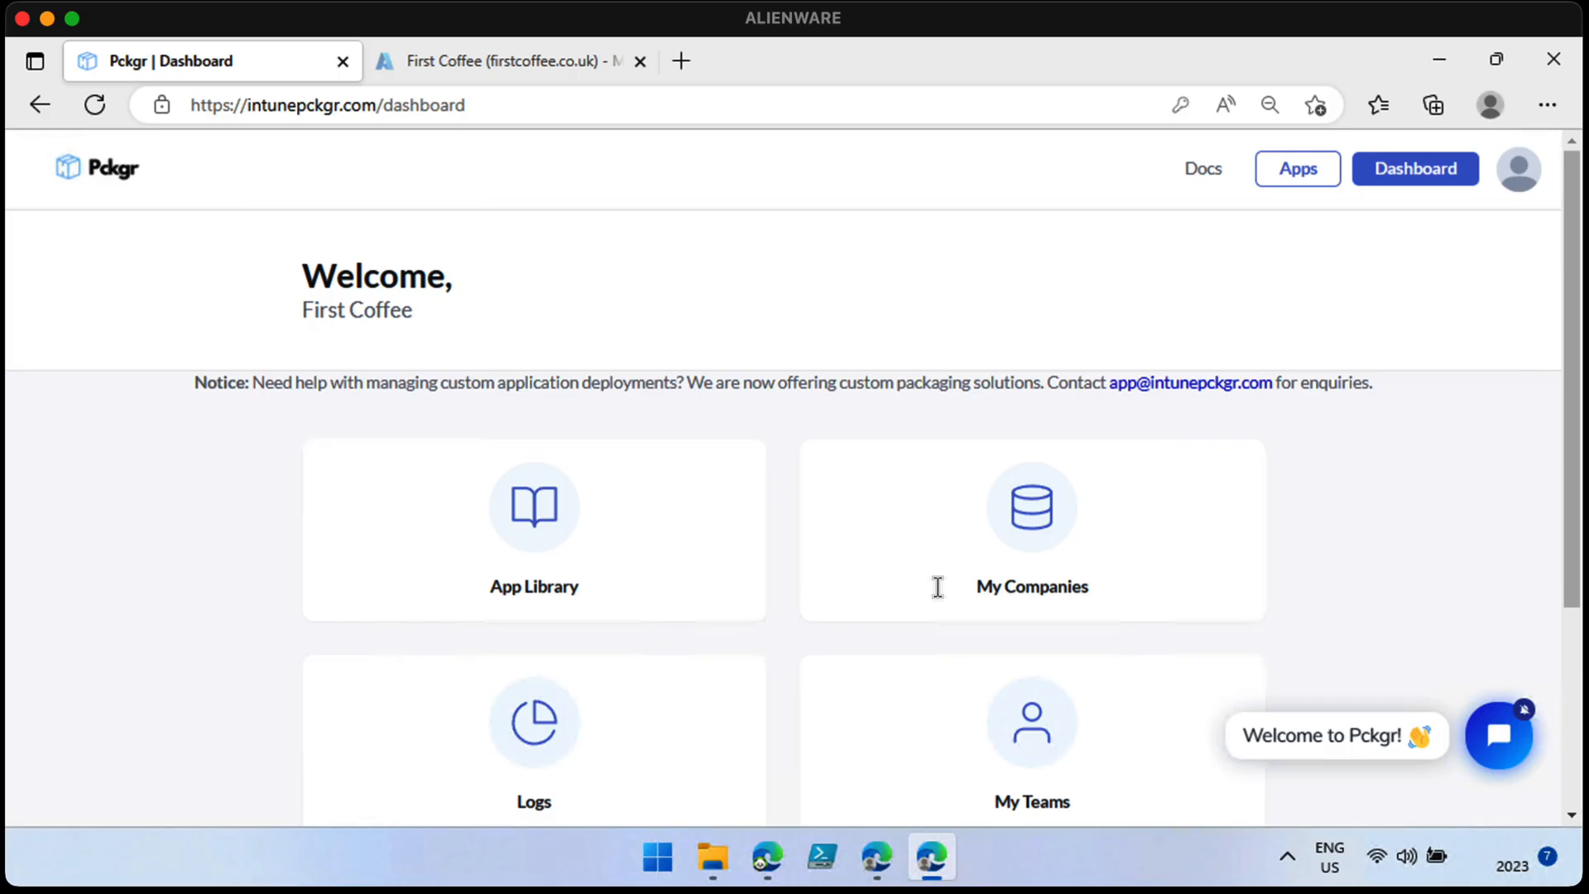
mouse_move(1065, 552)
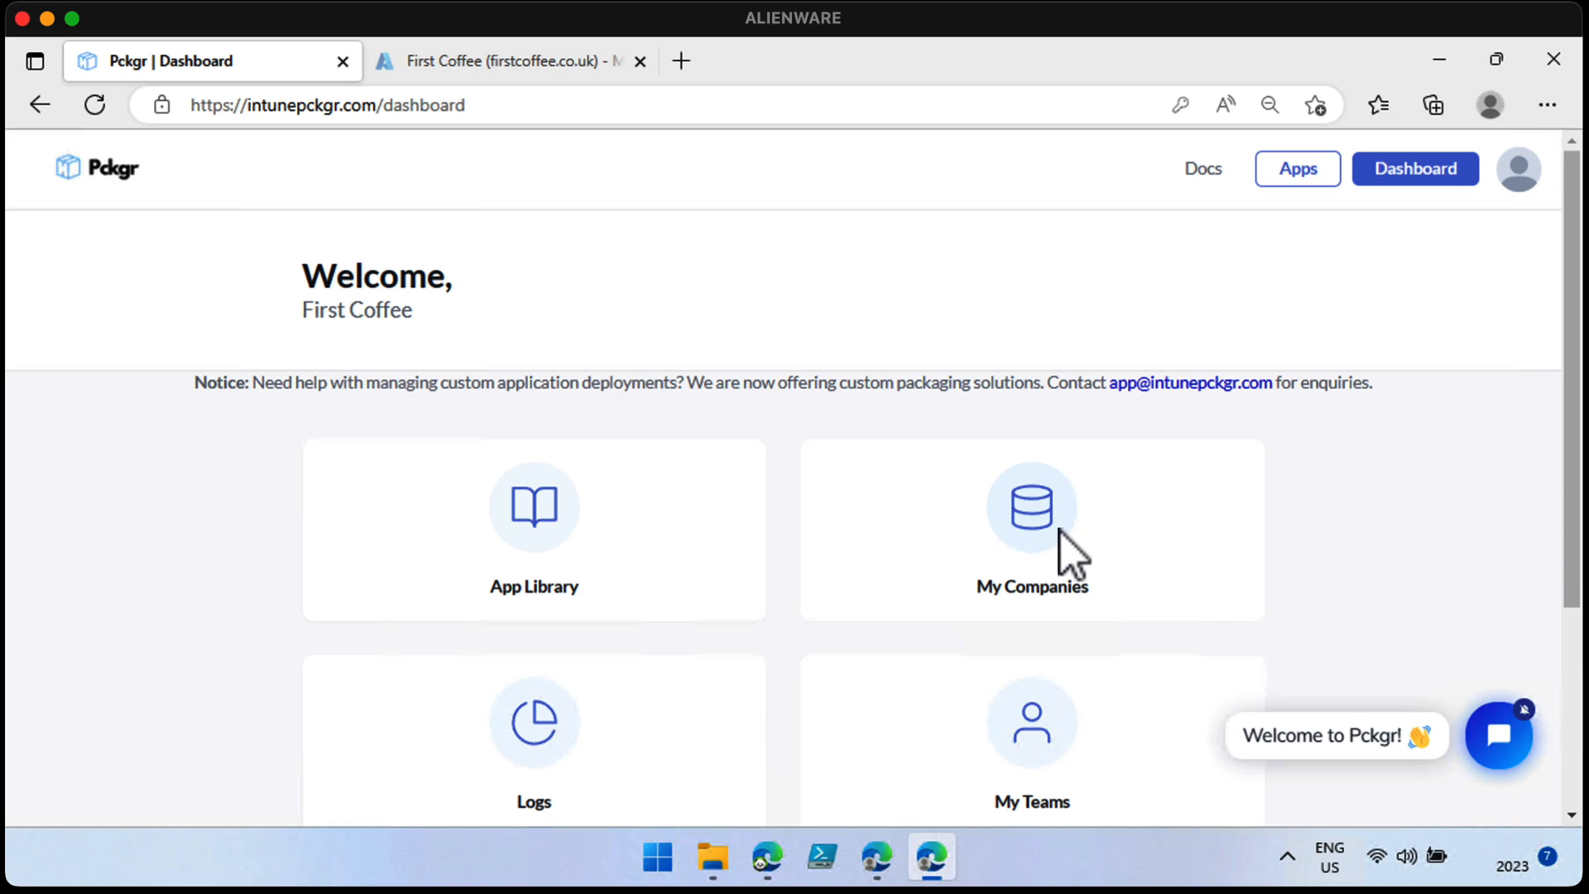
Step: Add FirstCoffee under My Companies and start connecting it to Intune
click(1032, 529)
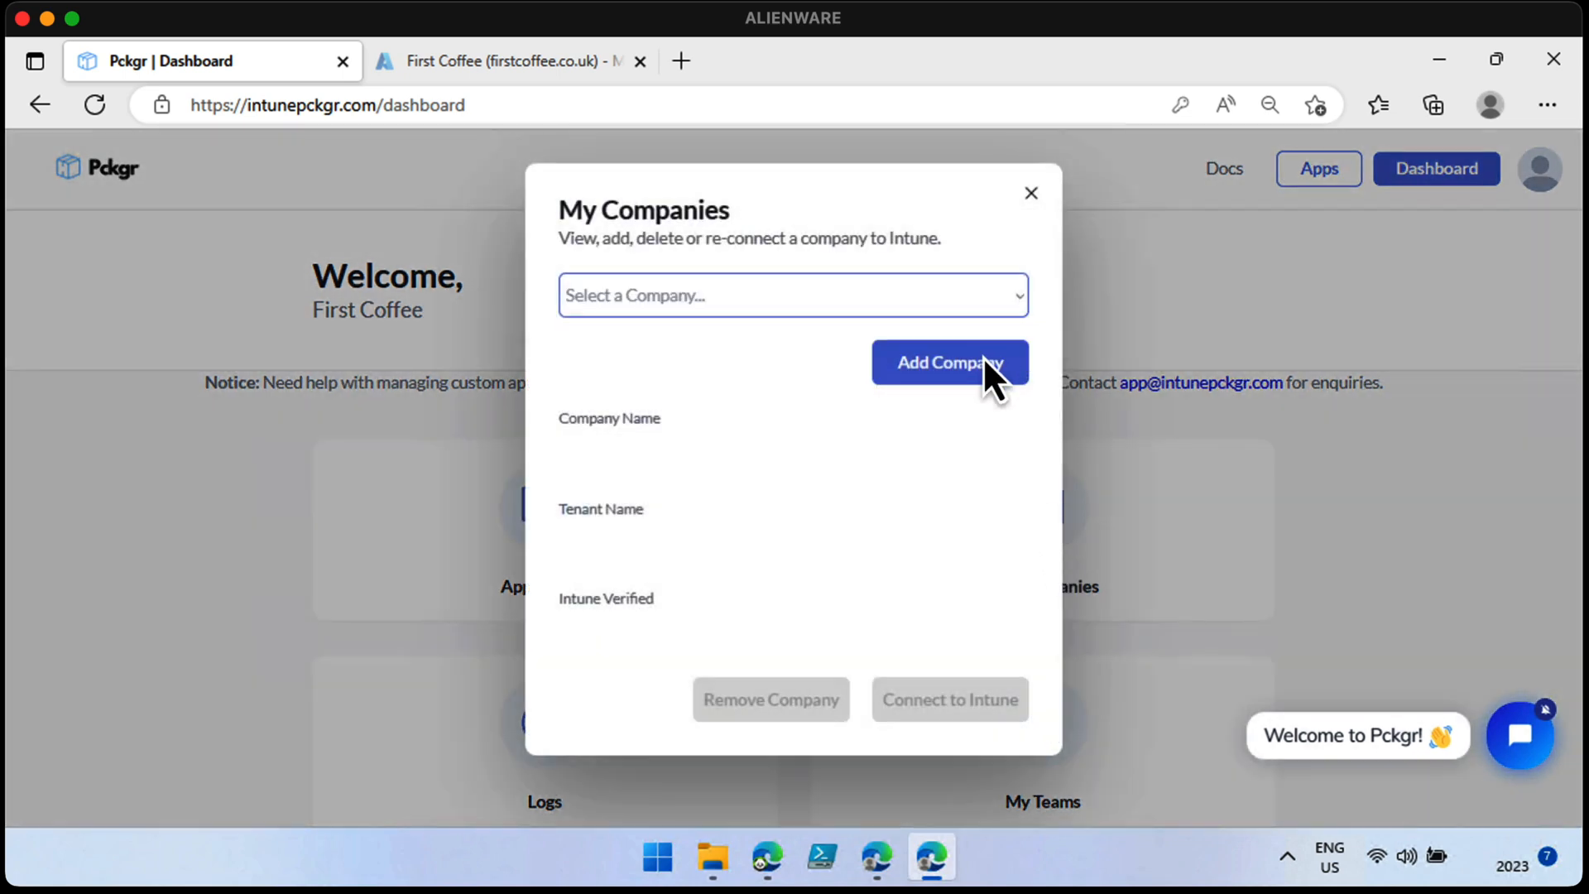
click(949, 362)
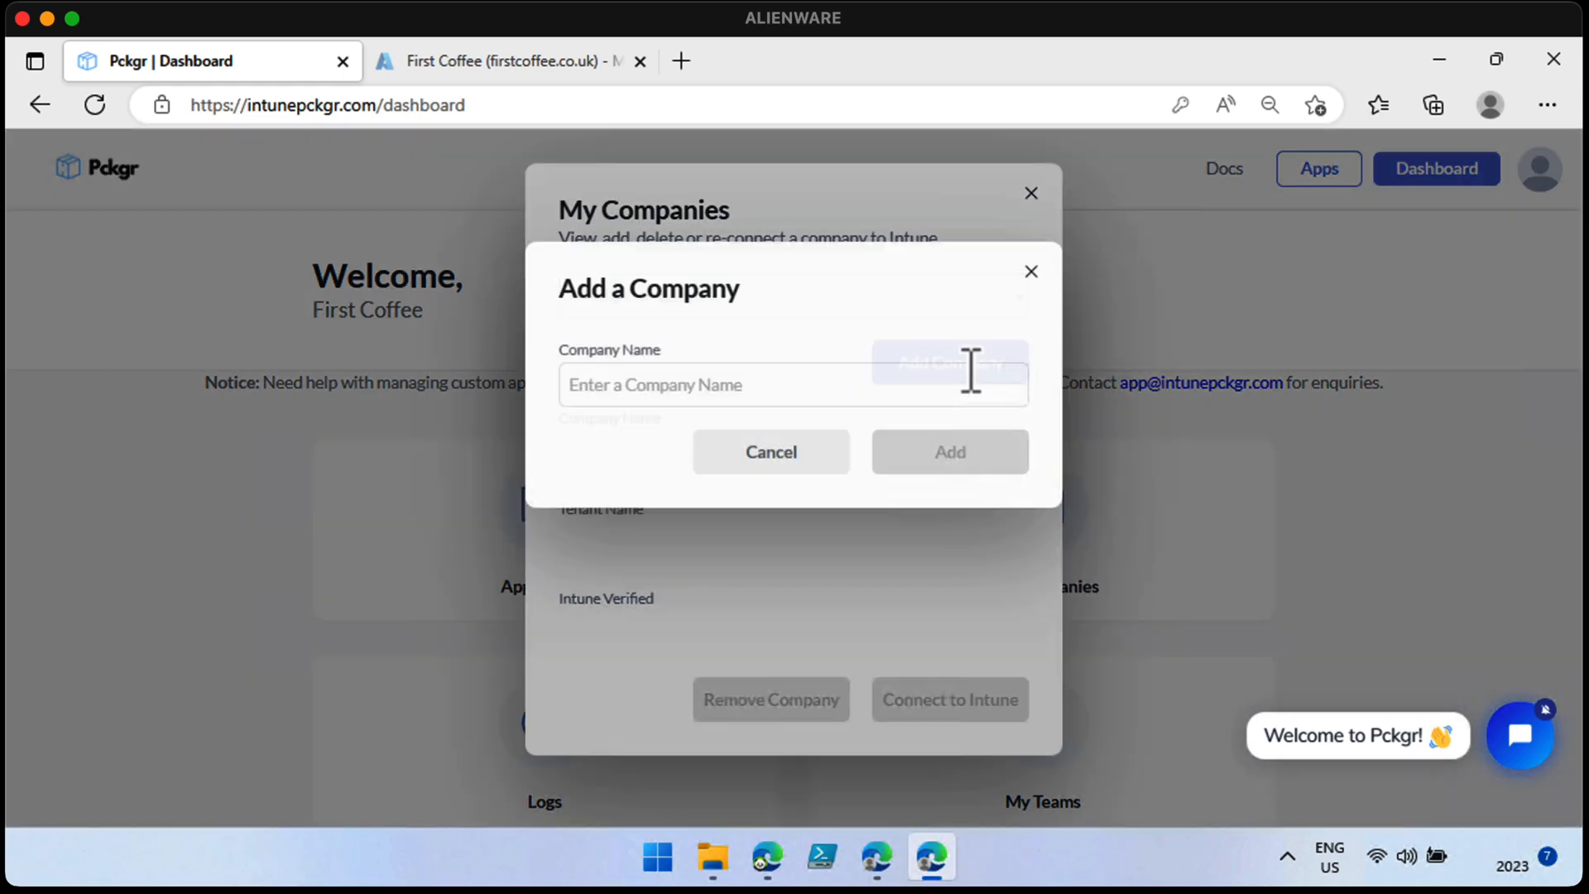
text(F)
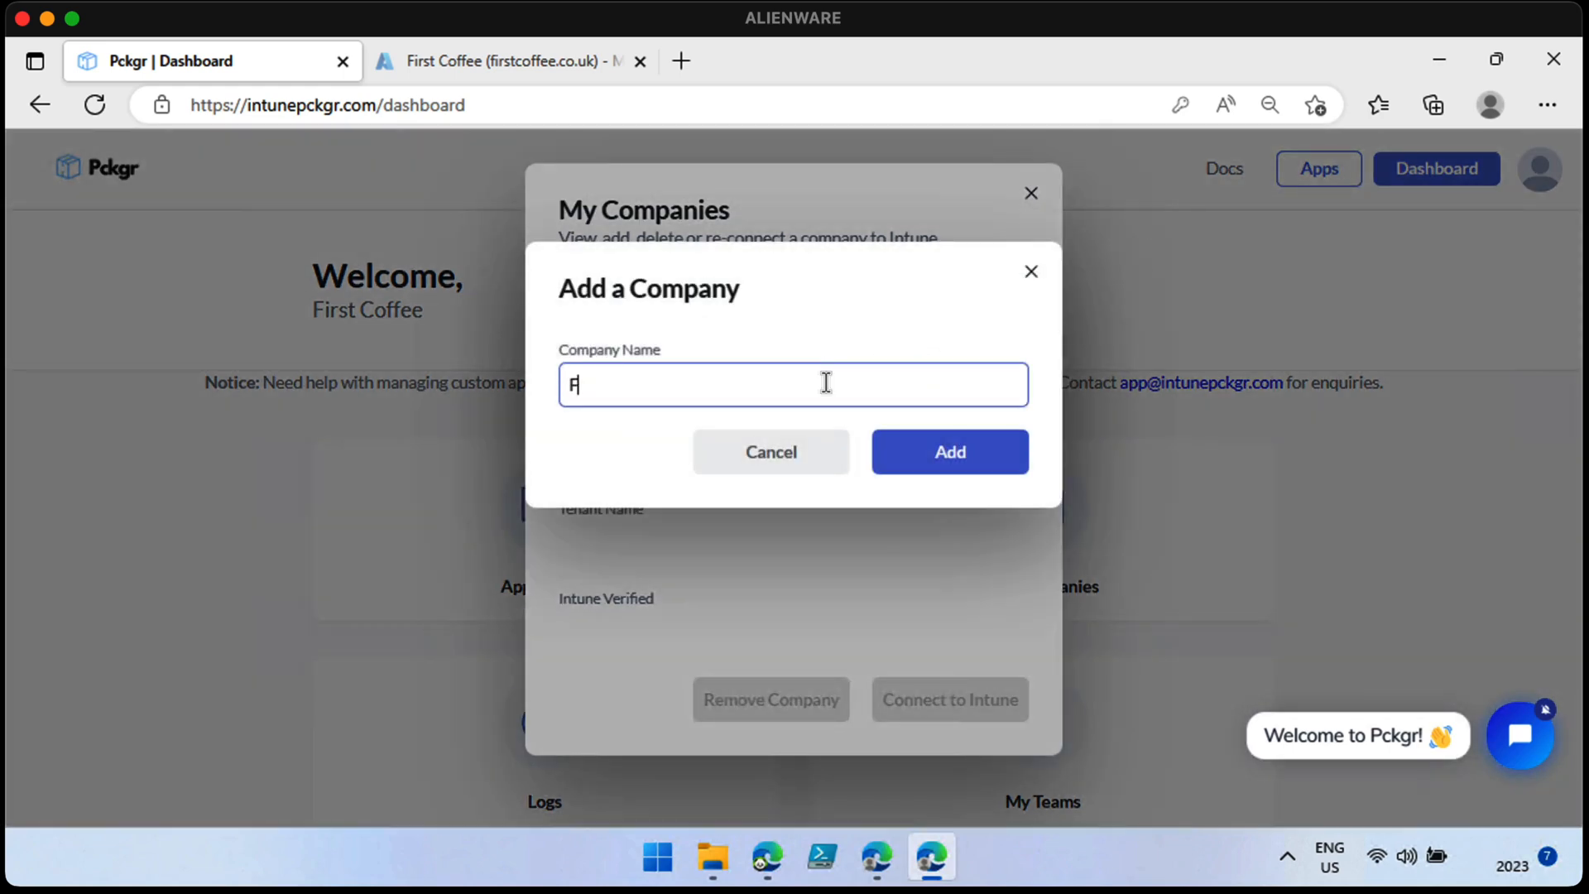
text(irstCofe)
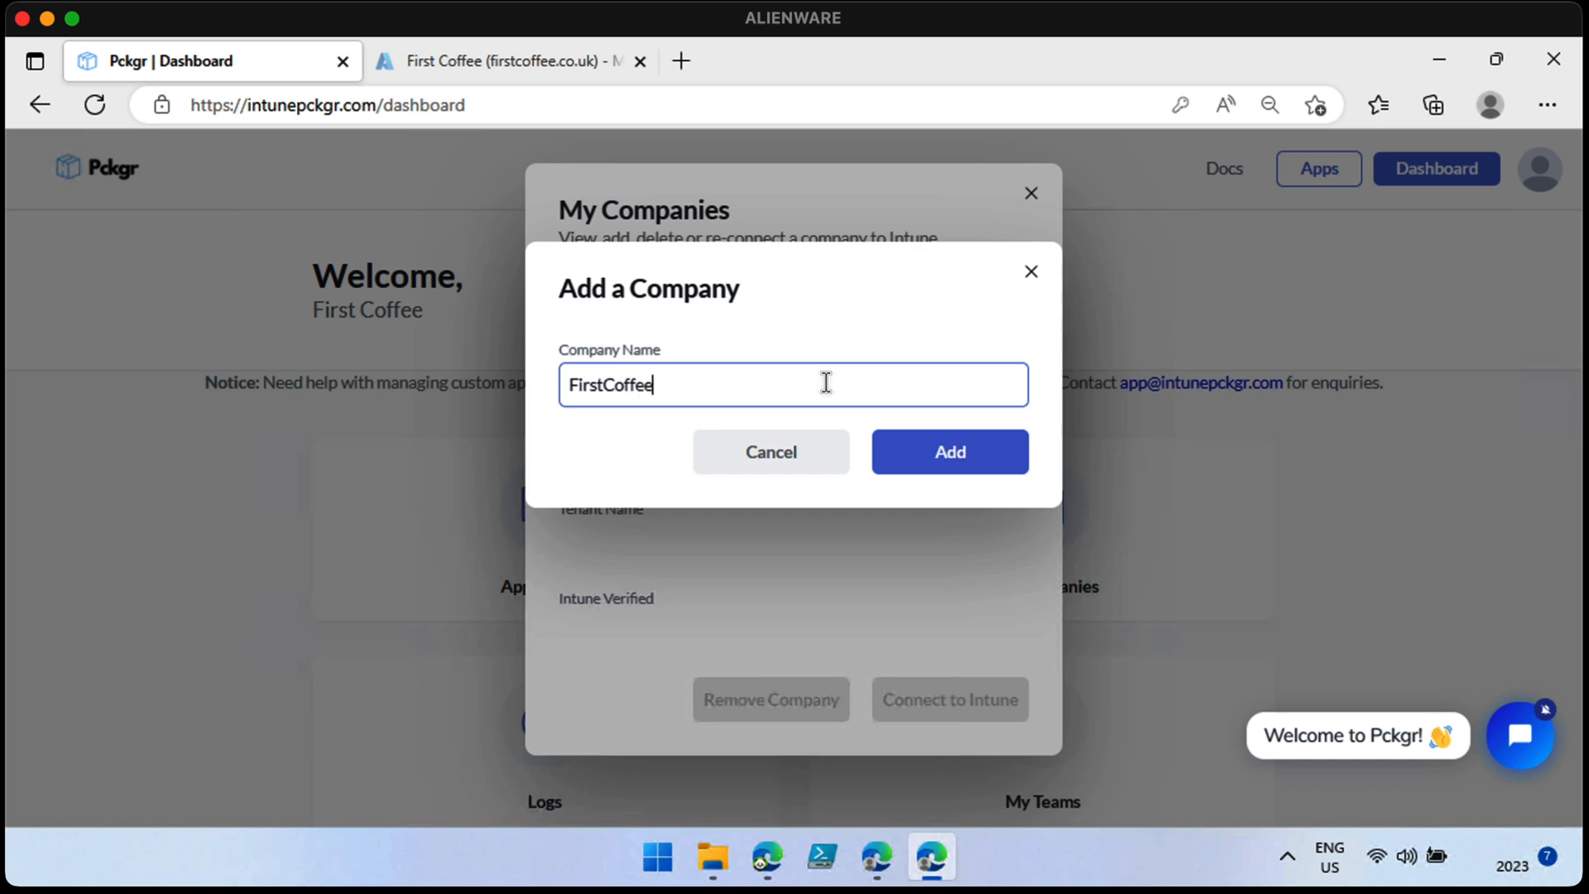
click(948, 451)
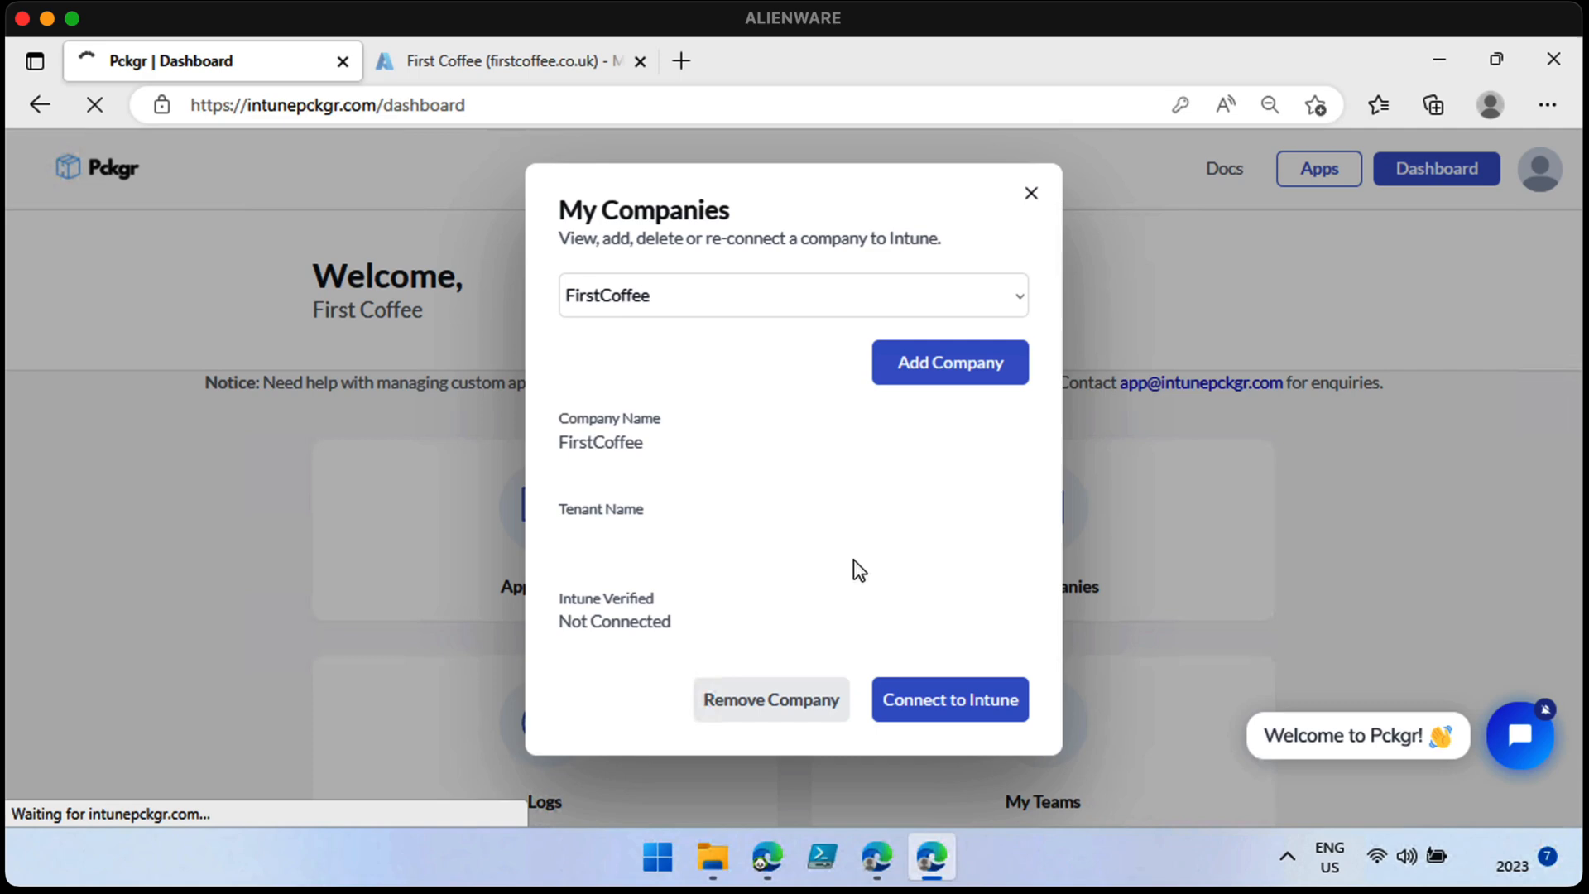
click(948, 699)
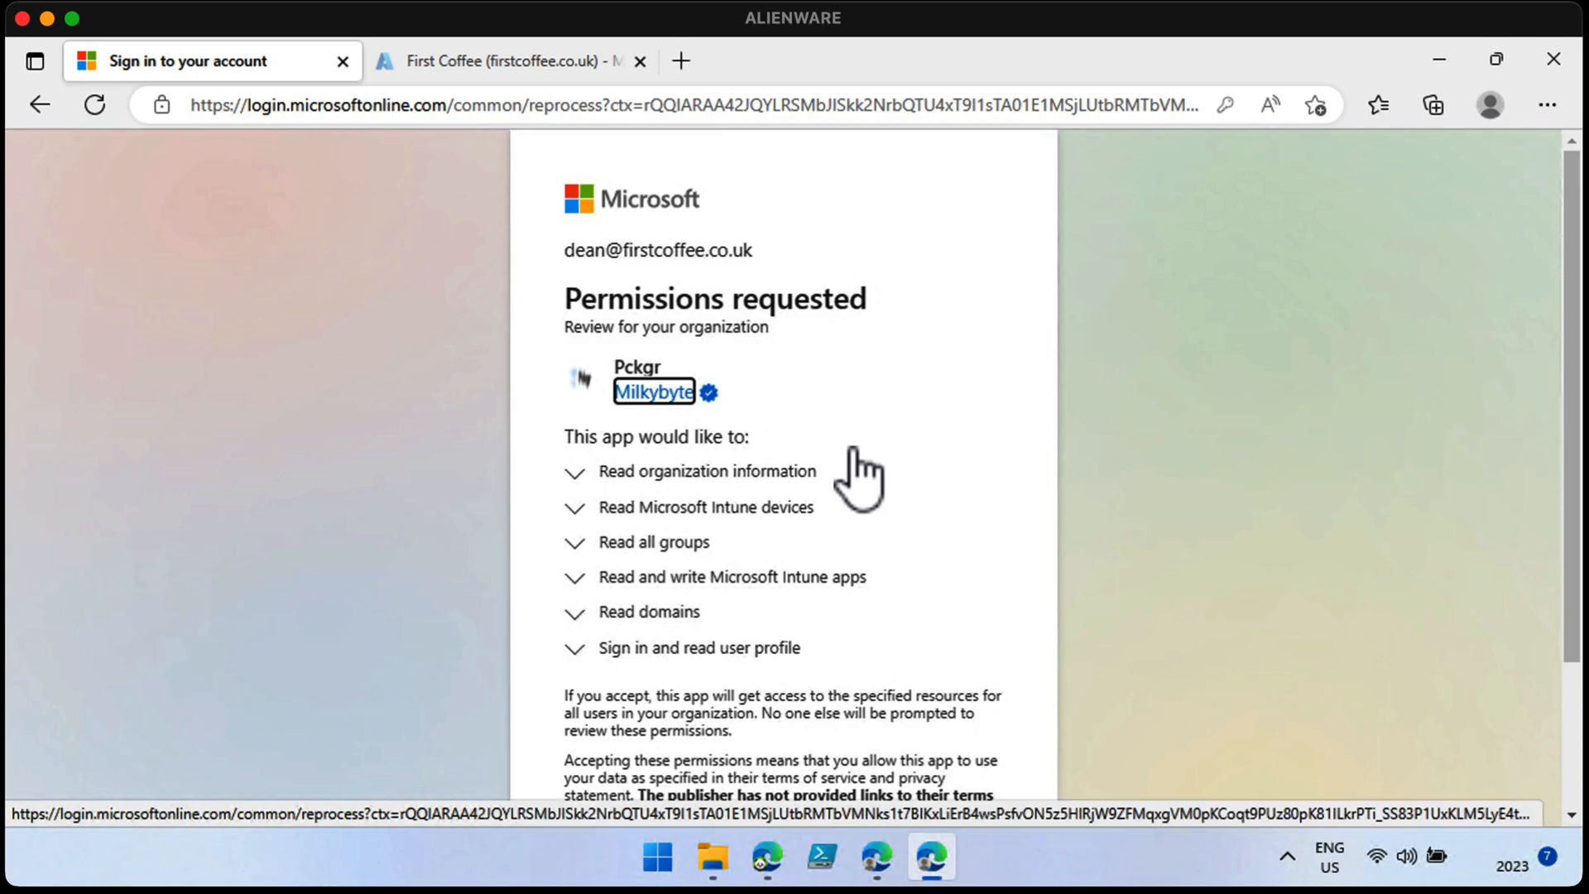
Step: Review Microsoft's Permissions requested page for Pckgr and accept it
scroll(down, 3)
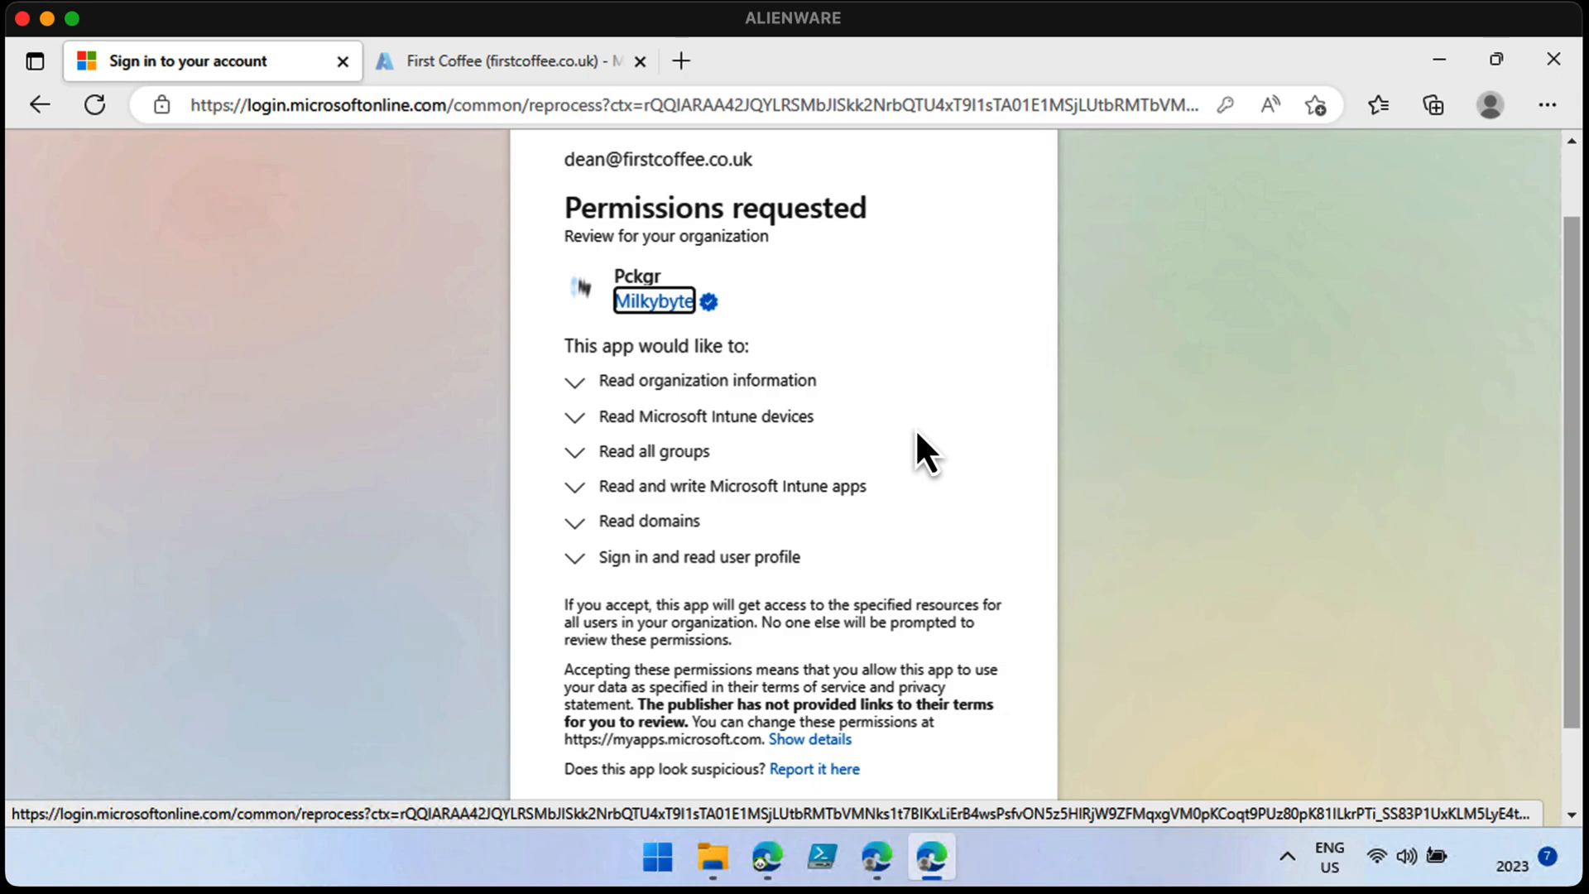
scroll(down, 3)
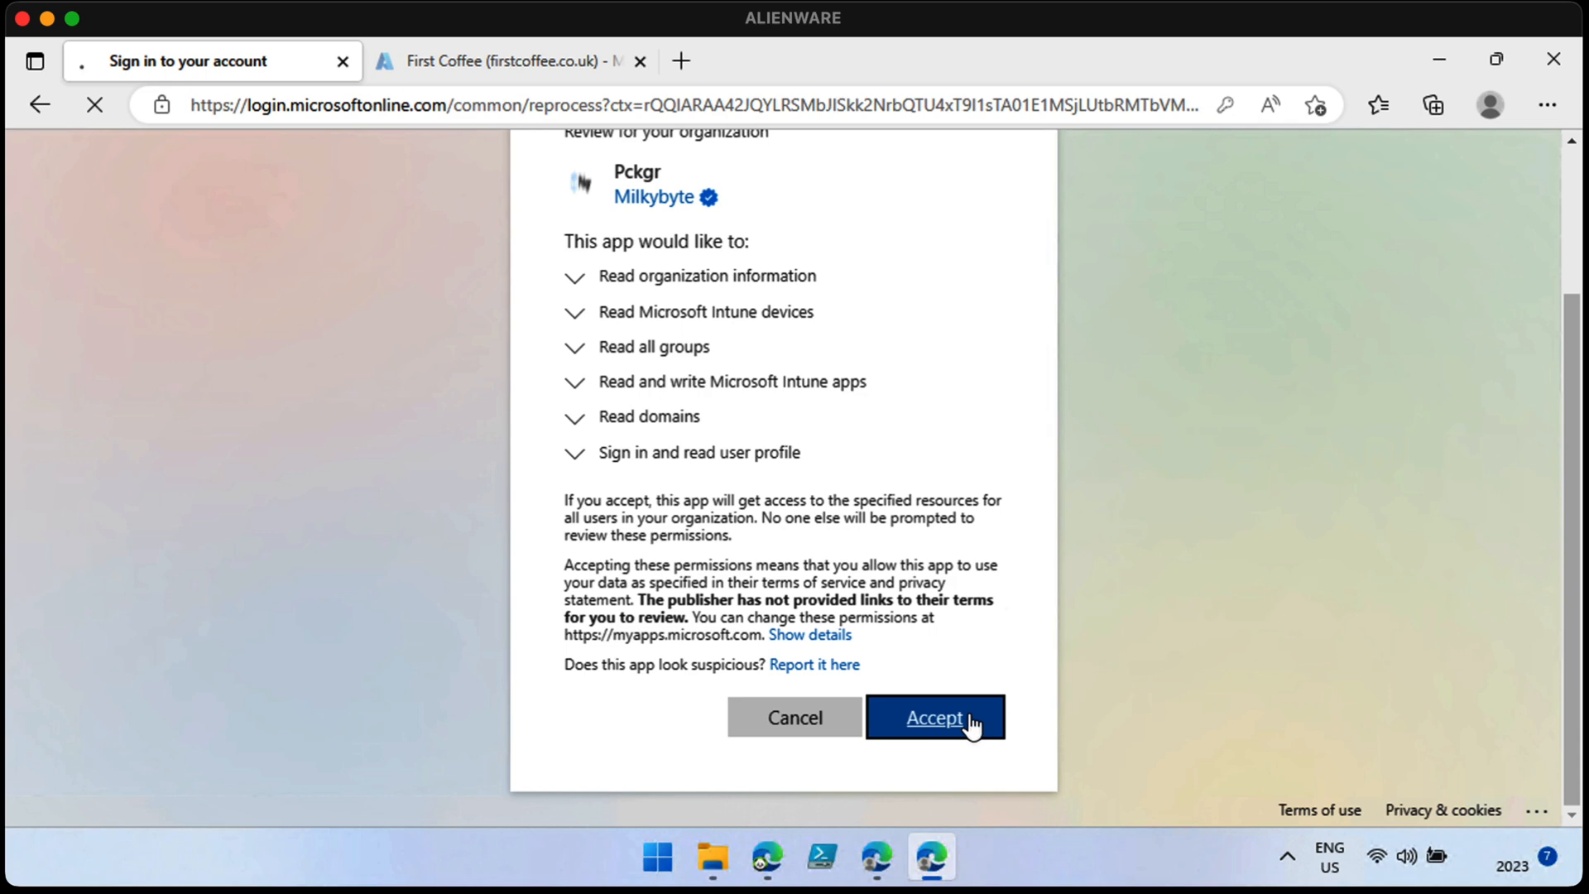
click(933, 718)
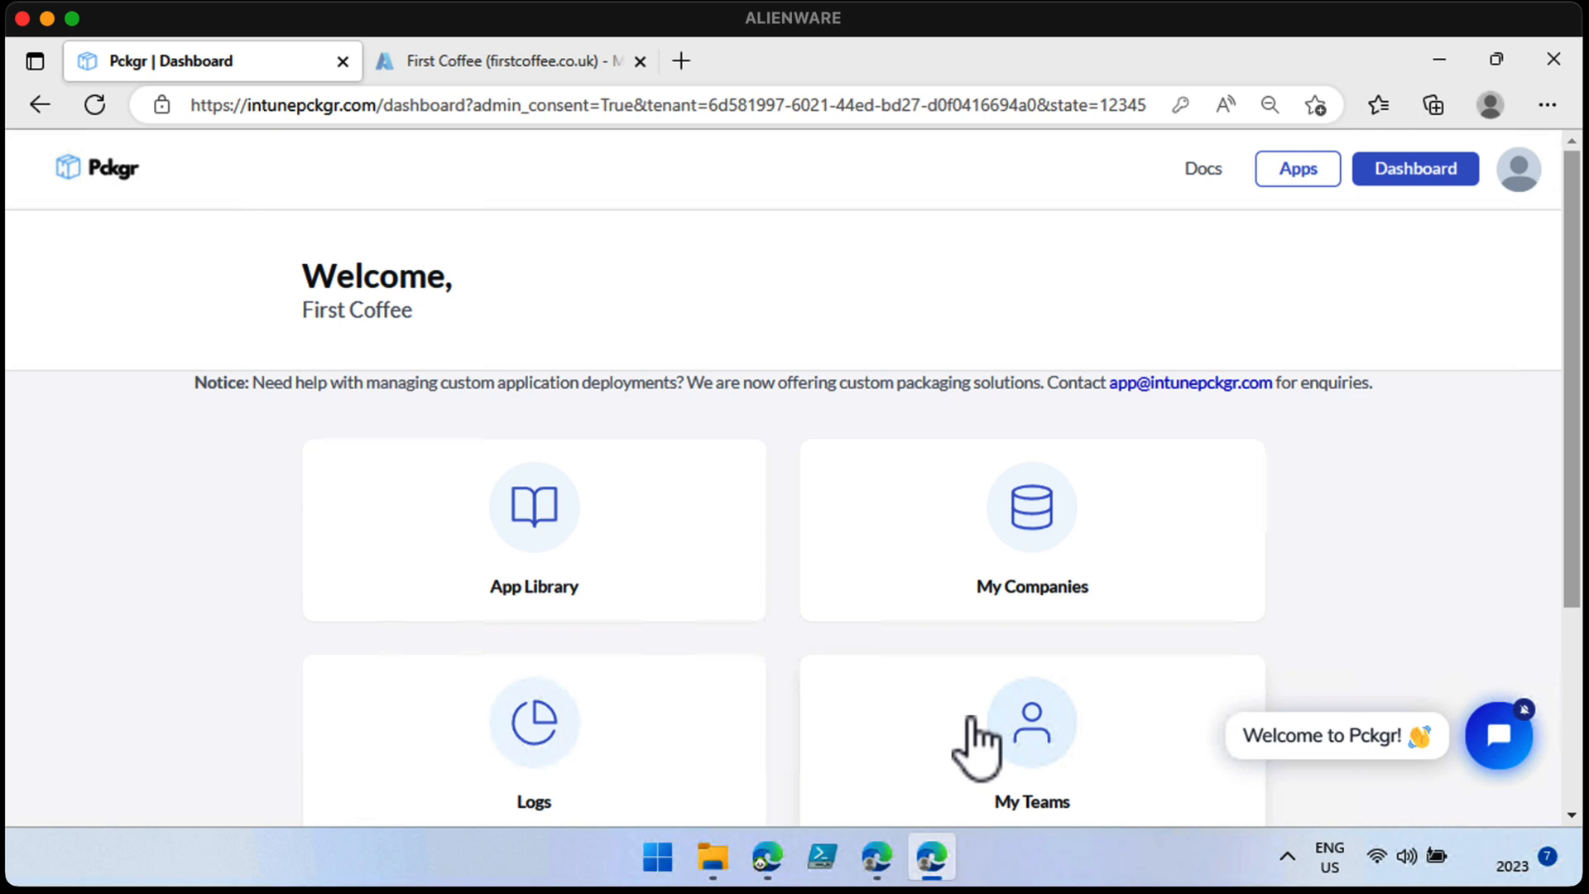
mouse_move(750, 659)
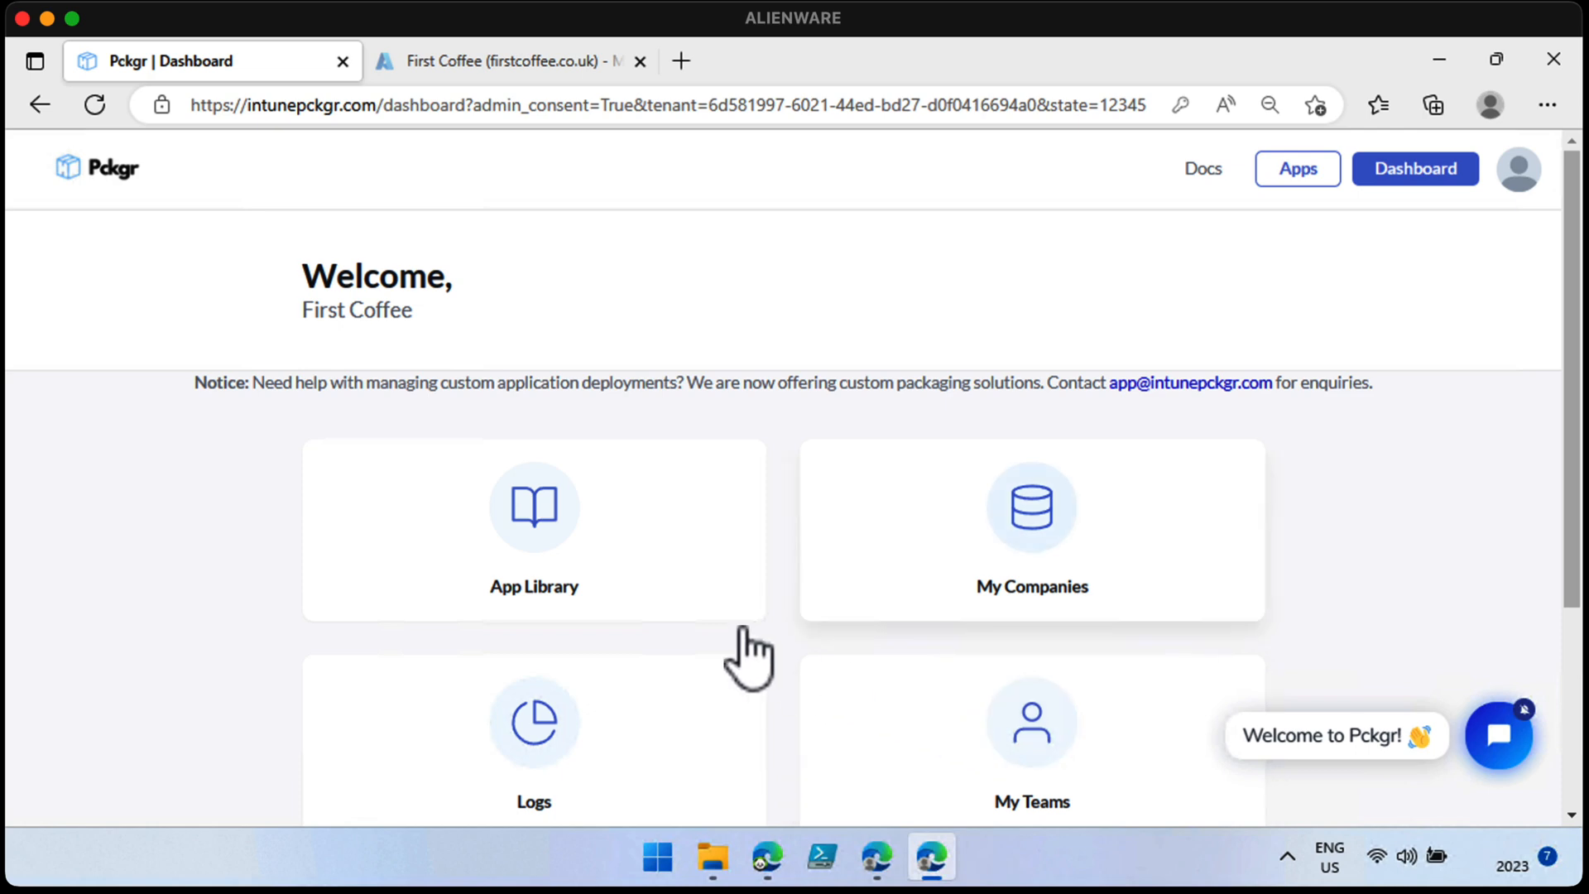
Step: Open FirstCoffee's App Library and bring up the Add New App catalogue
click(534, 532)
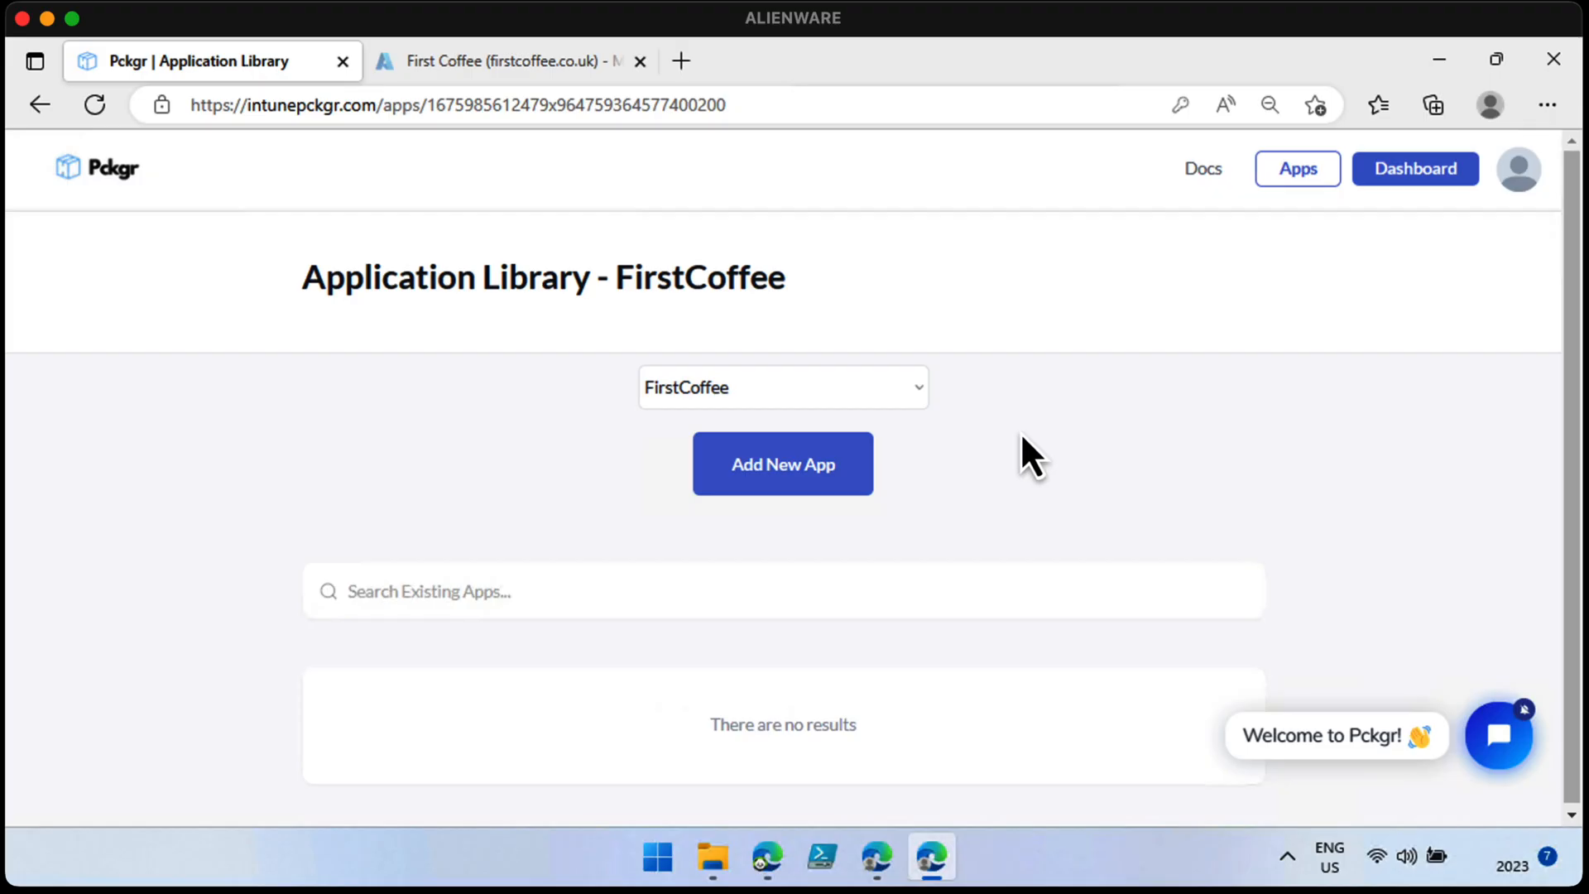
click(782, 464)
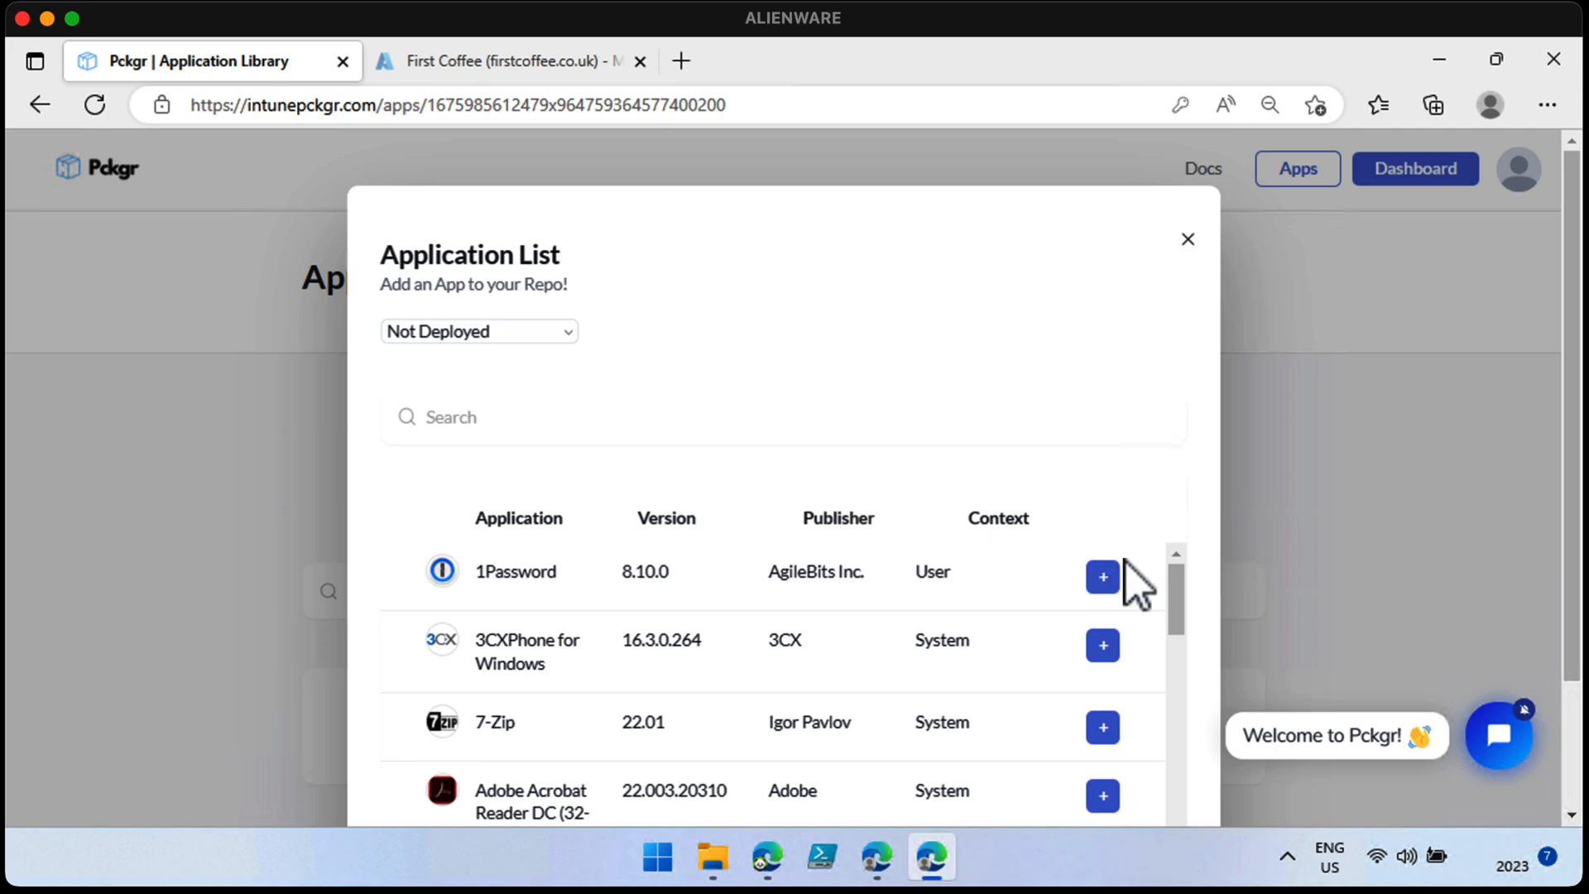
Step: Search the catalogue for 'zoom', add Zoom (Machine Install), then close the list
scroll(down, 3)
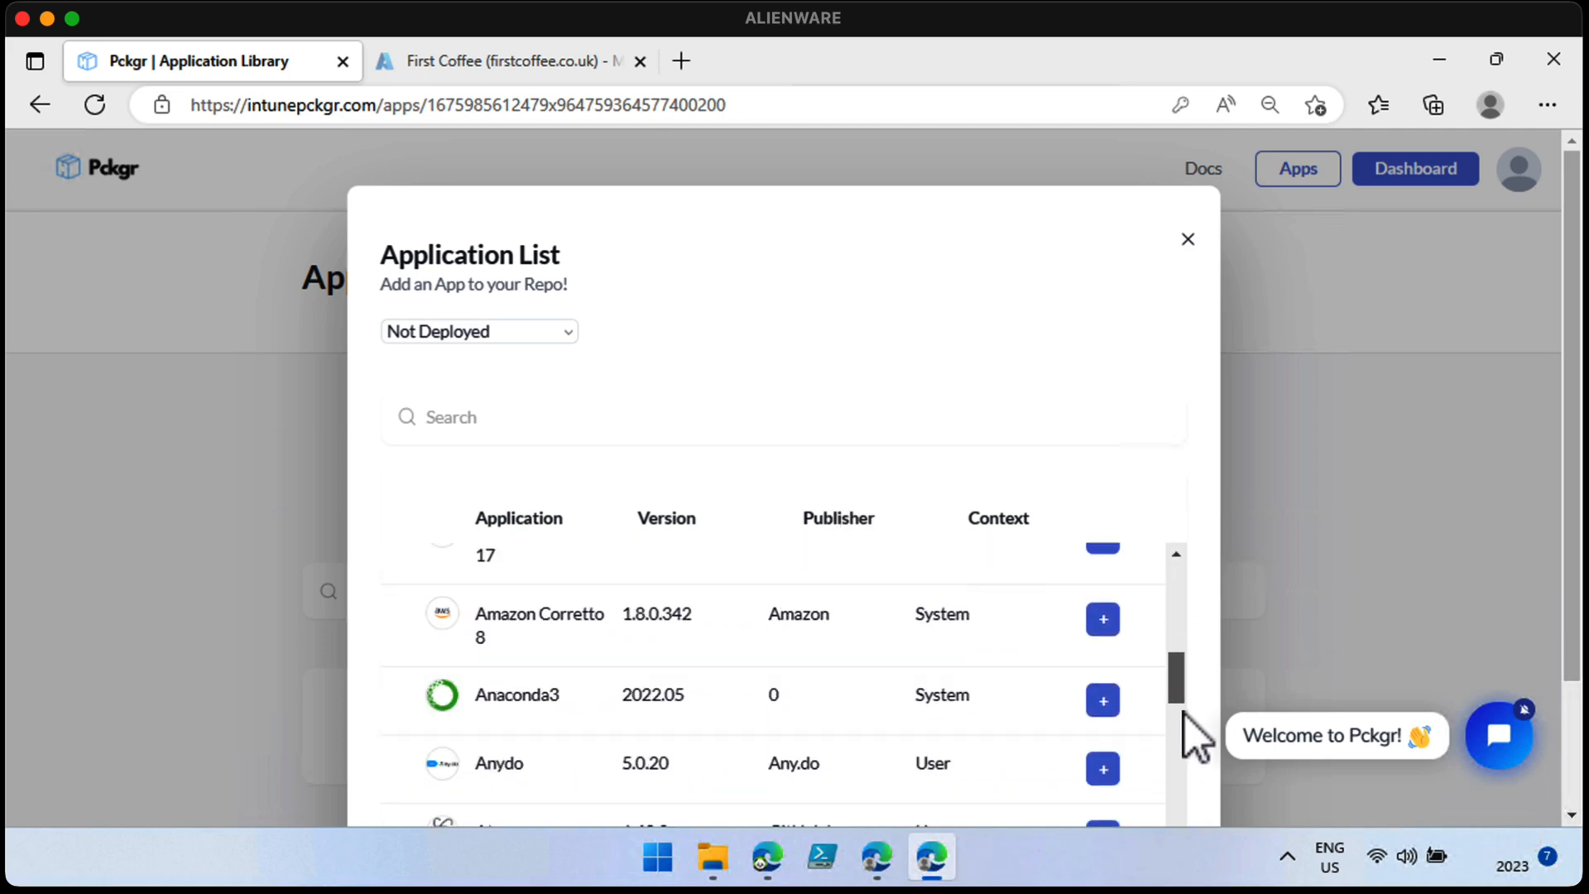
scroll(up, 3)
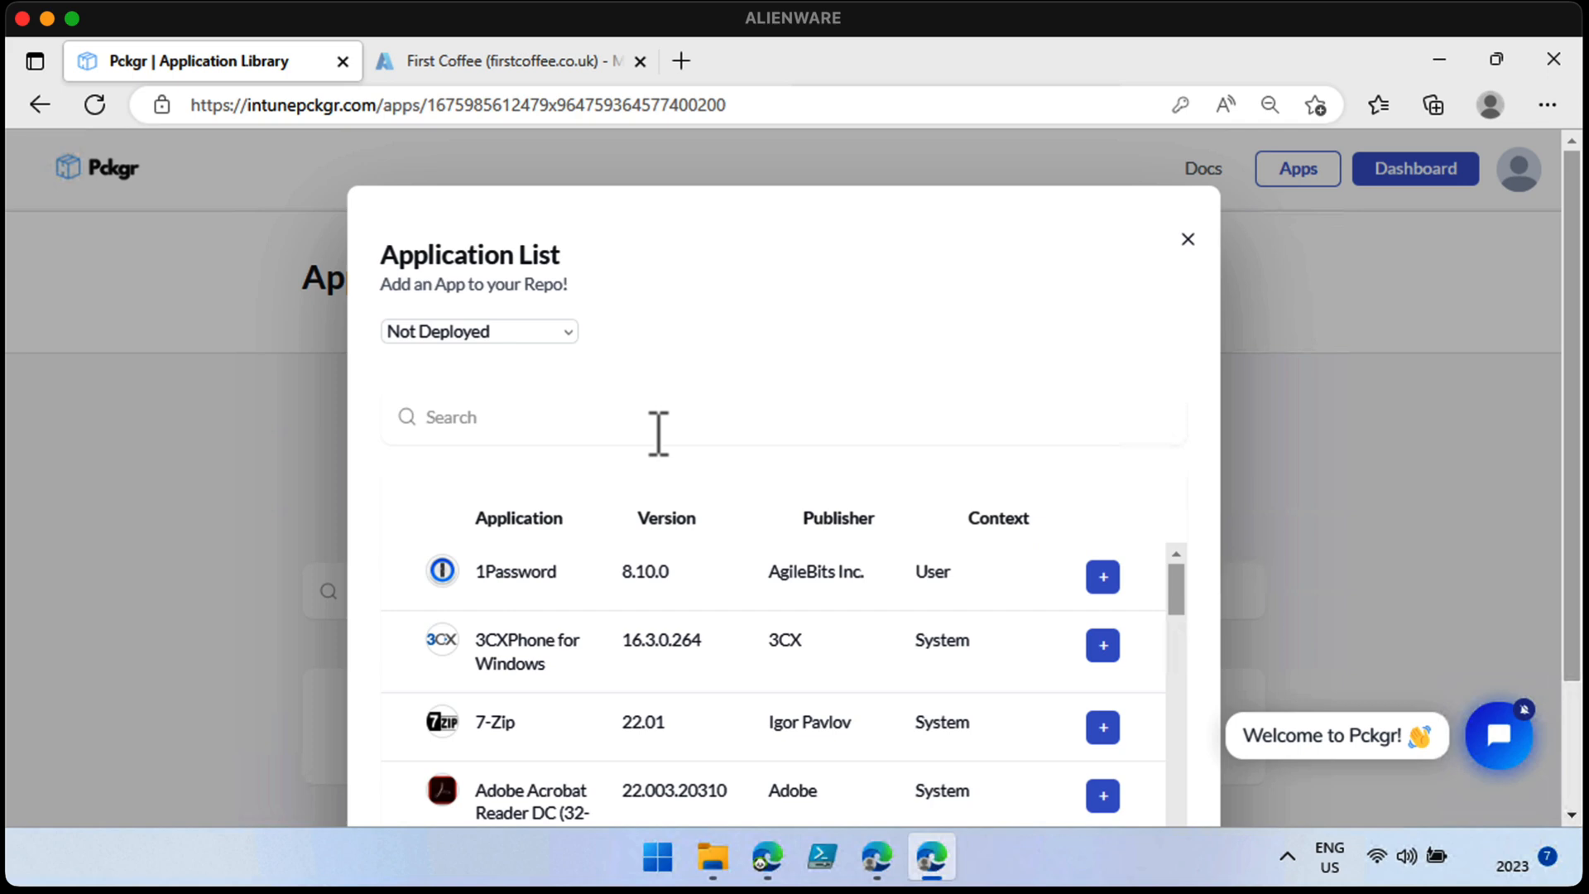
text(zoom)
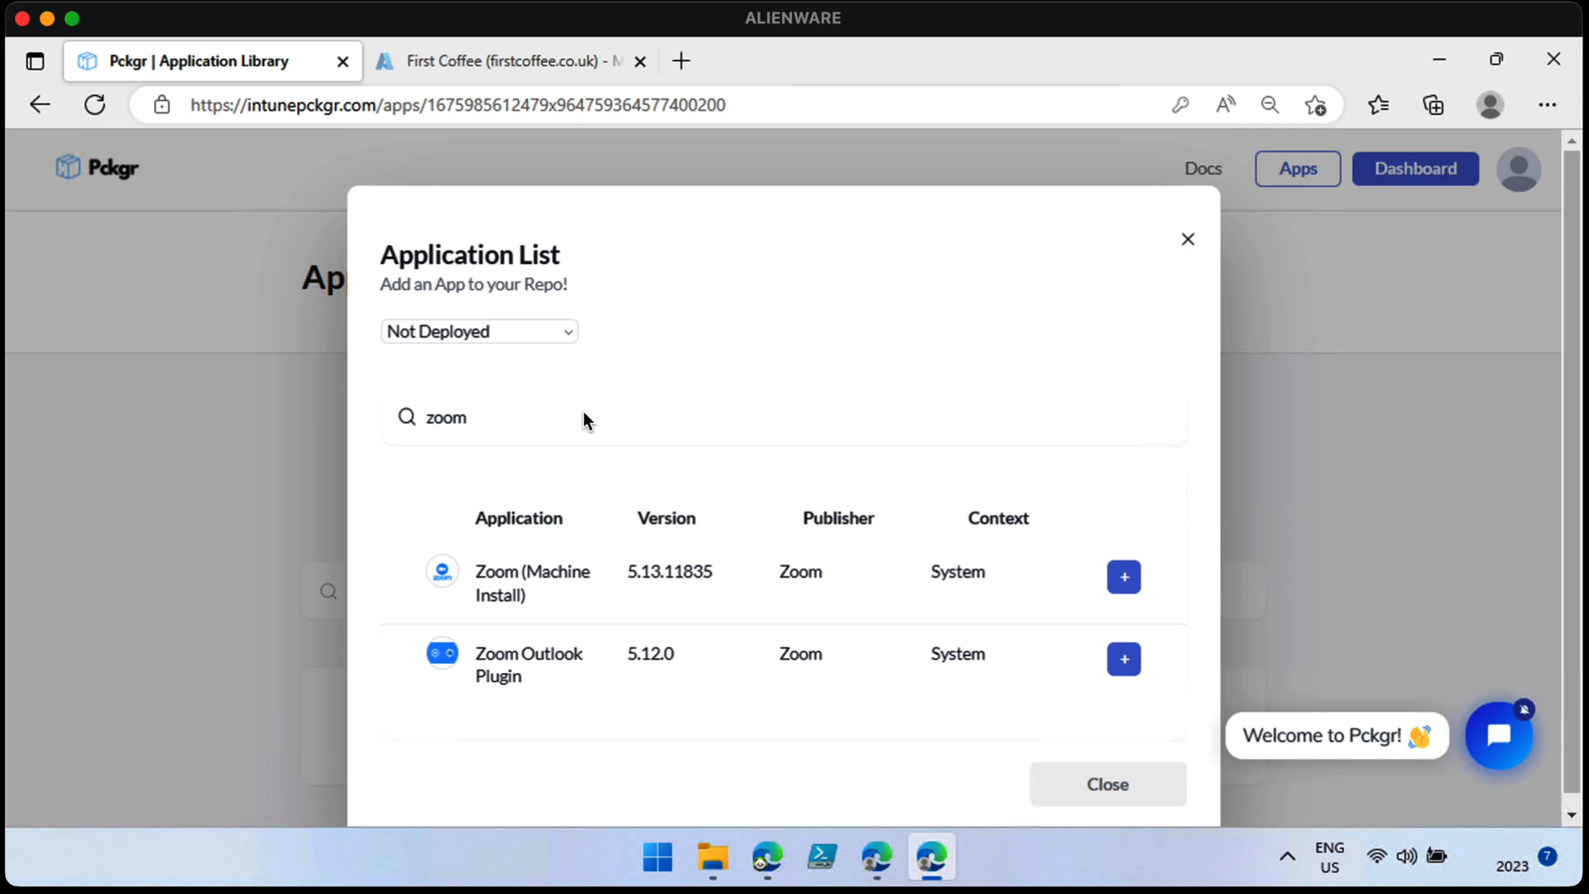
mouse_move(596, 442)
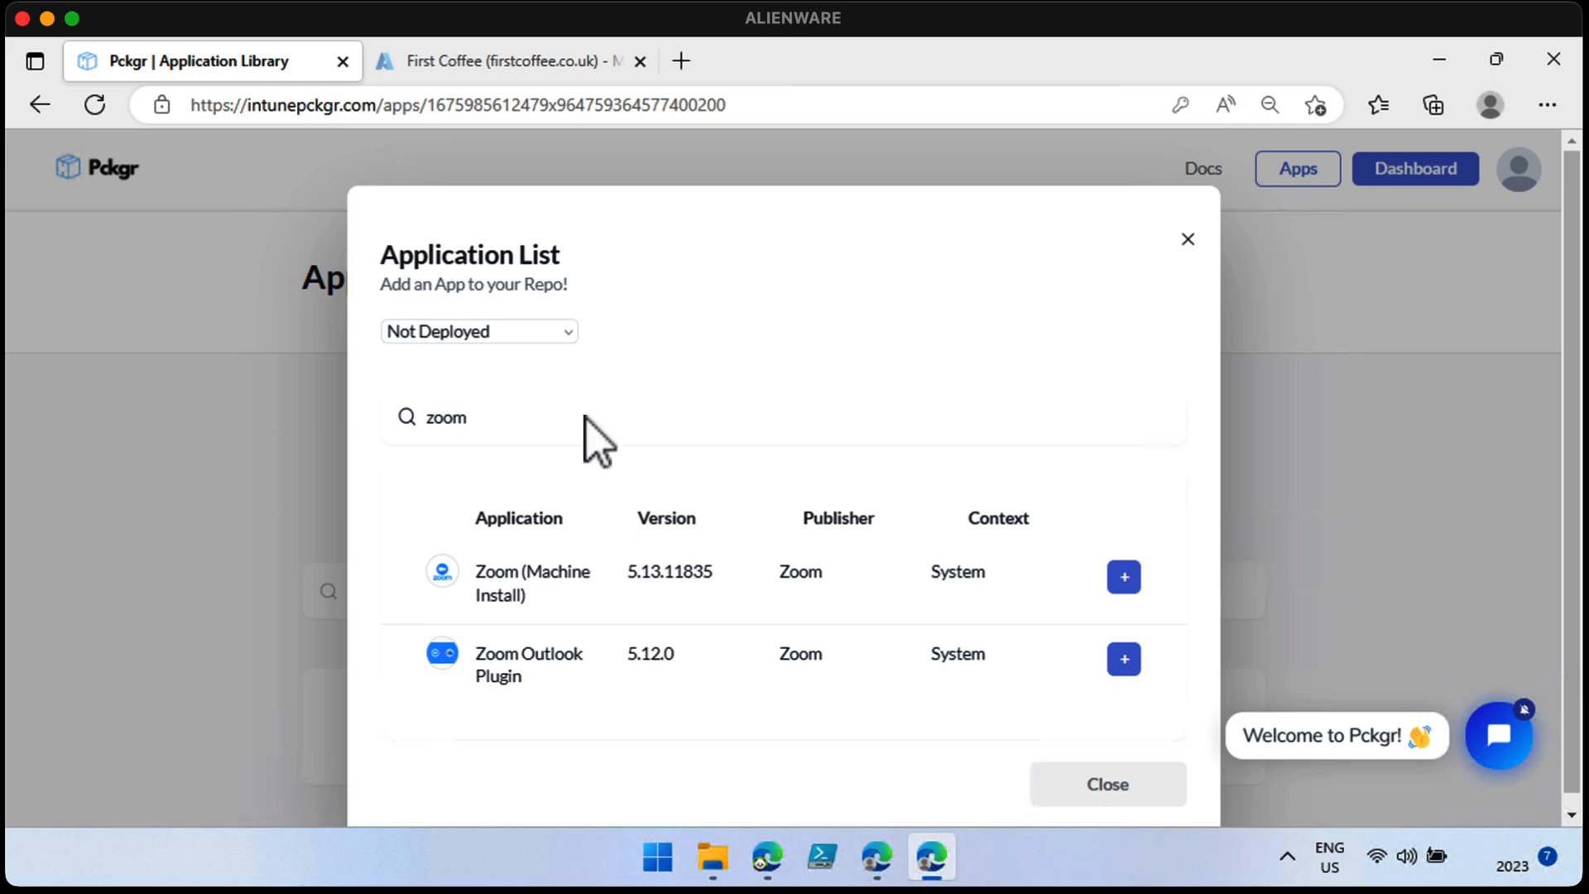
mouse_move(626, 428)
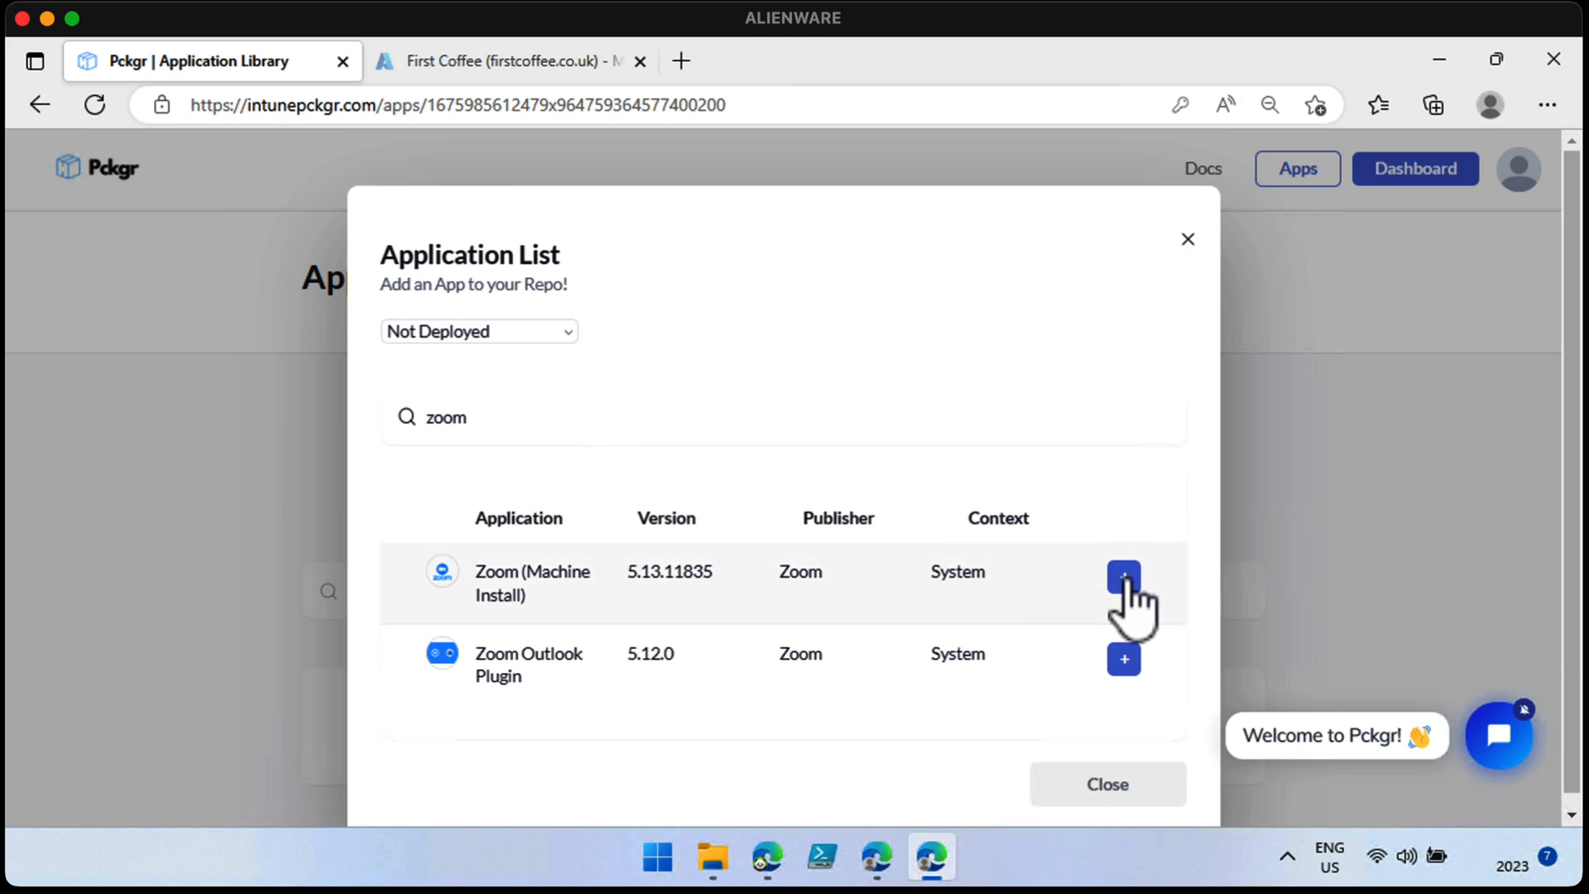
click(1123, 577)
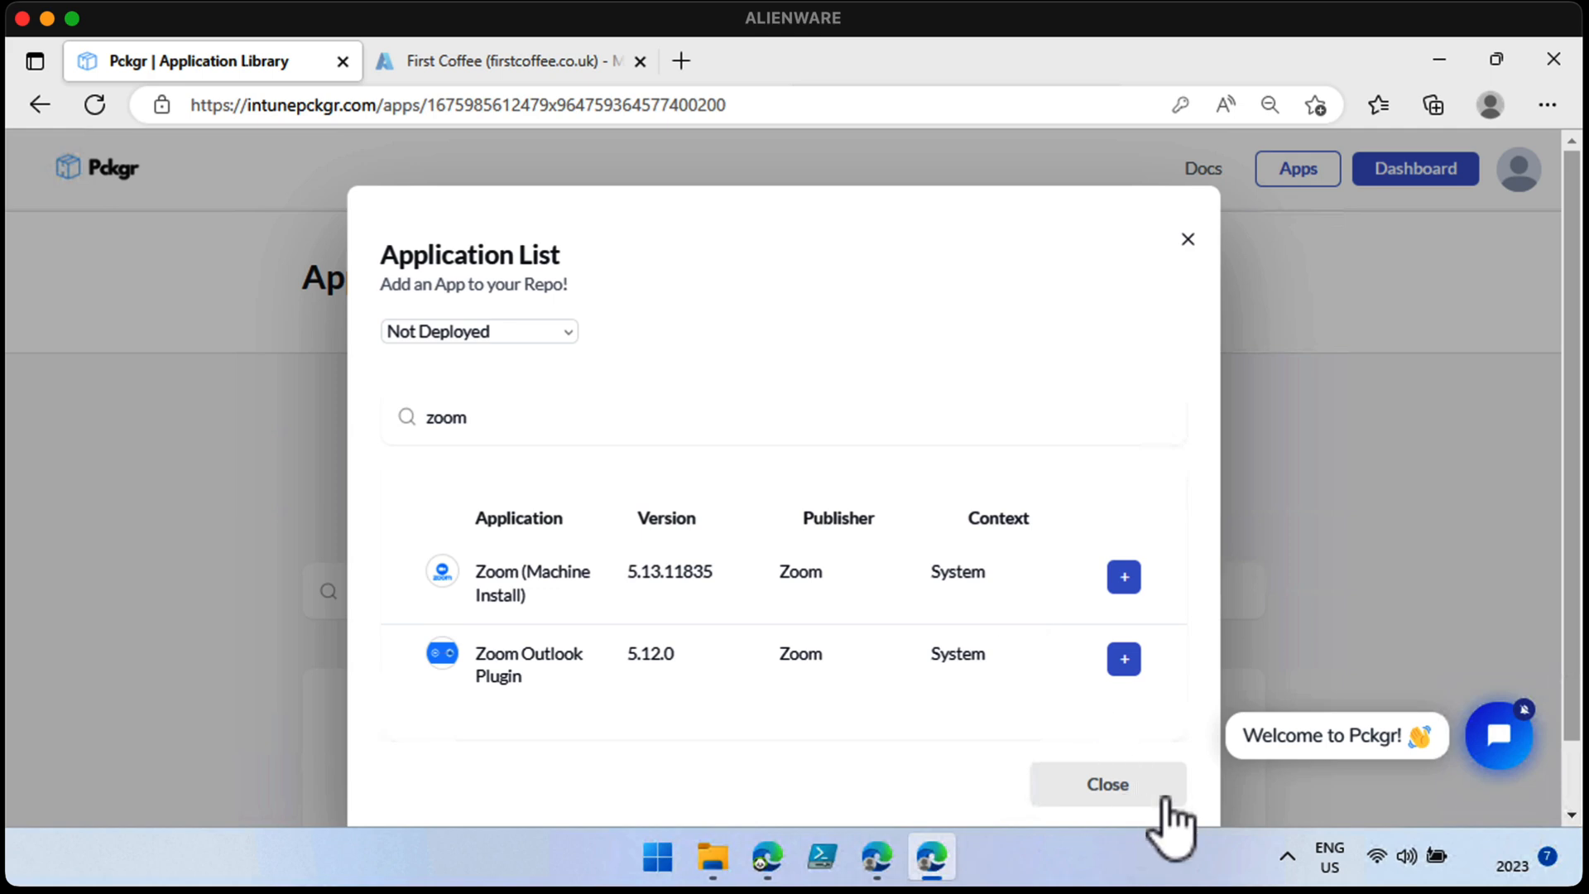
click(1106, 784)
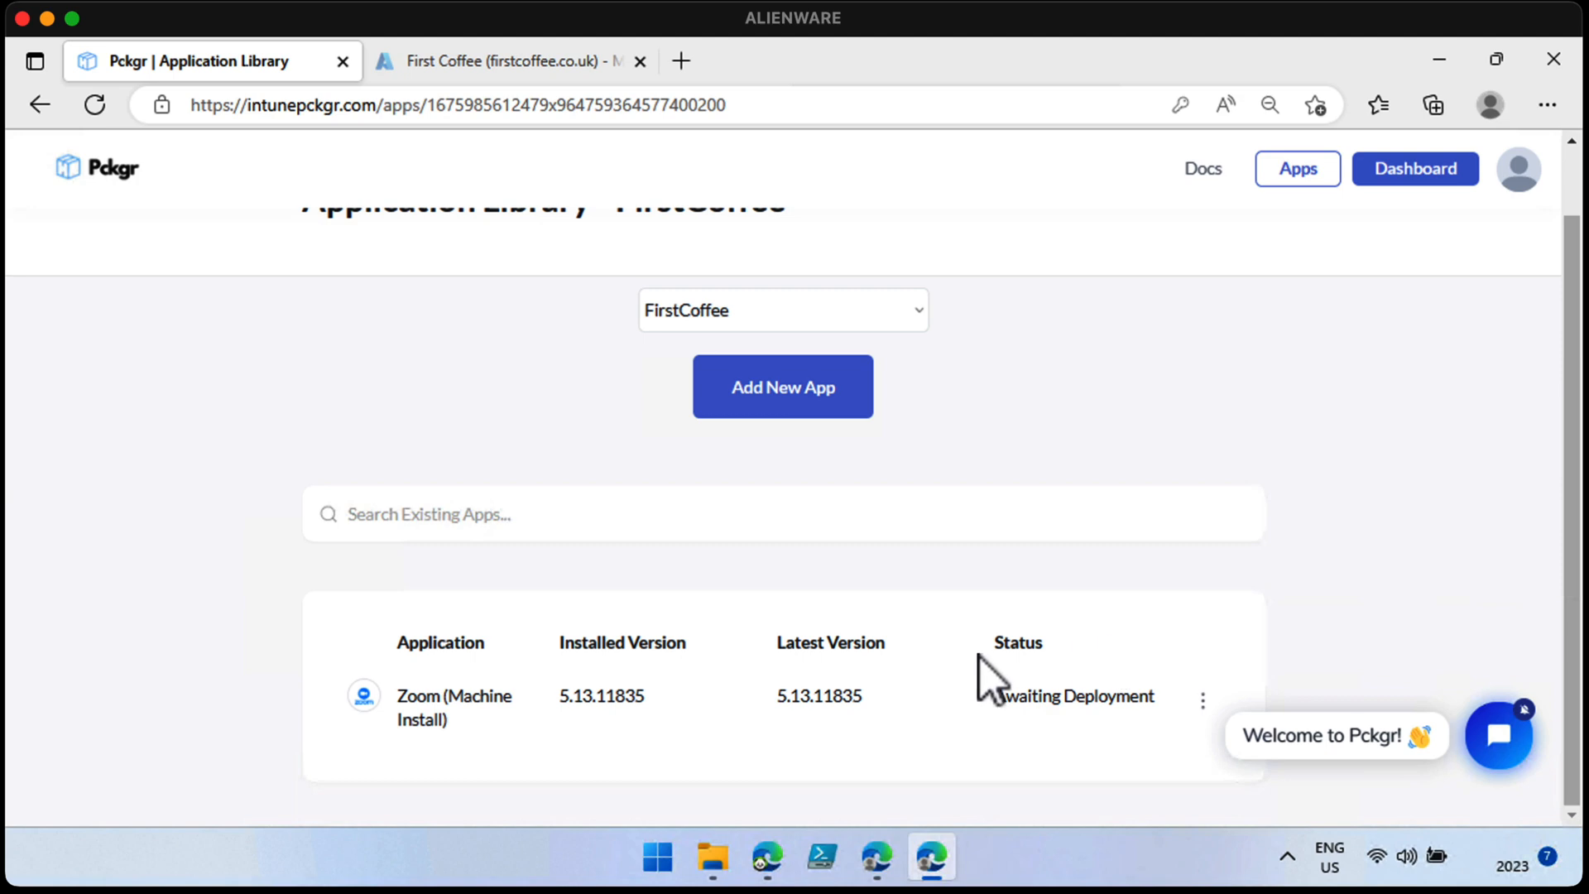
Step: Deploy Zoom (Machine Install) to Intune from its Deployment option with Auto Update Yes
click(1203, 700)
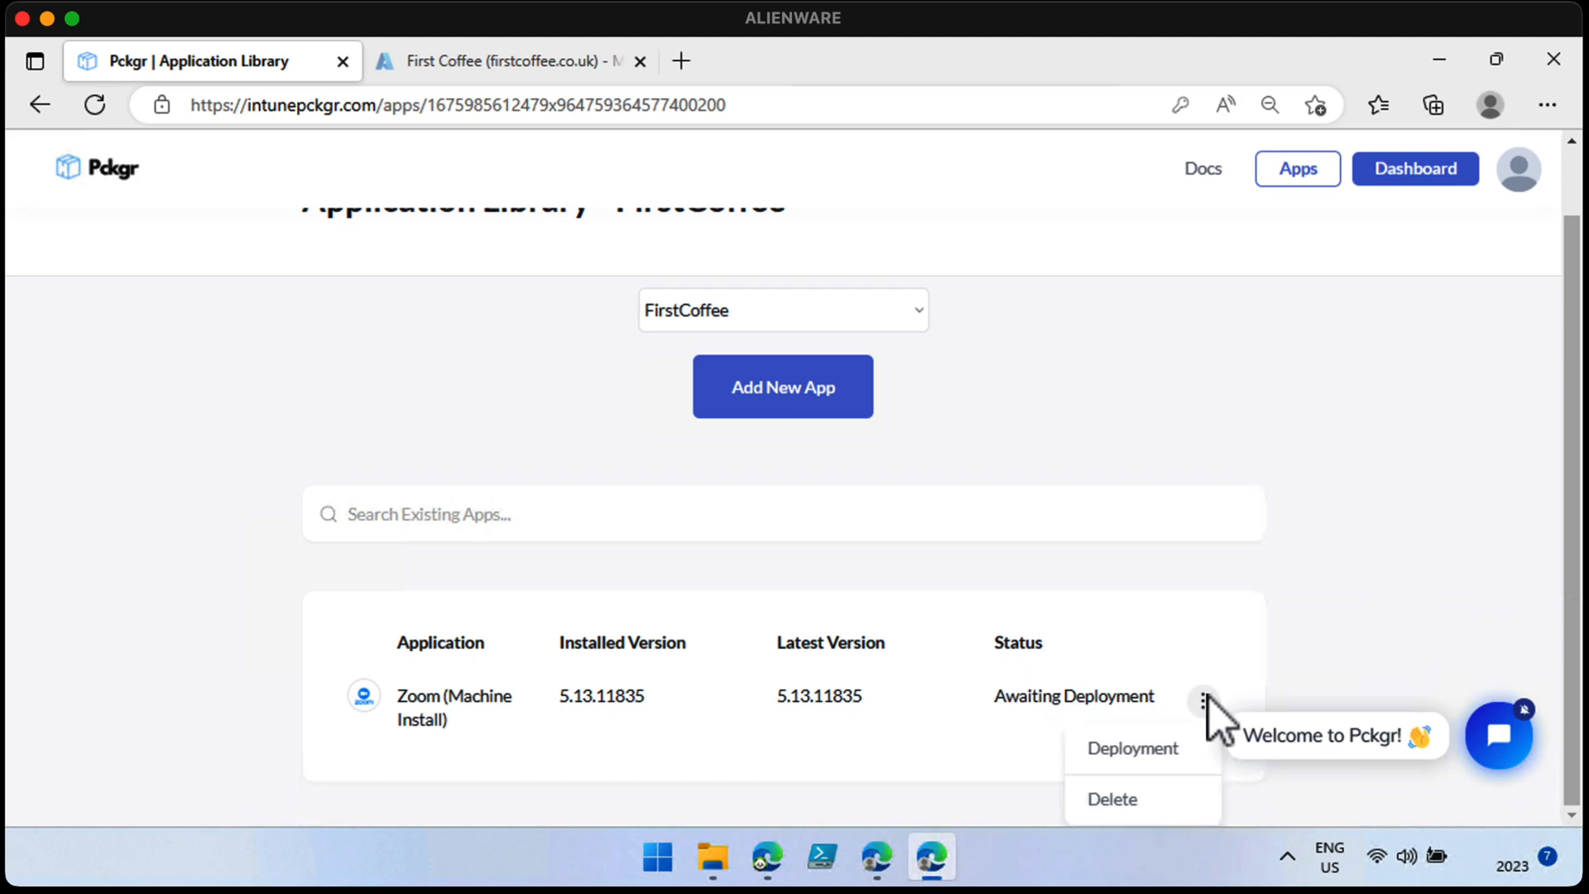
click(1132, 749)
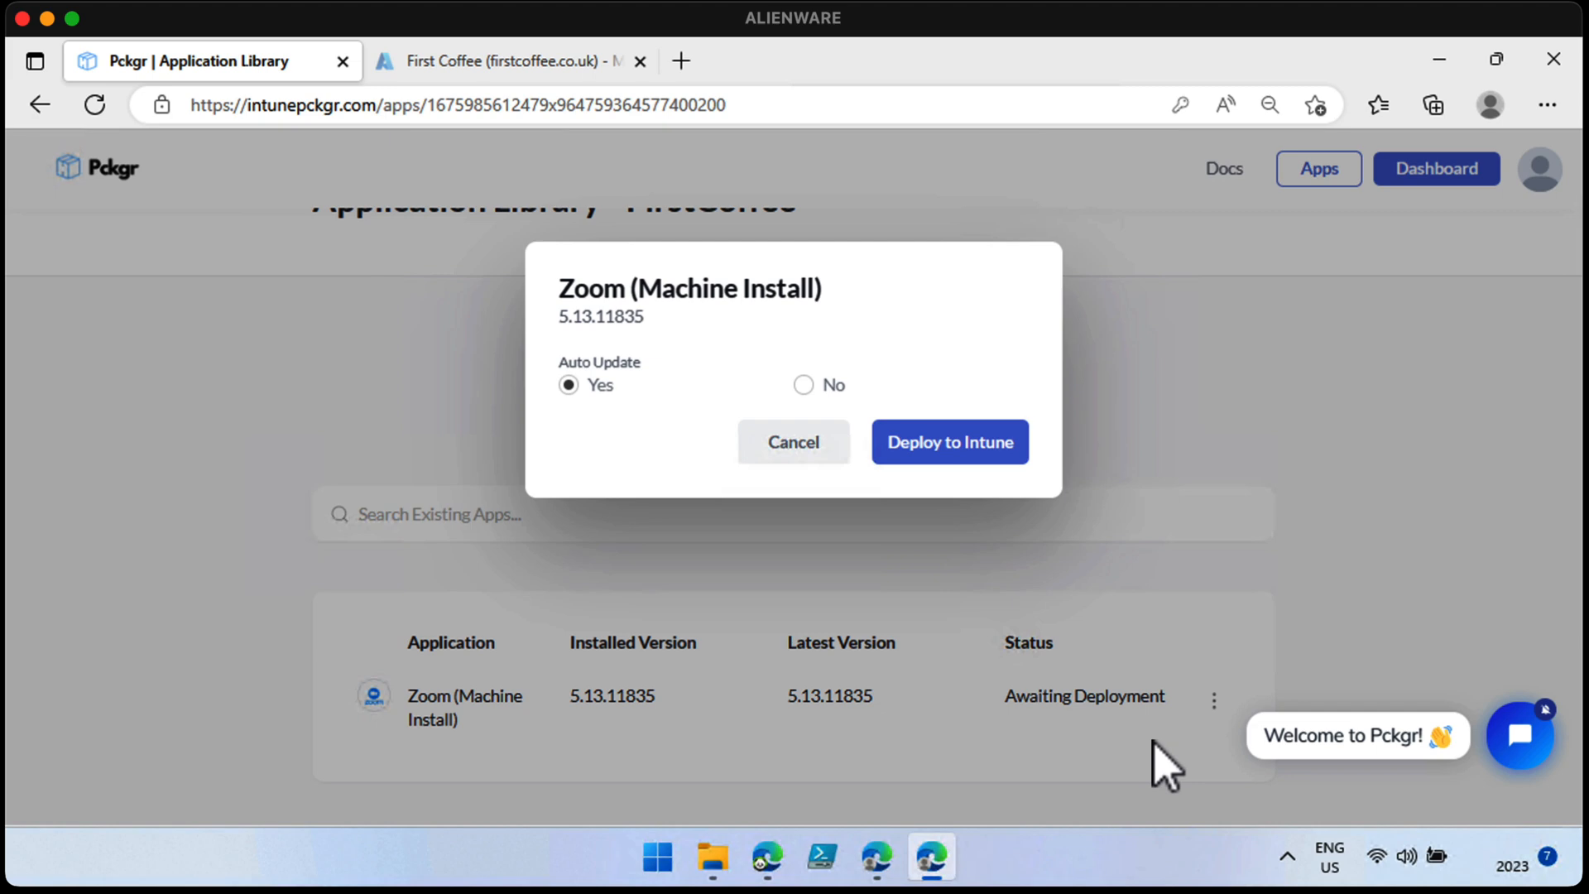
mouse_move(877, 446)
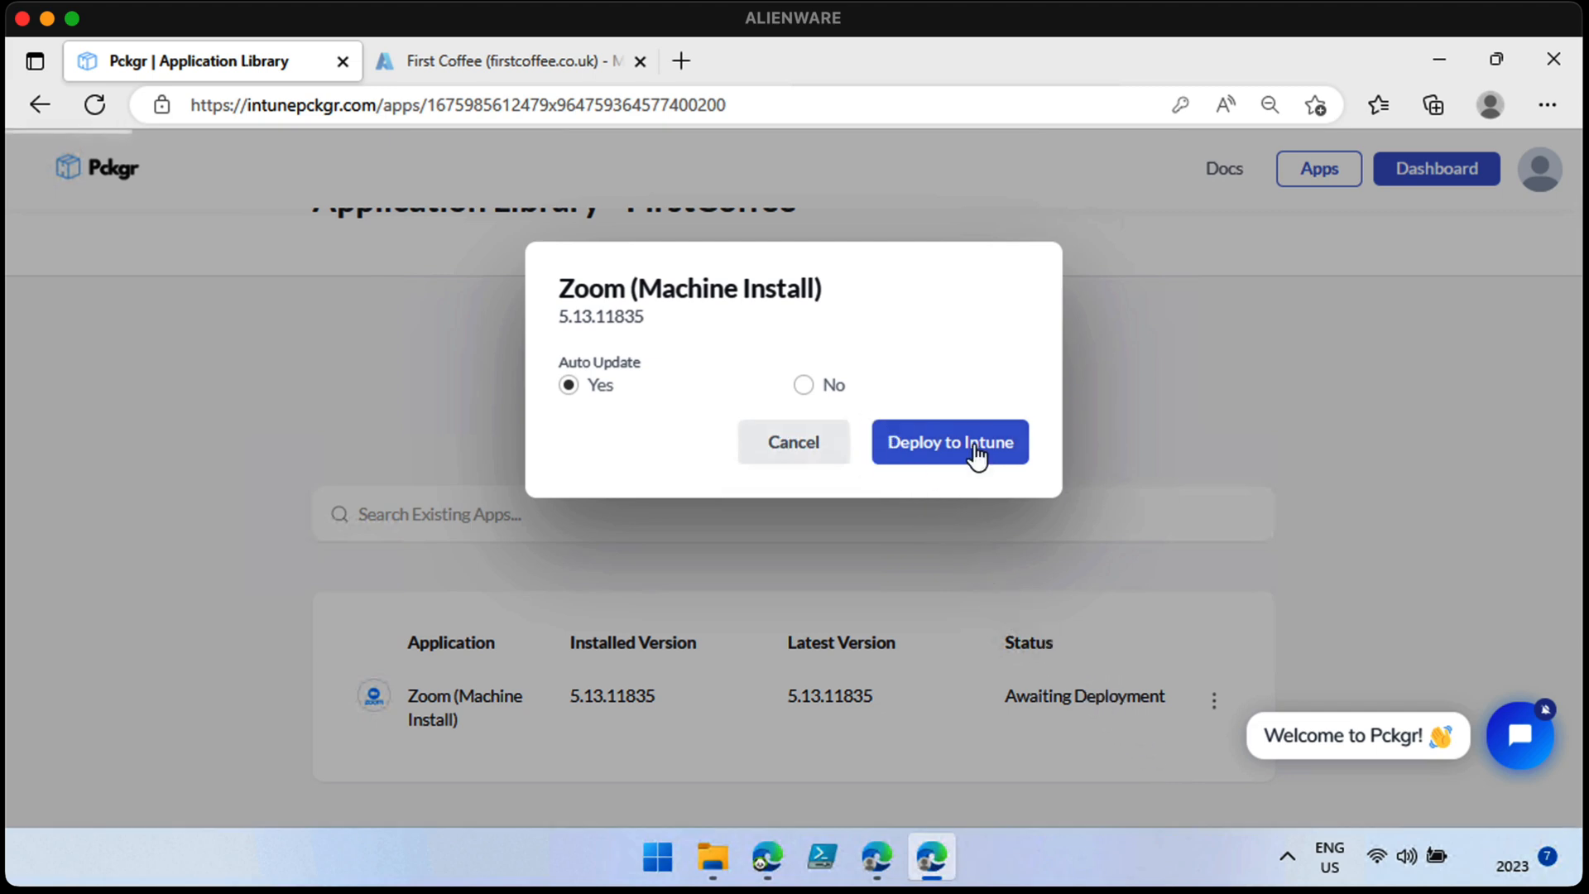
click(949, 442)
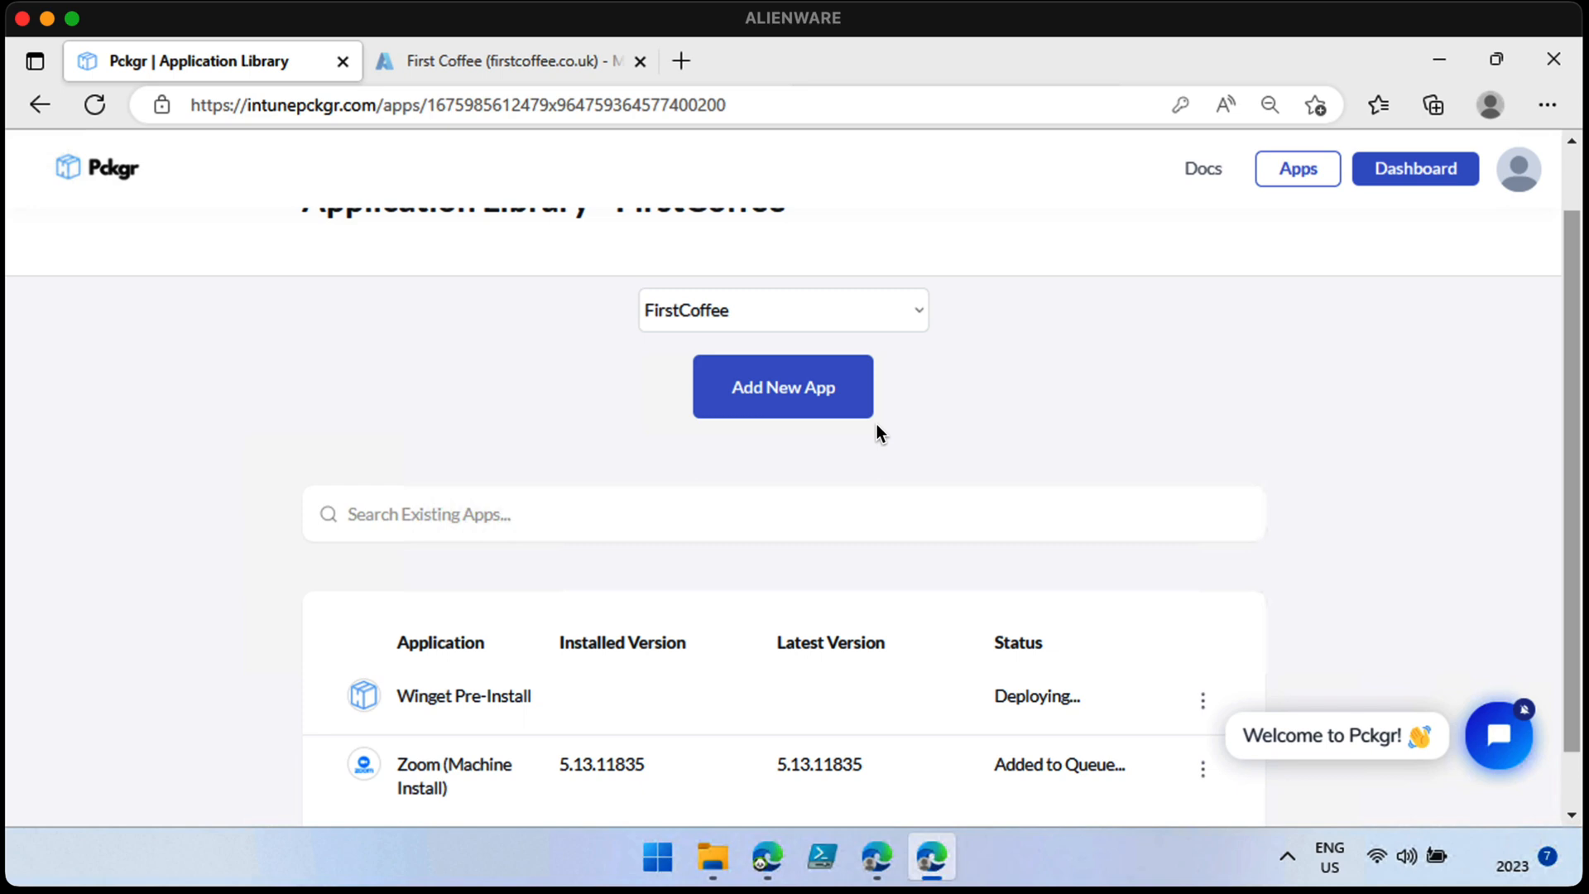
scroll(down, 3)
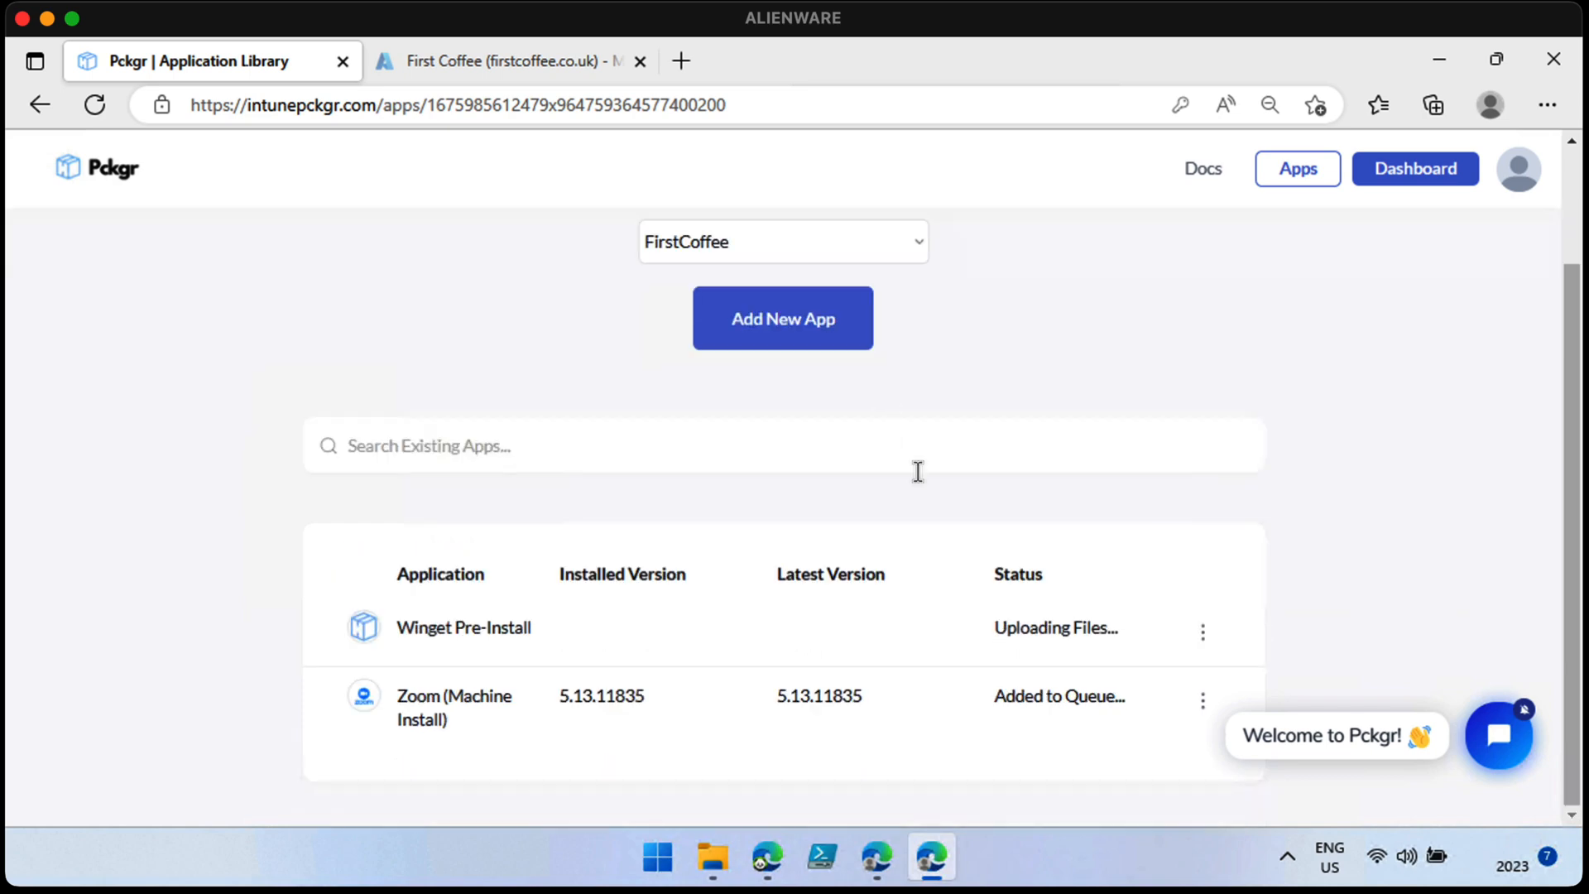
mouse_move(915, 478)
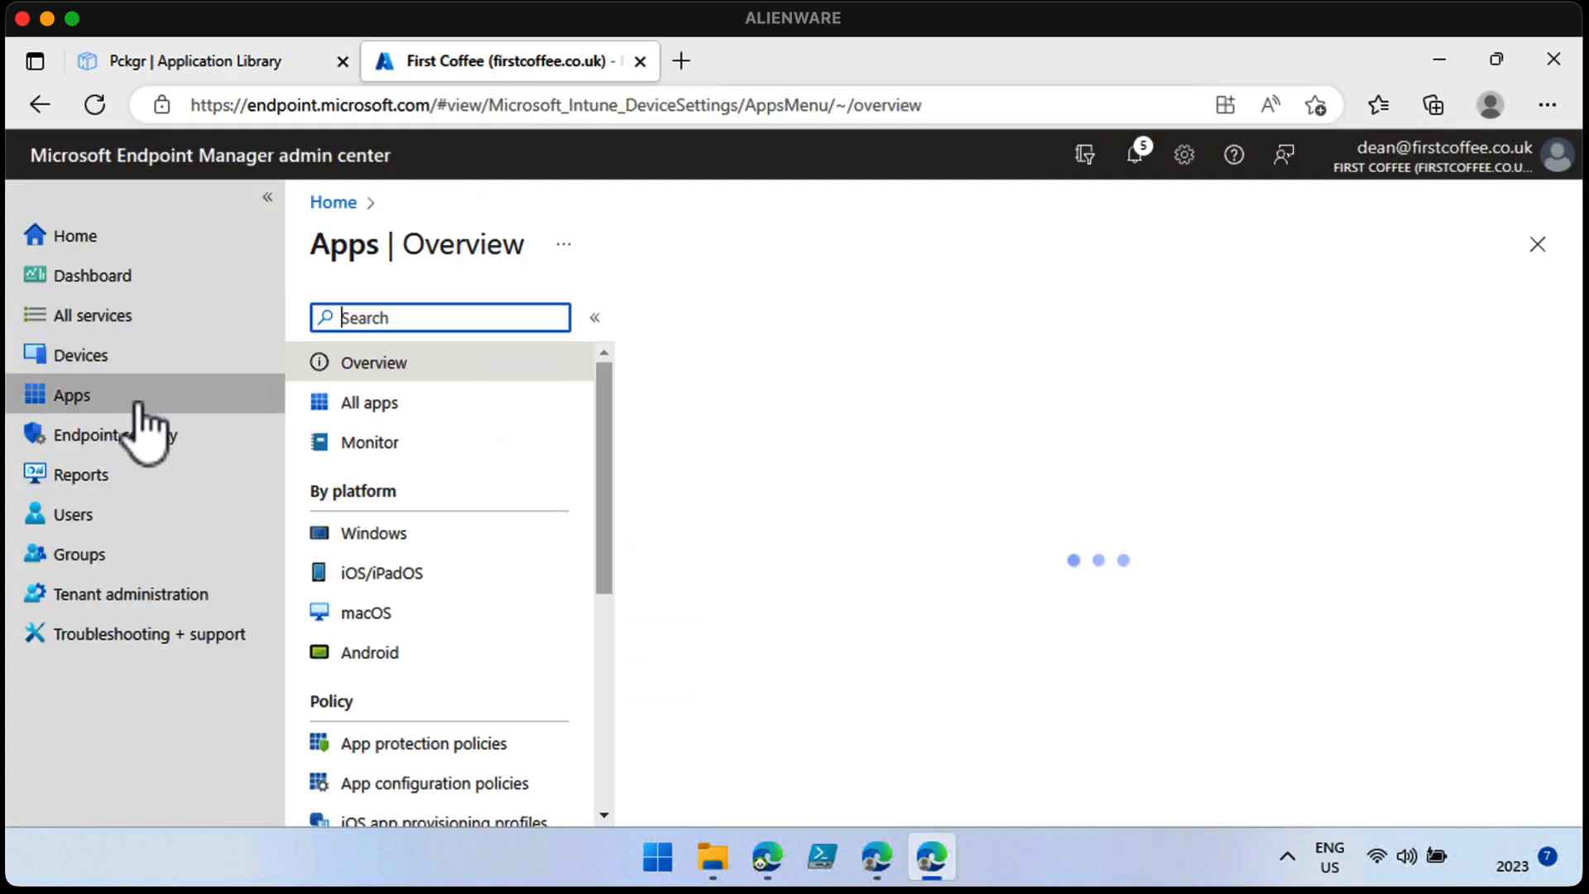
Step: List Intune's Windows apps under All apps, then return to the Pckgr tab
click(368, 402)
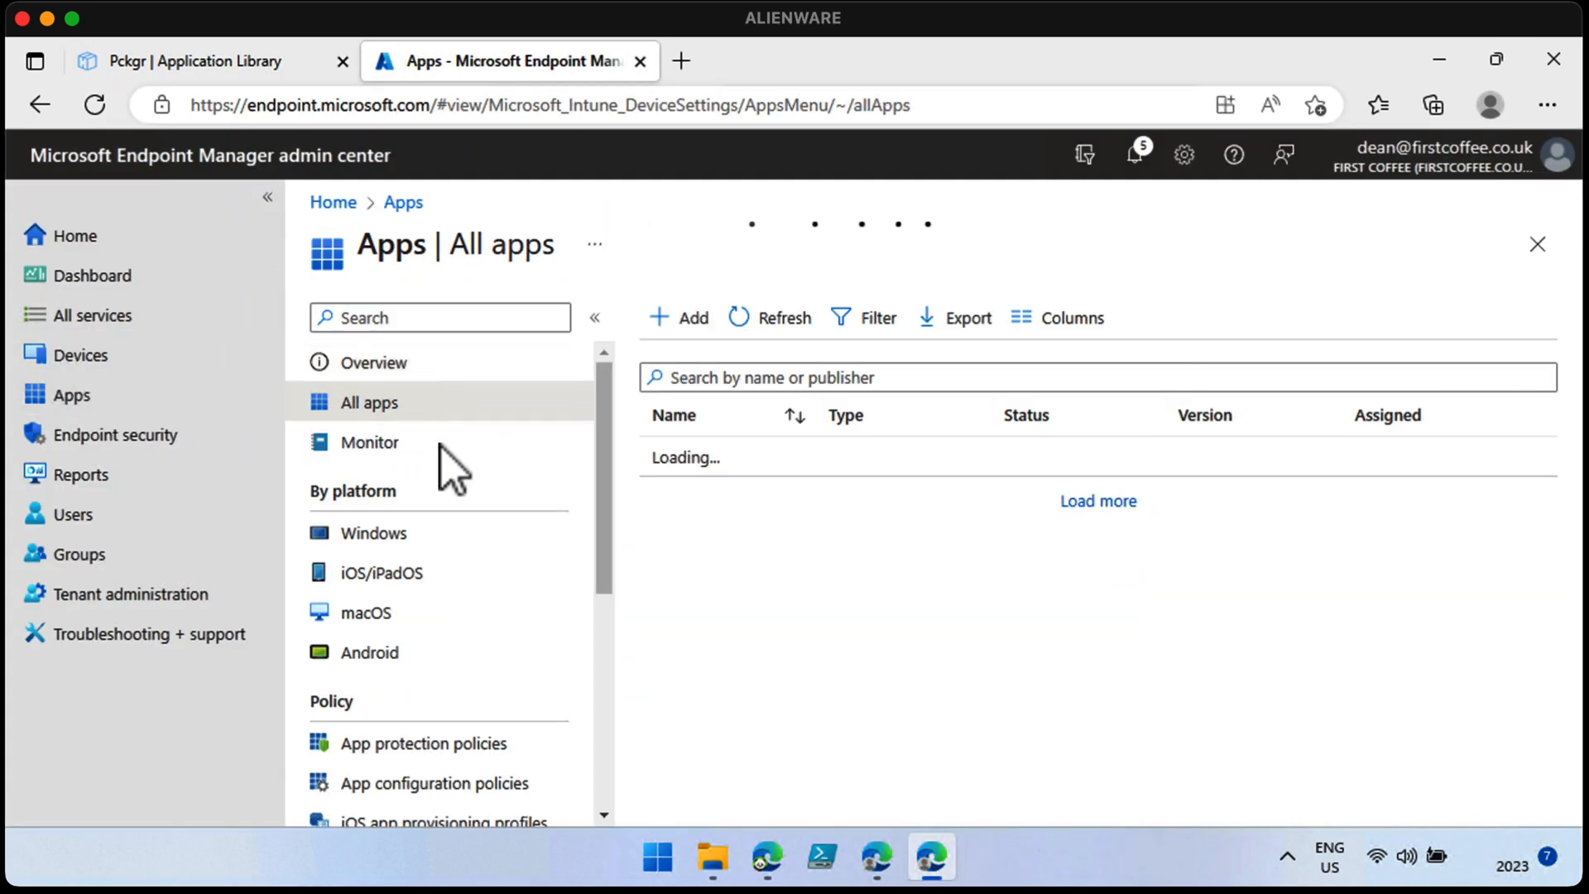
click(372, 532)
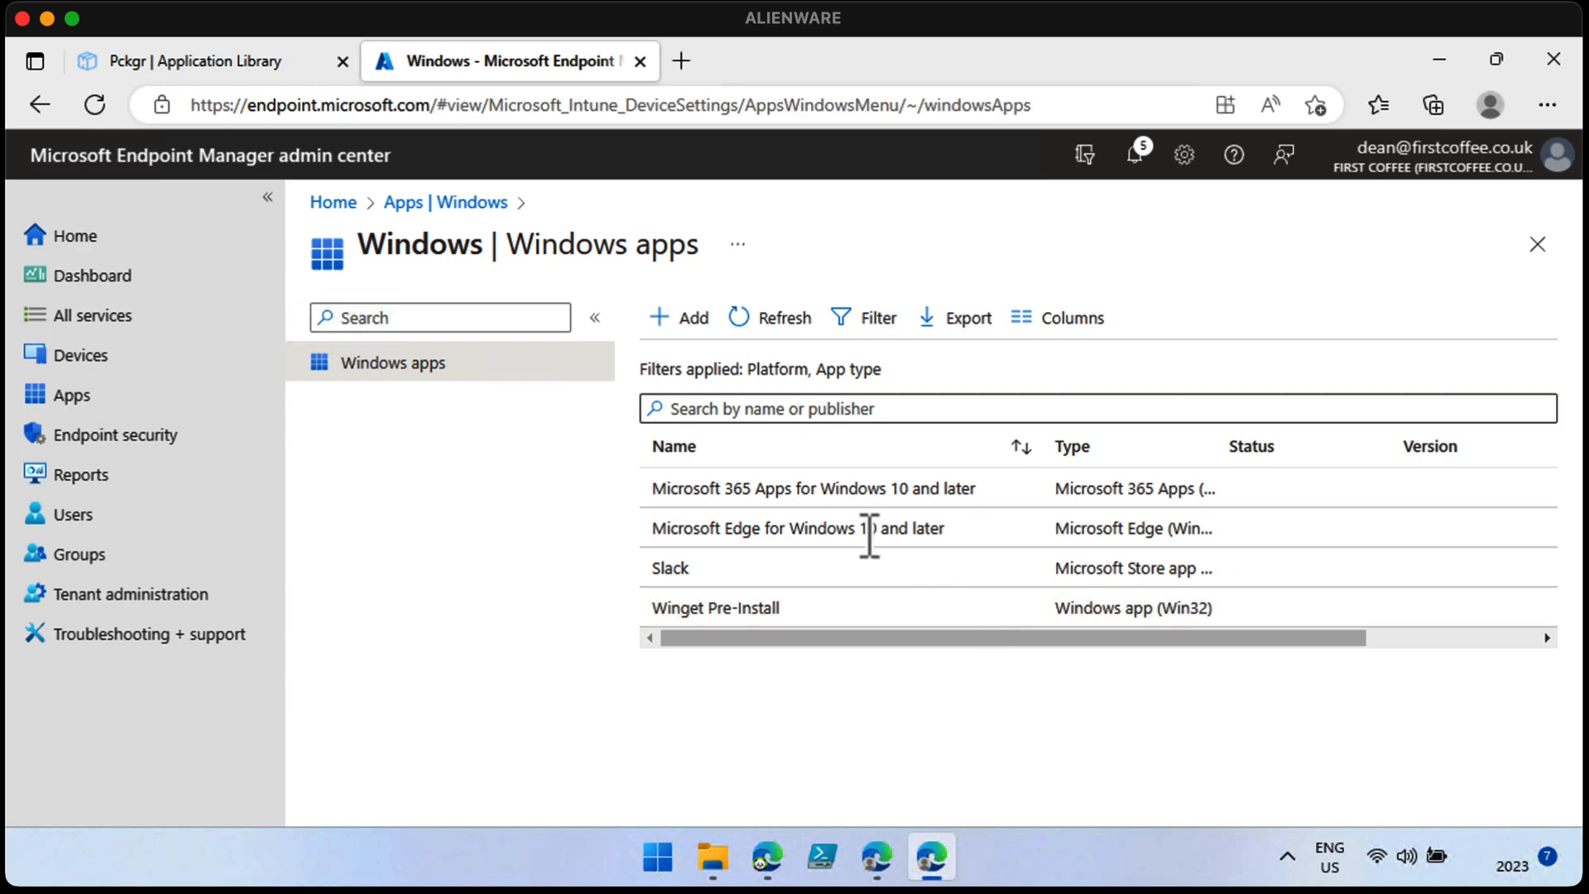
click(192, 60)
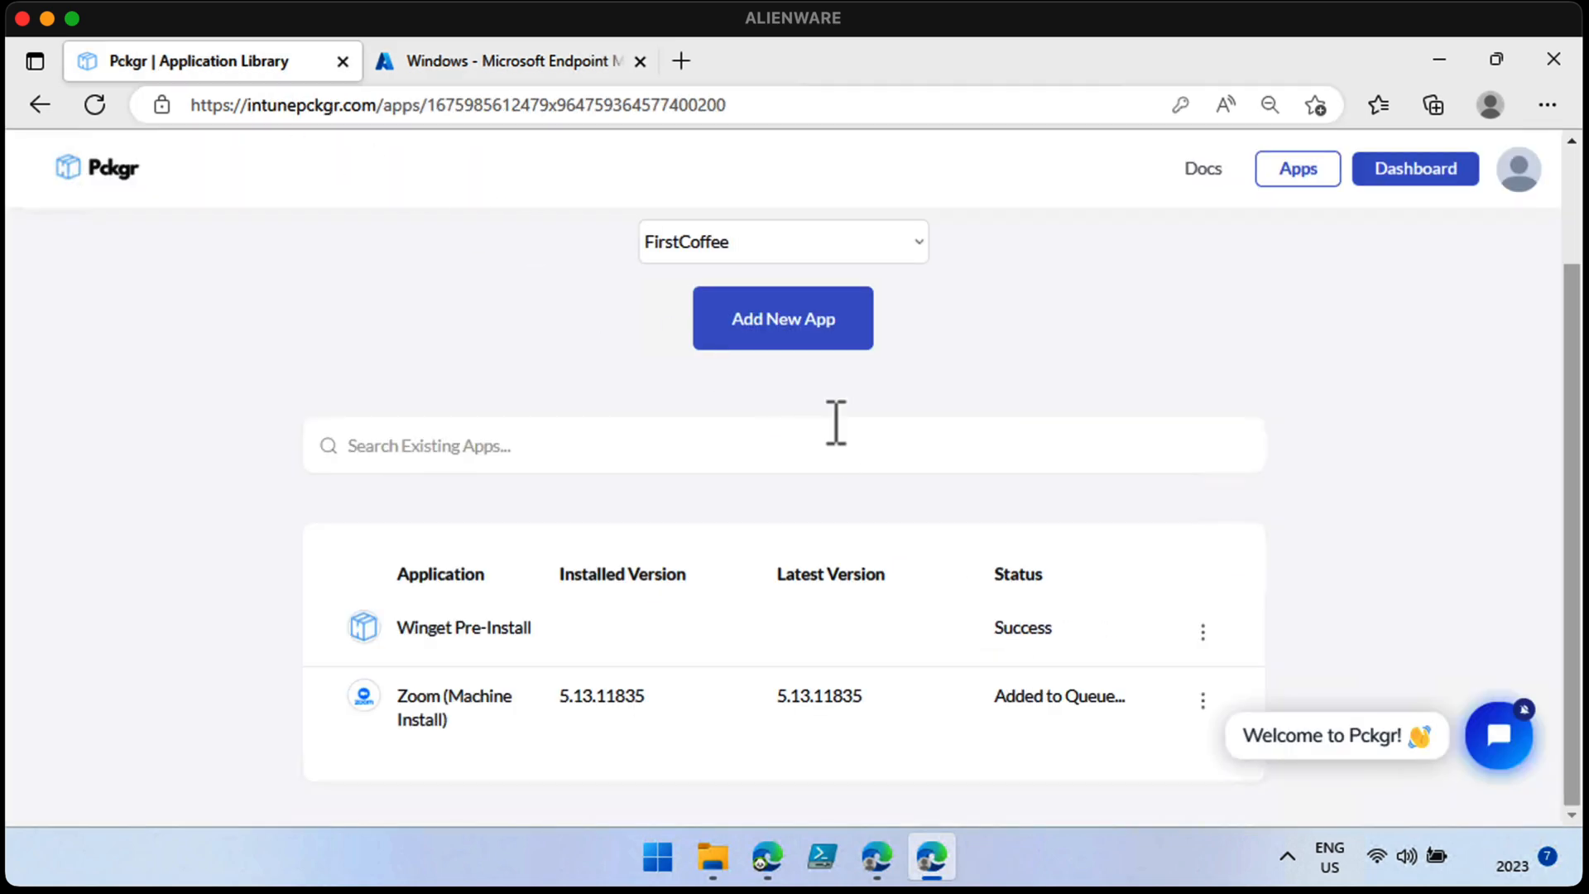
mouse_move(943, 478)
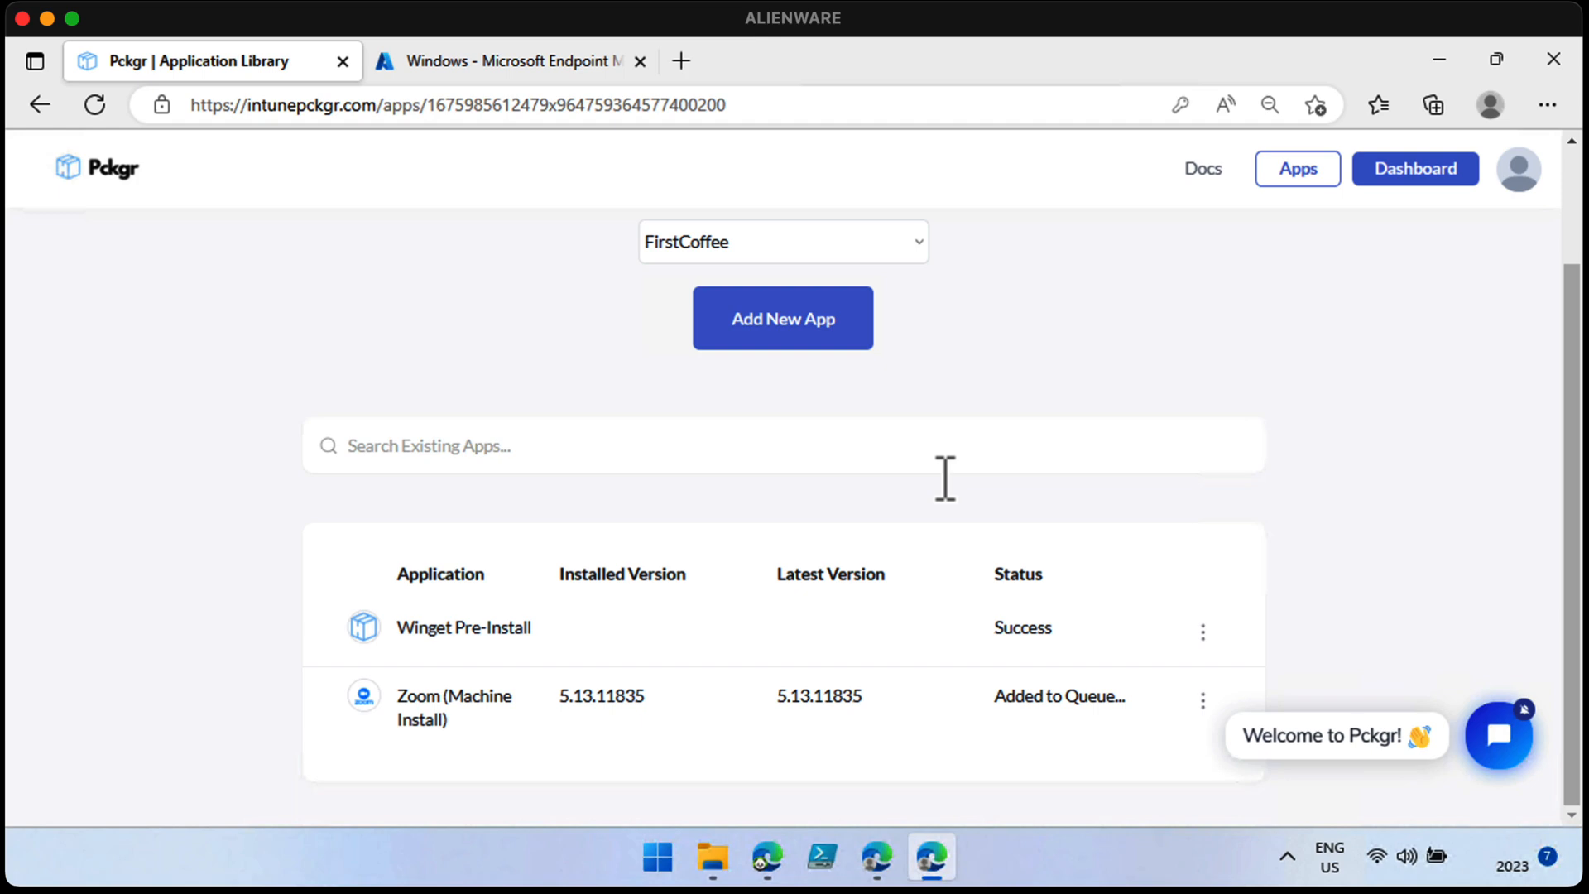
mouse_move(1001, 408)
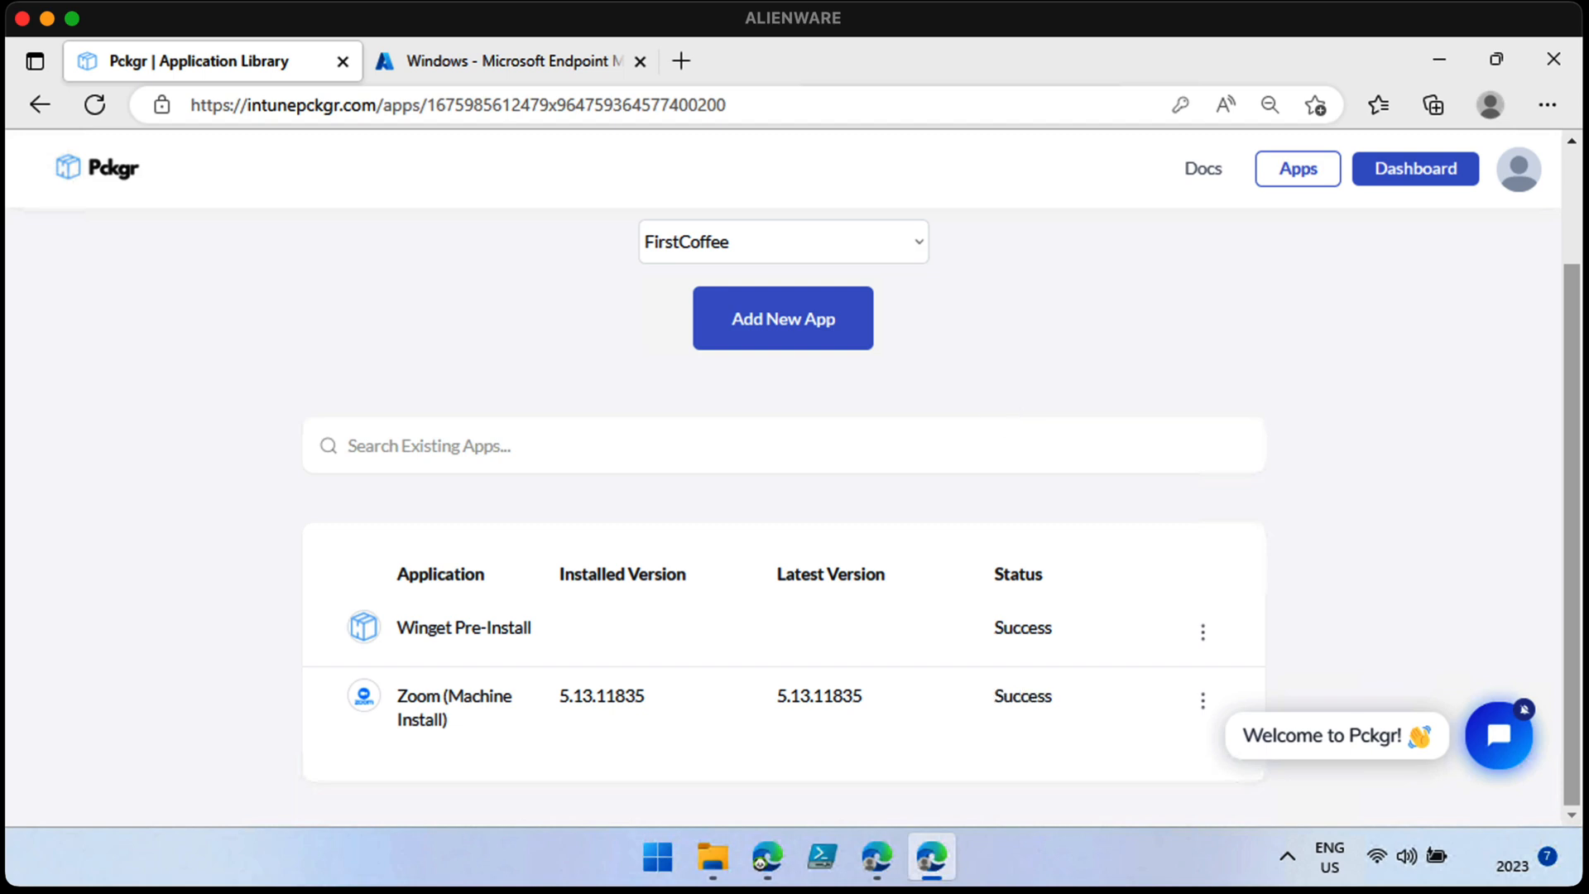
Step: After Zoom reaches Success in Pckgr, switch back to the Endpoint Manager tab
click(504, 61)
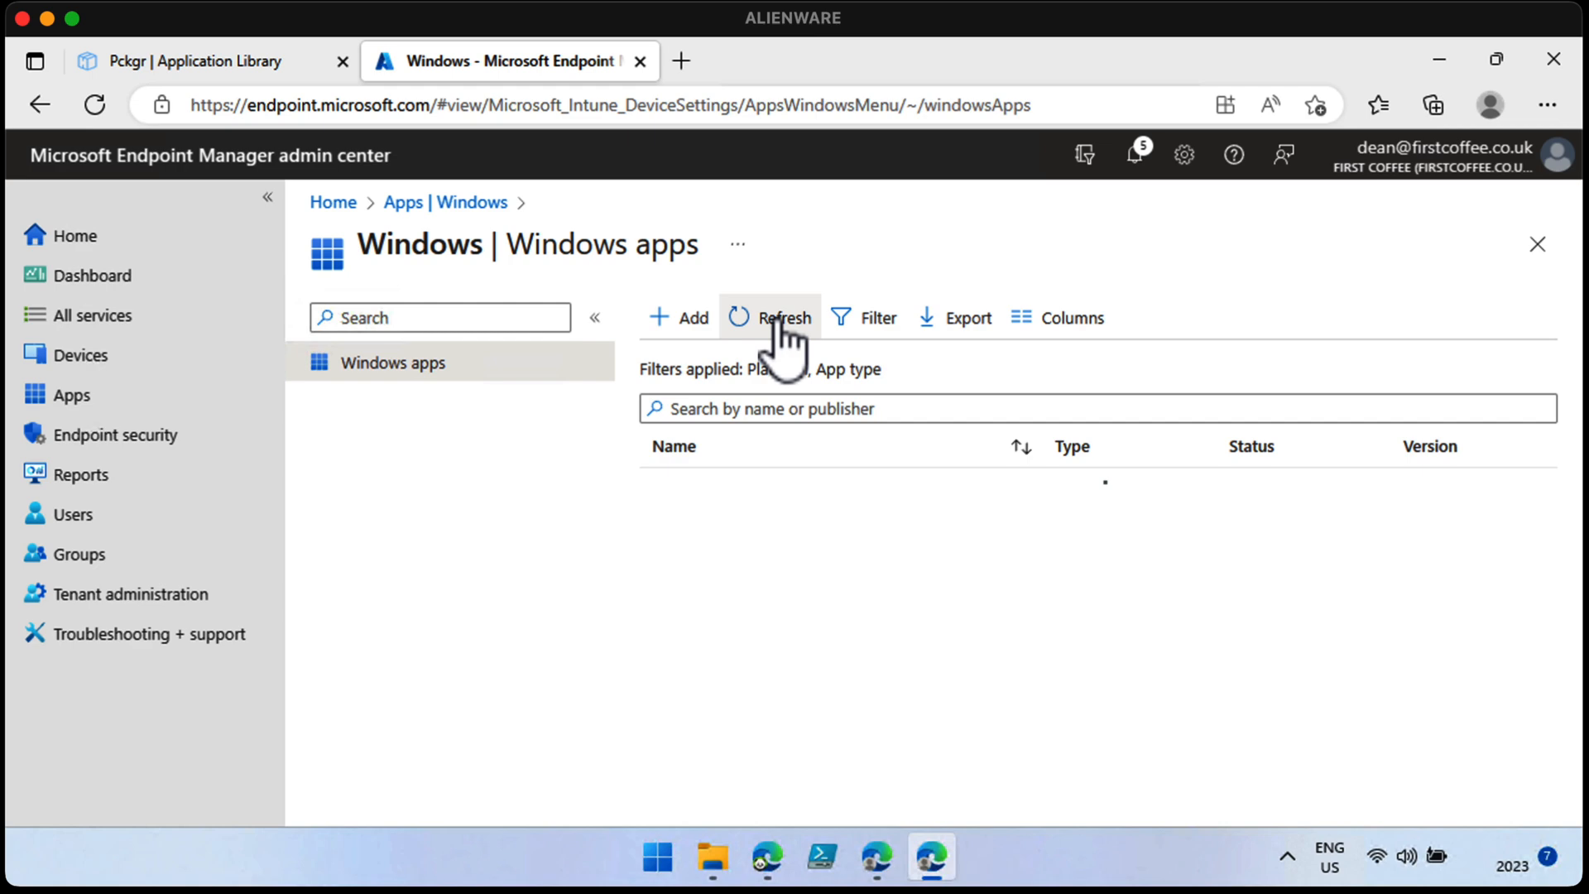
Step: Refresh Intune's Windows apps list so Zoom (Machine Install) 5.13.11835 appears
click(782, 317)
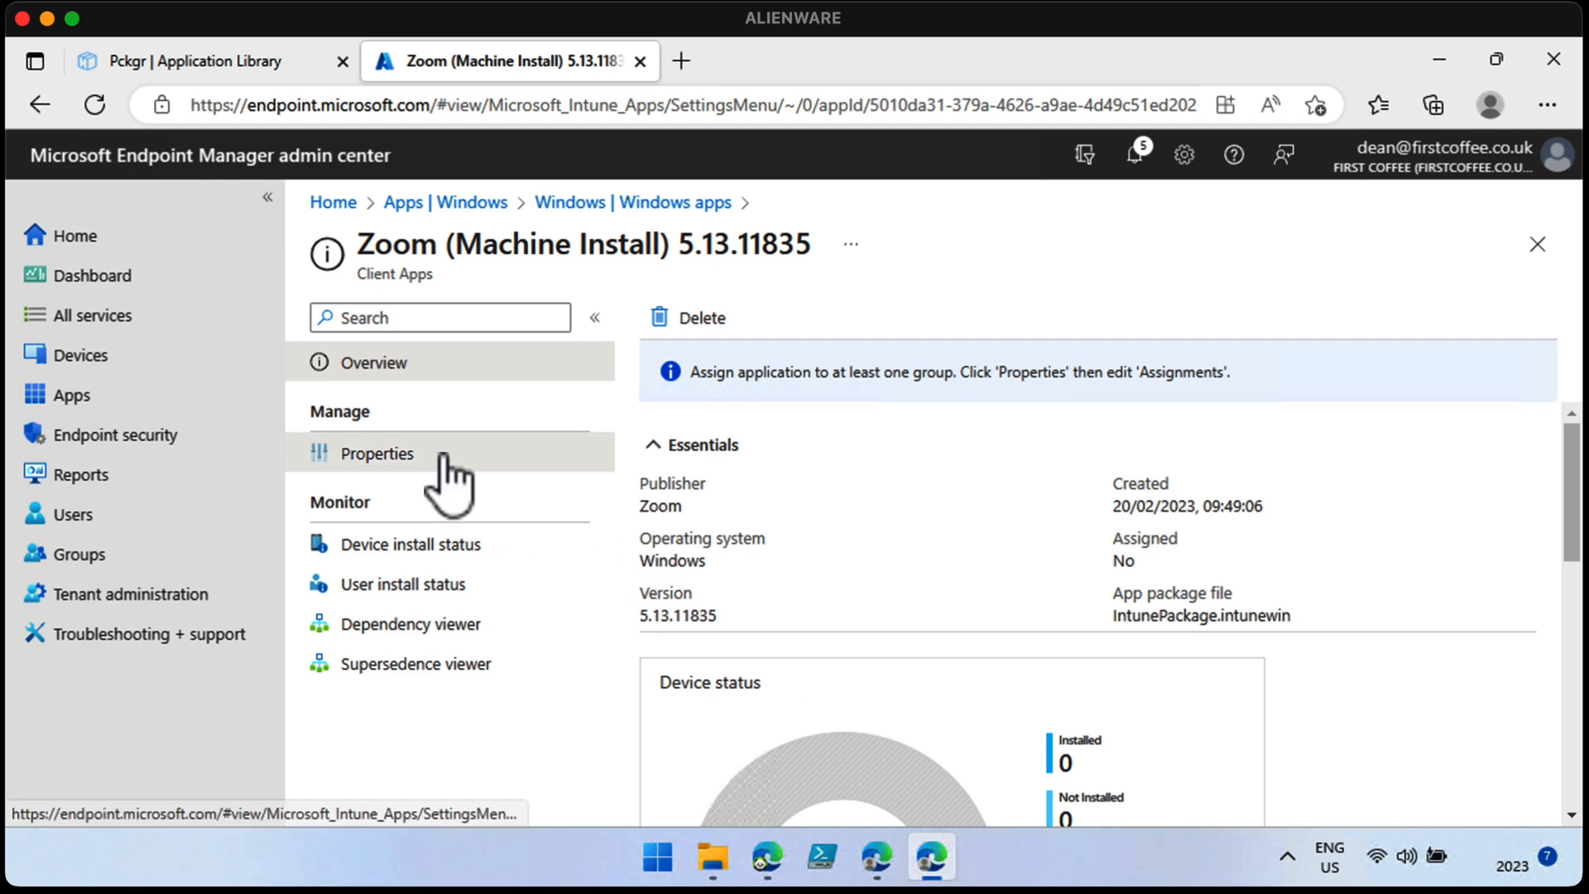
Step: Review Zoom's Properties, including its Winget Pre-Install dependency, and edit its Assignments
click(378, 453)
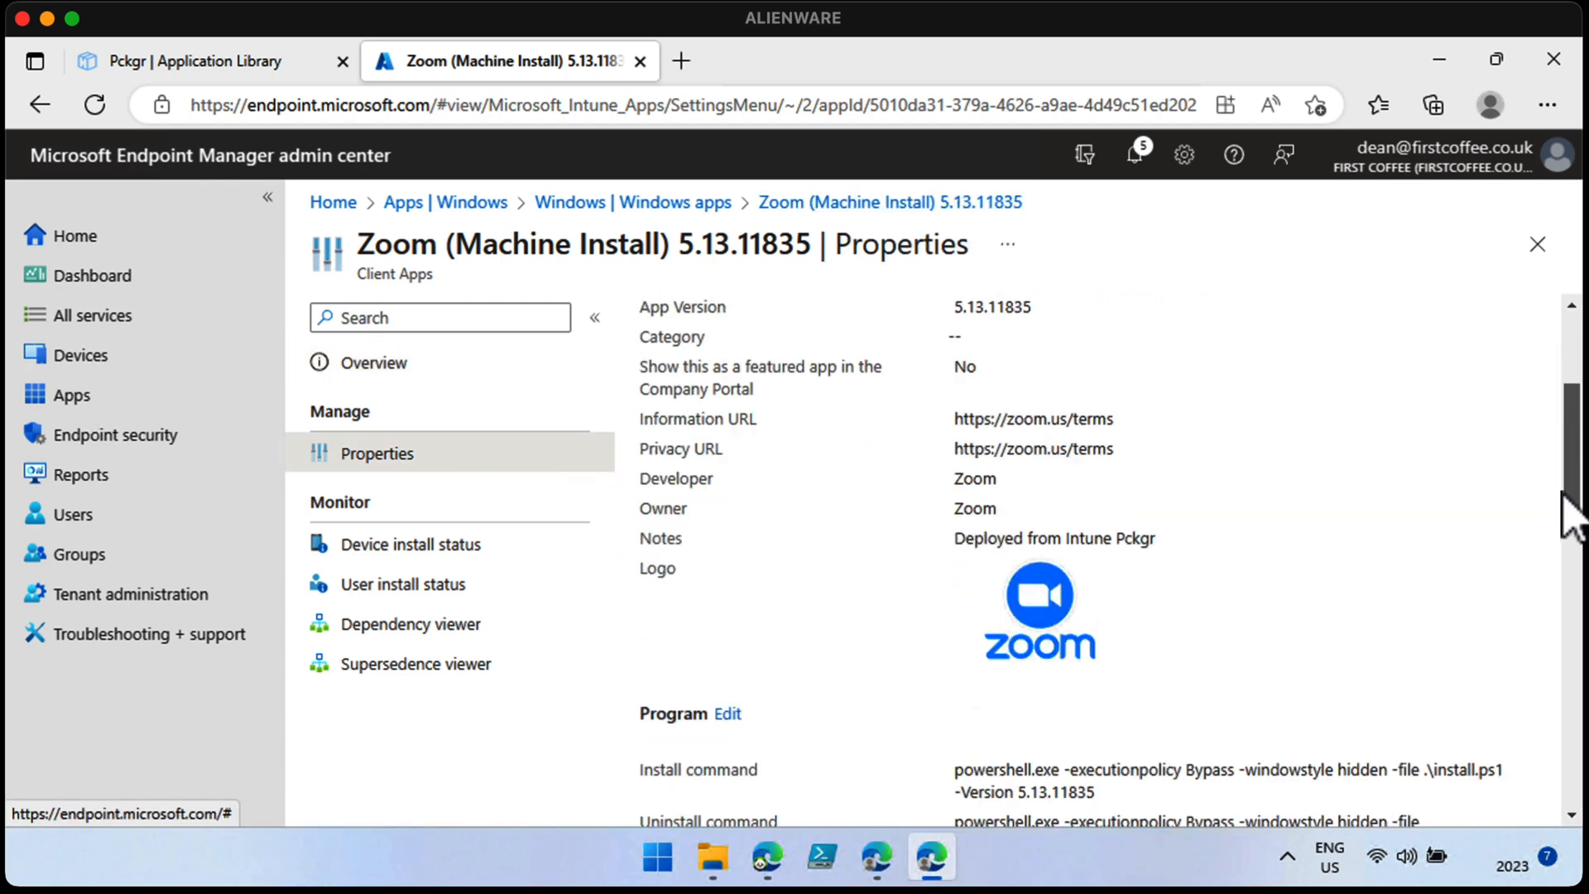
scroll(down, 3)
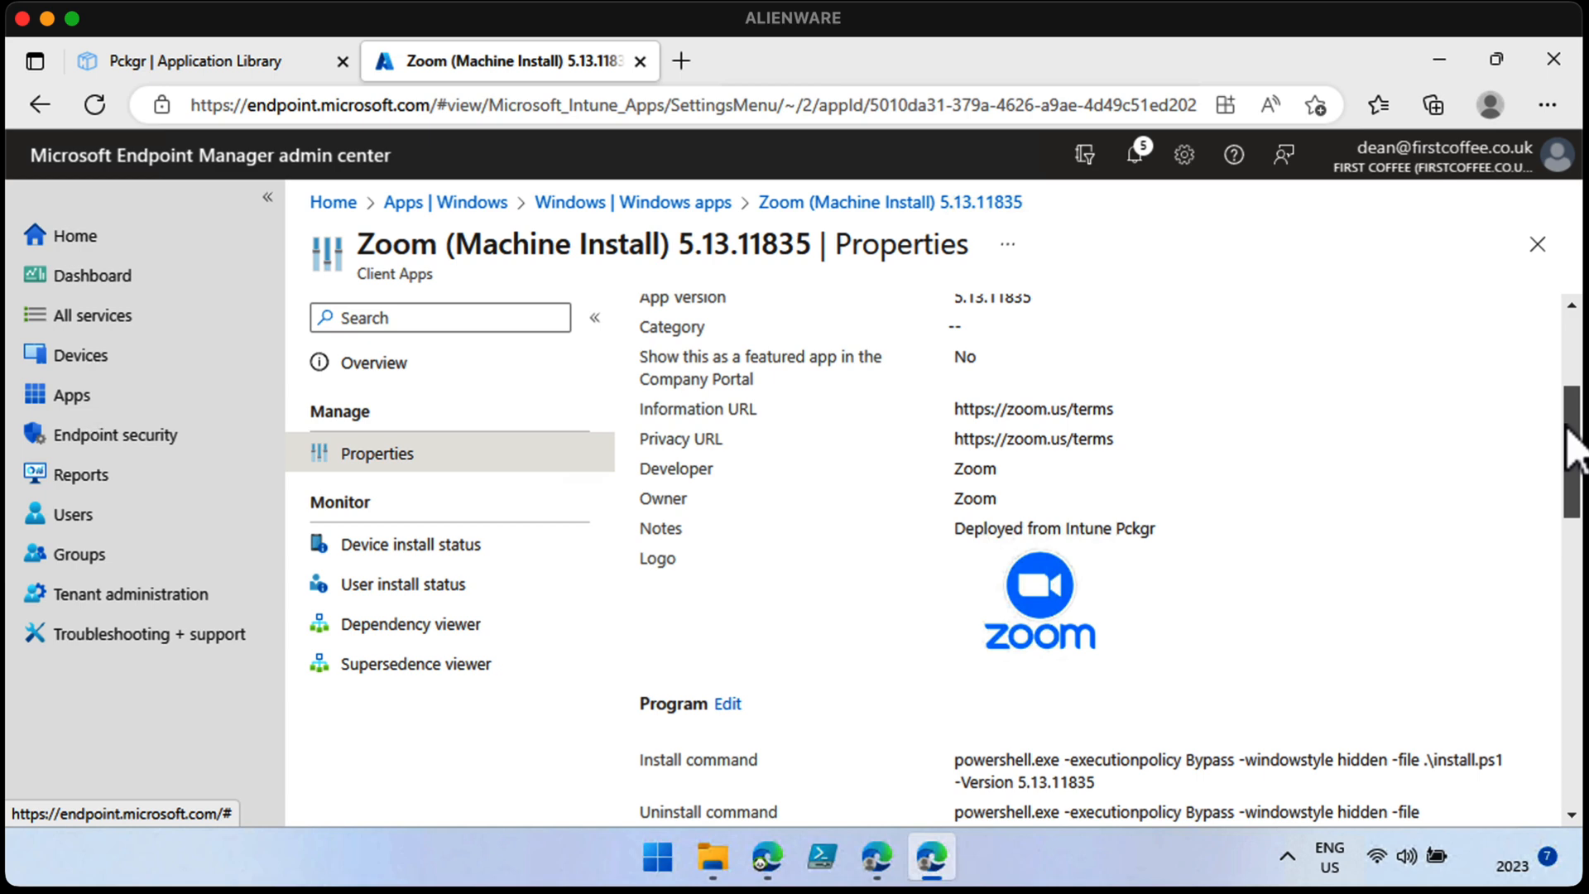
scroll(down, 3)
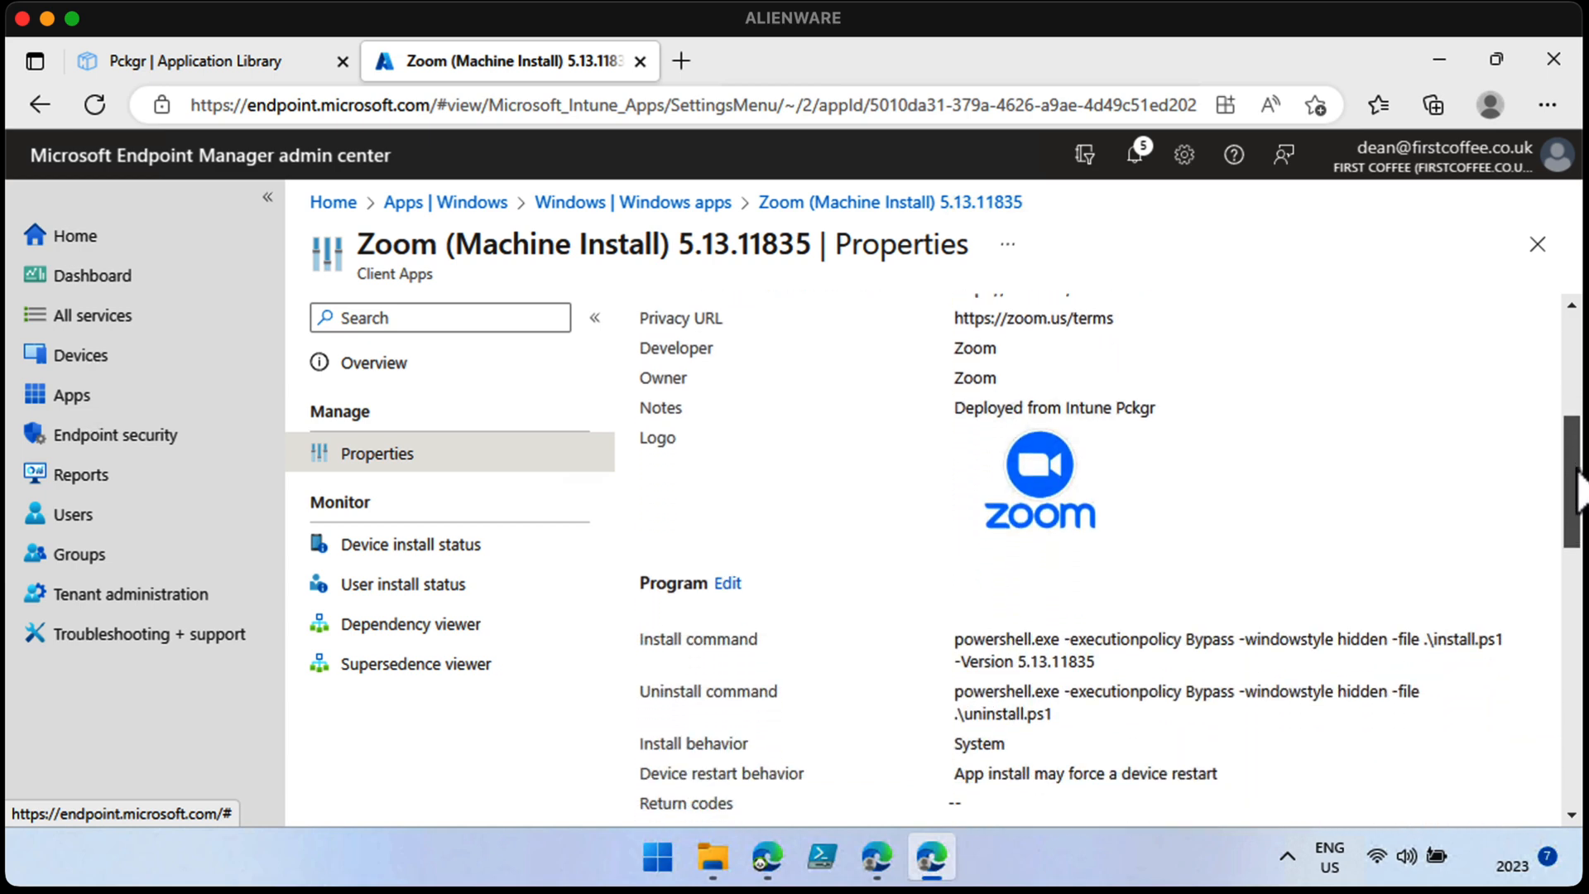
scroll(down, 3)
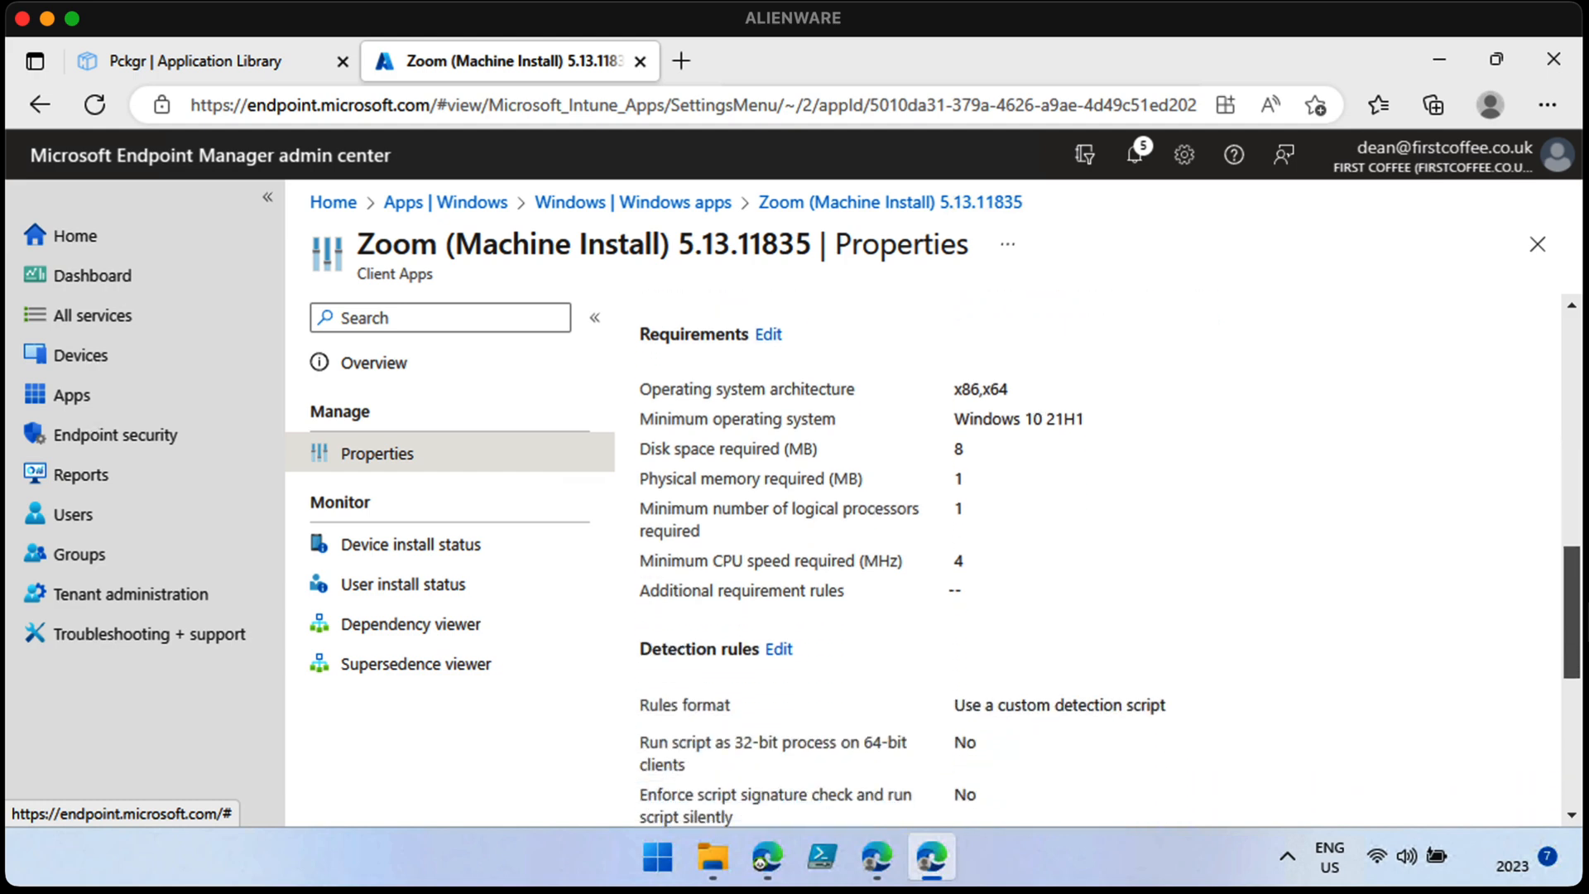
scroll(down, 3)
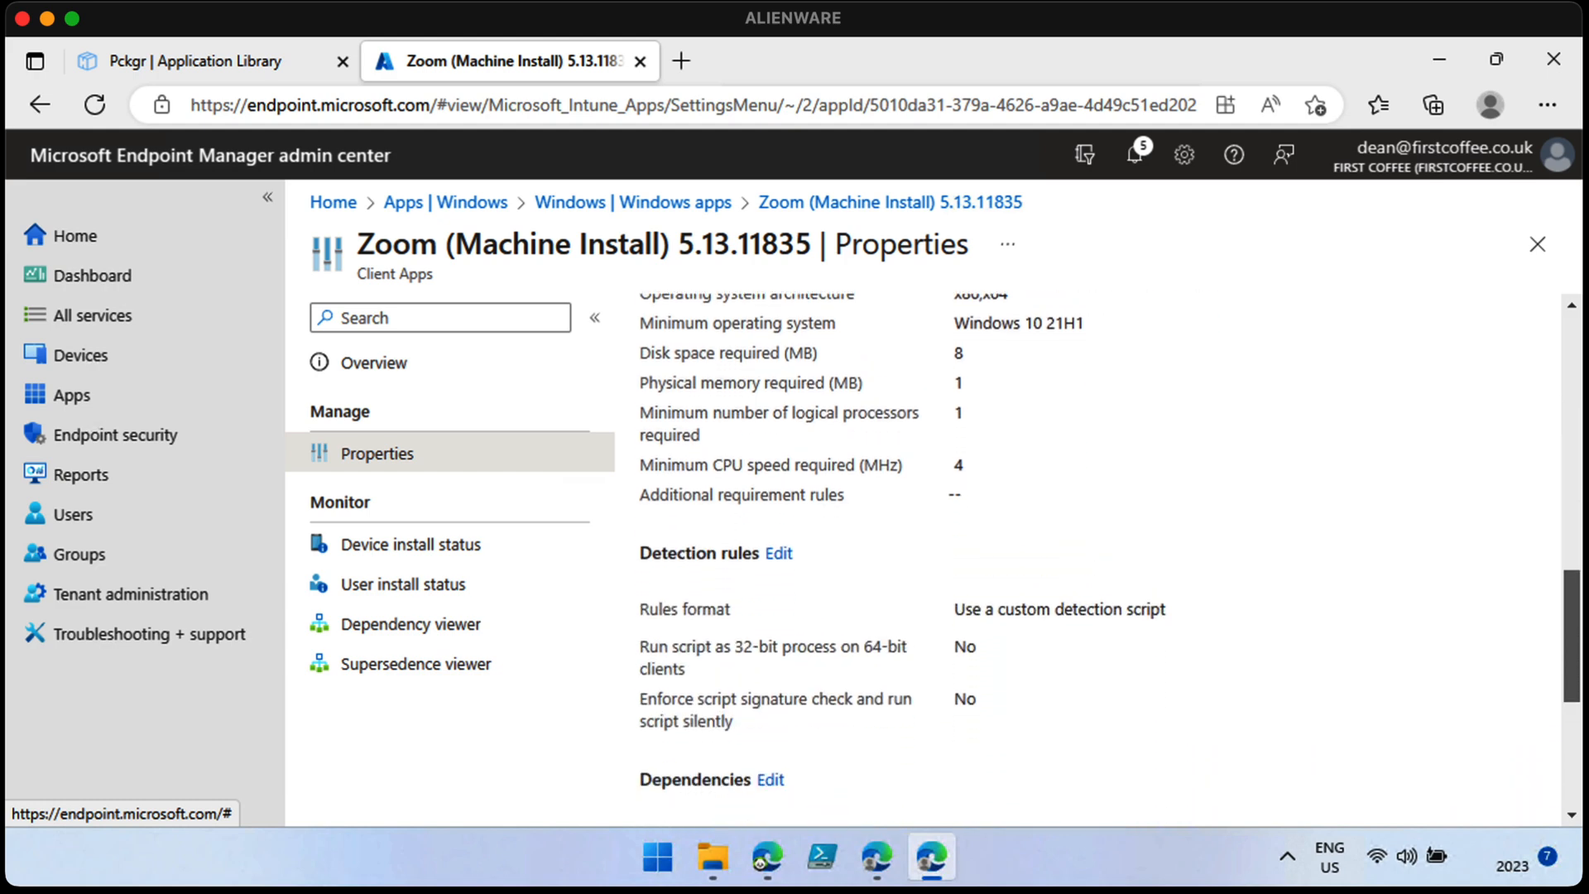
scroll(down, 3)
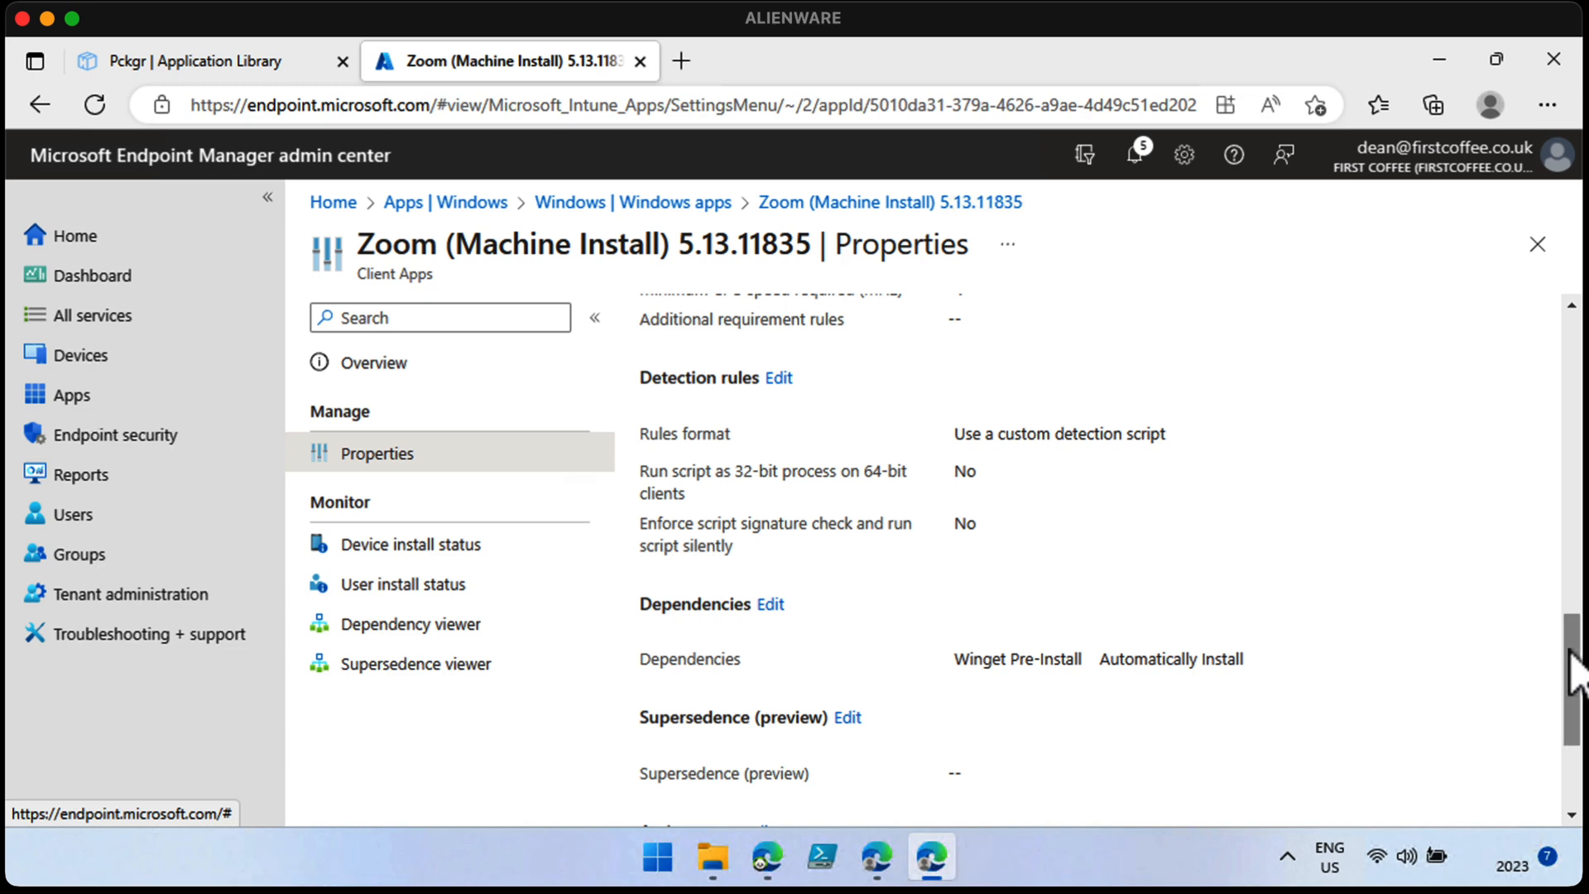
scroll(down, 3)
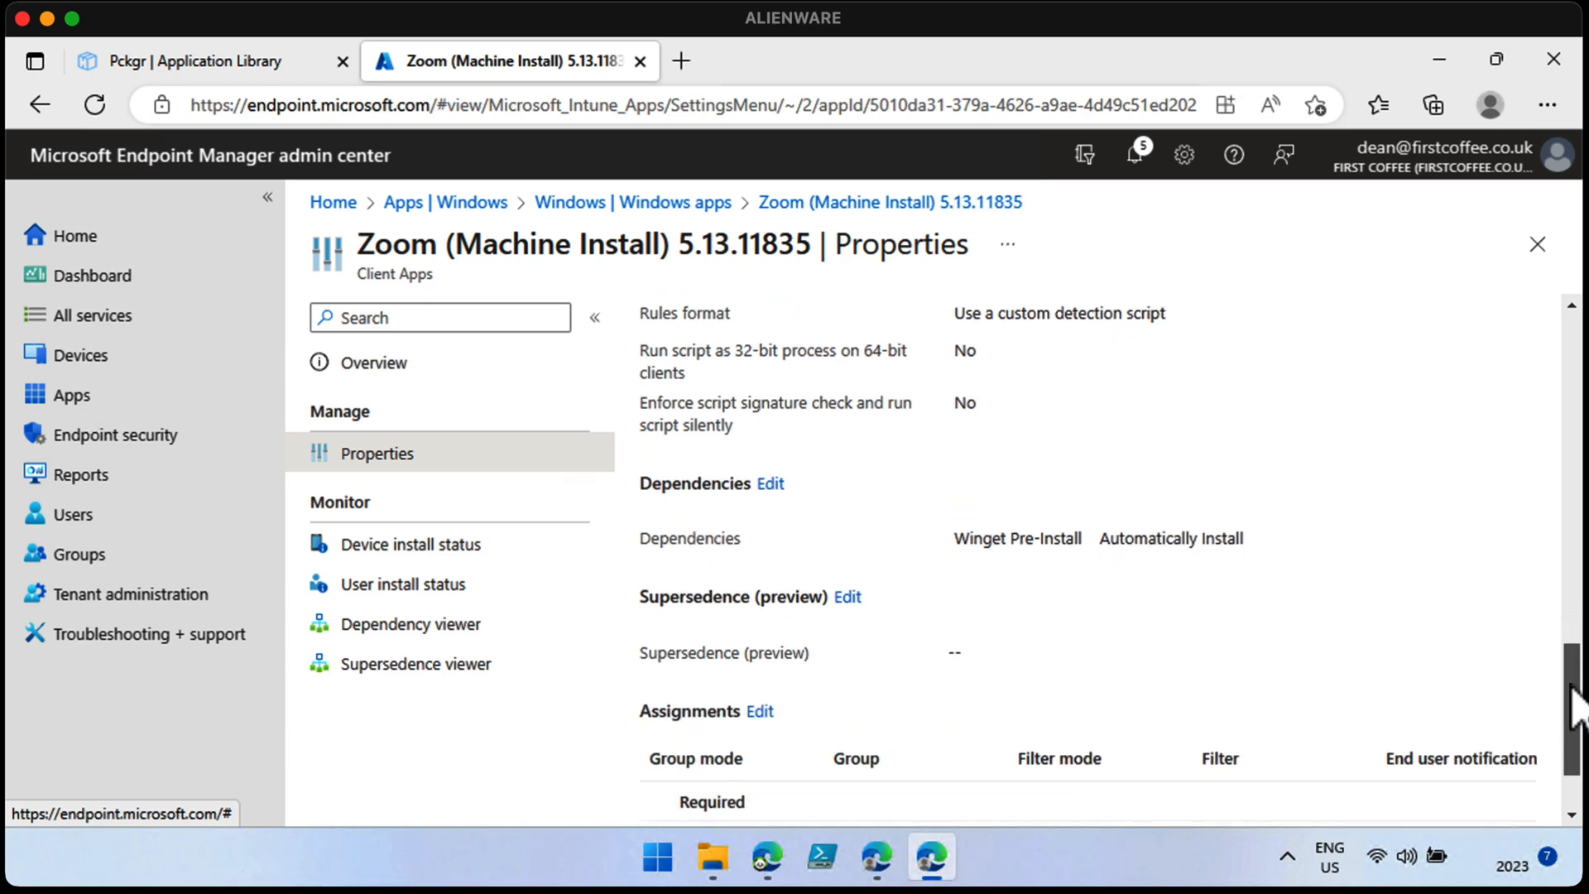
scroll(down, 3)
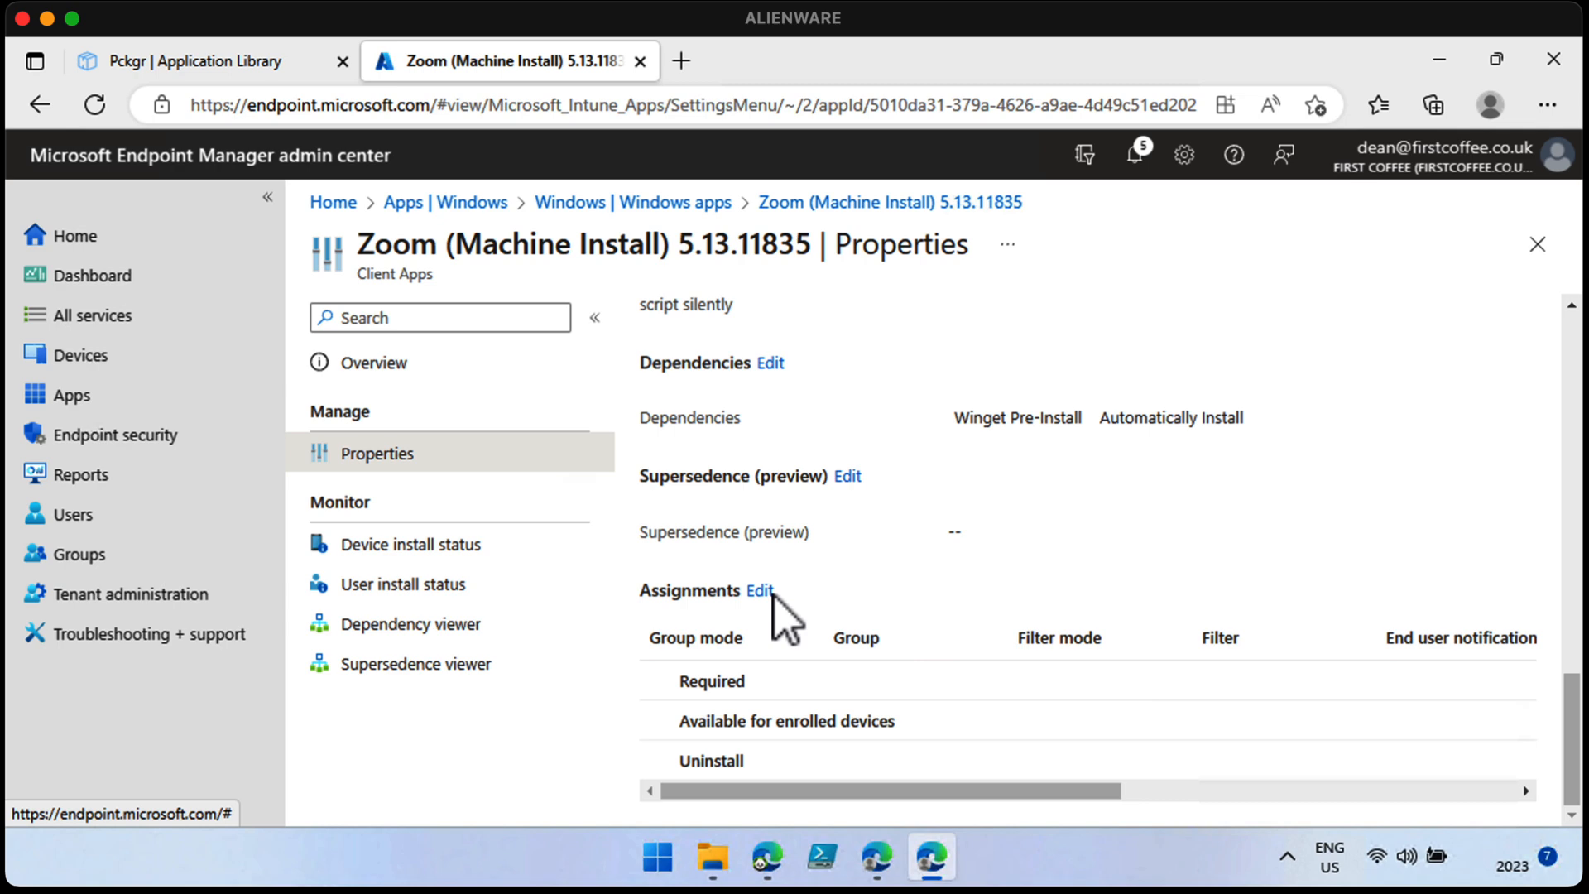
click(759, 591)
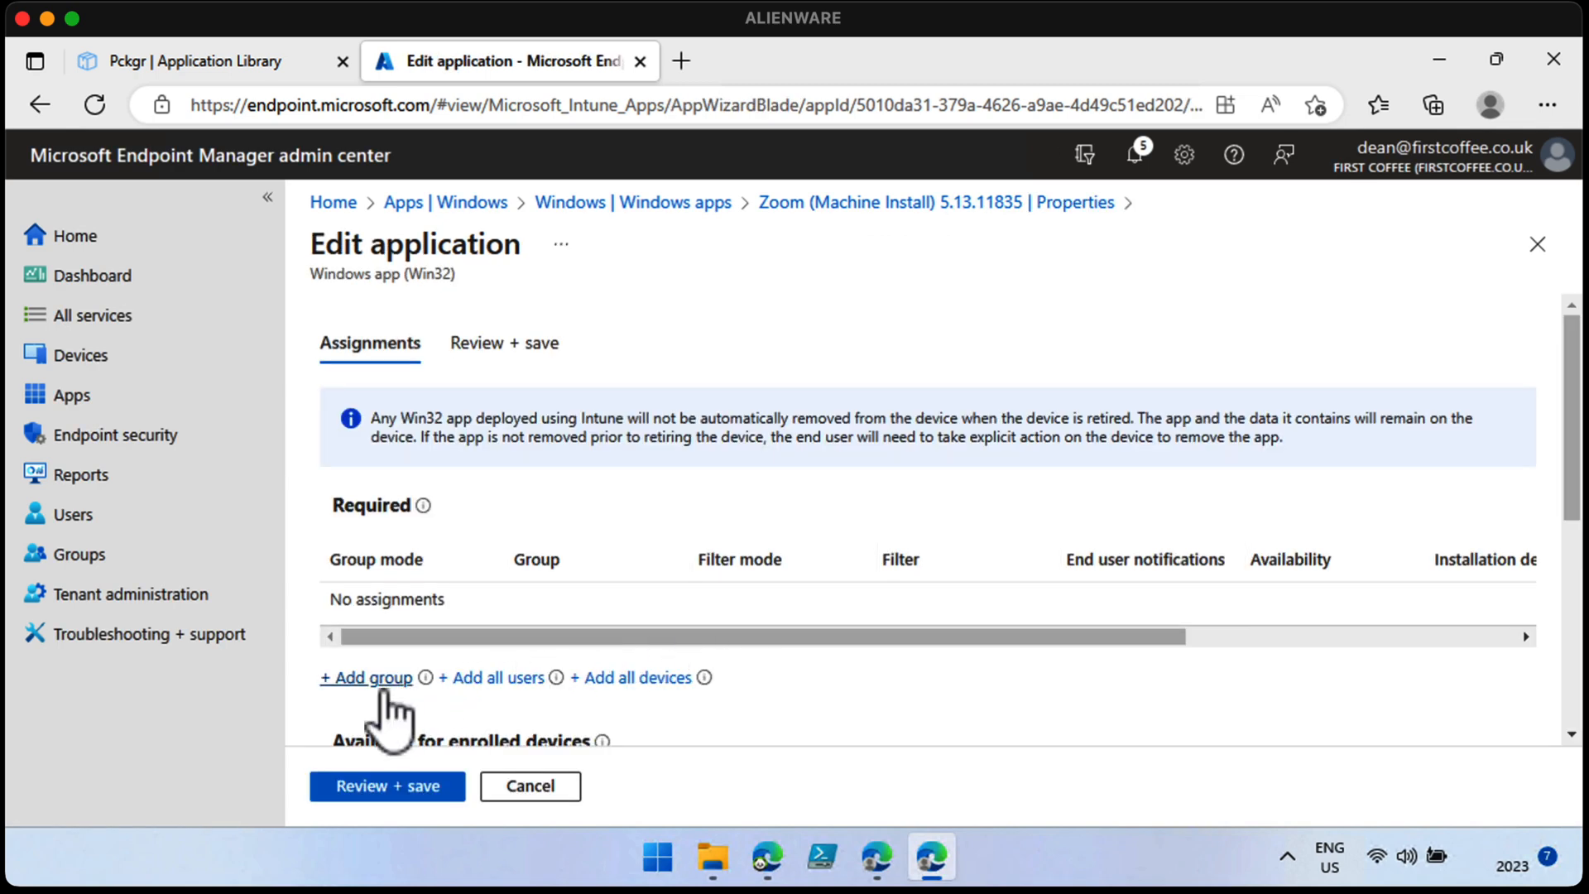
Step: Add All Windows 10 Devices as Zoom's required group and save the assignment
click(365, 677)
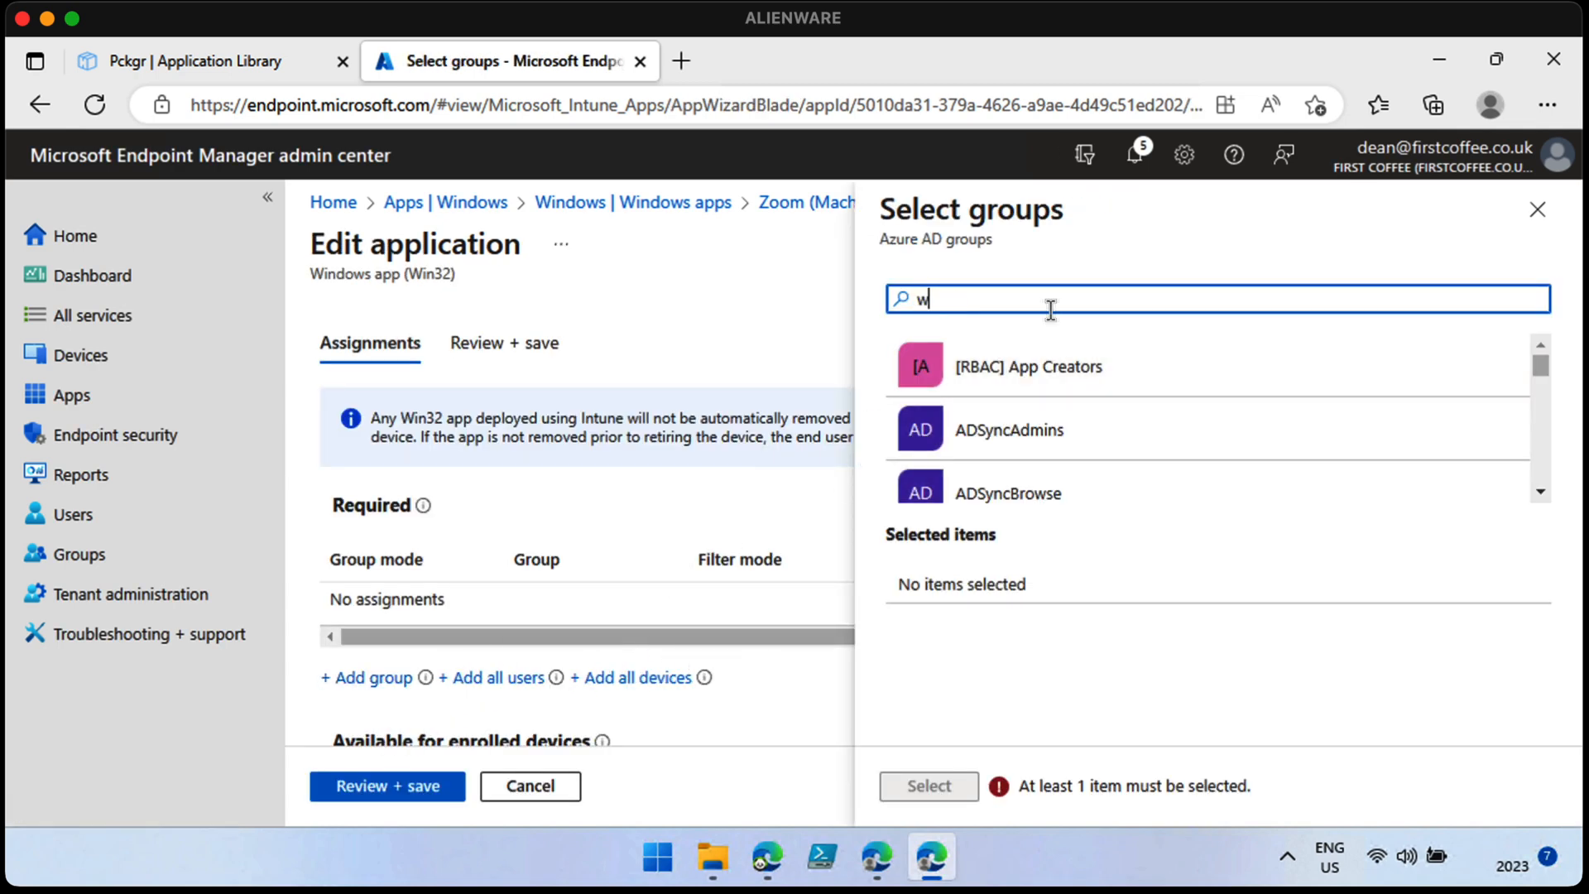
click(1038, 366)
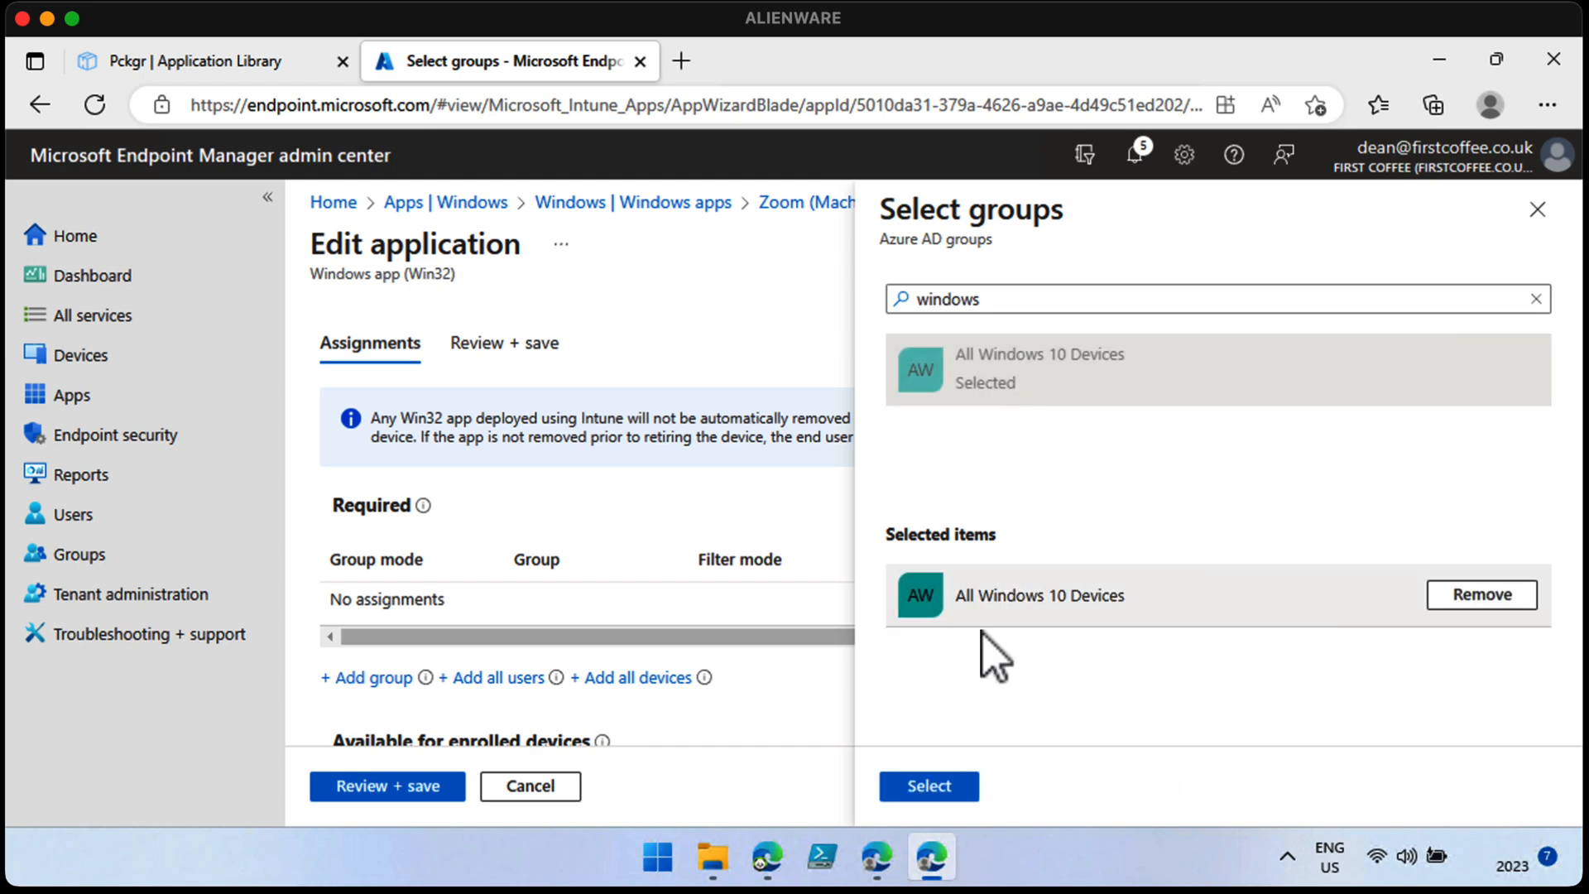
click(926, 785)
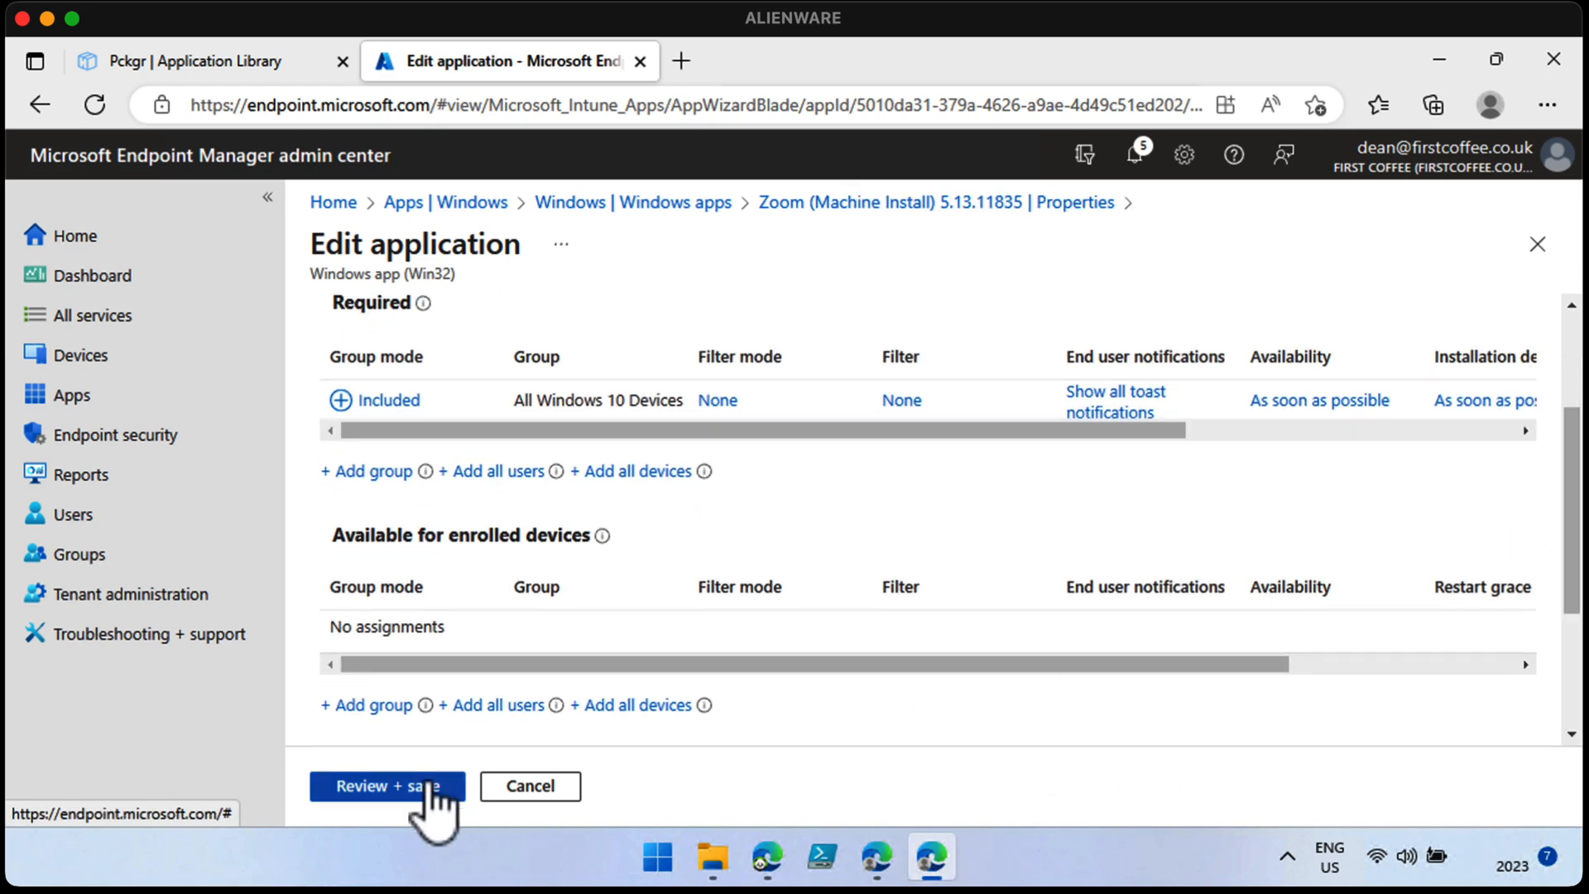
click(387, 786)
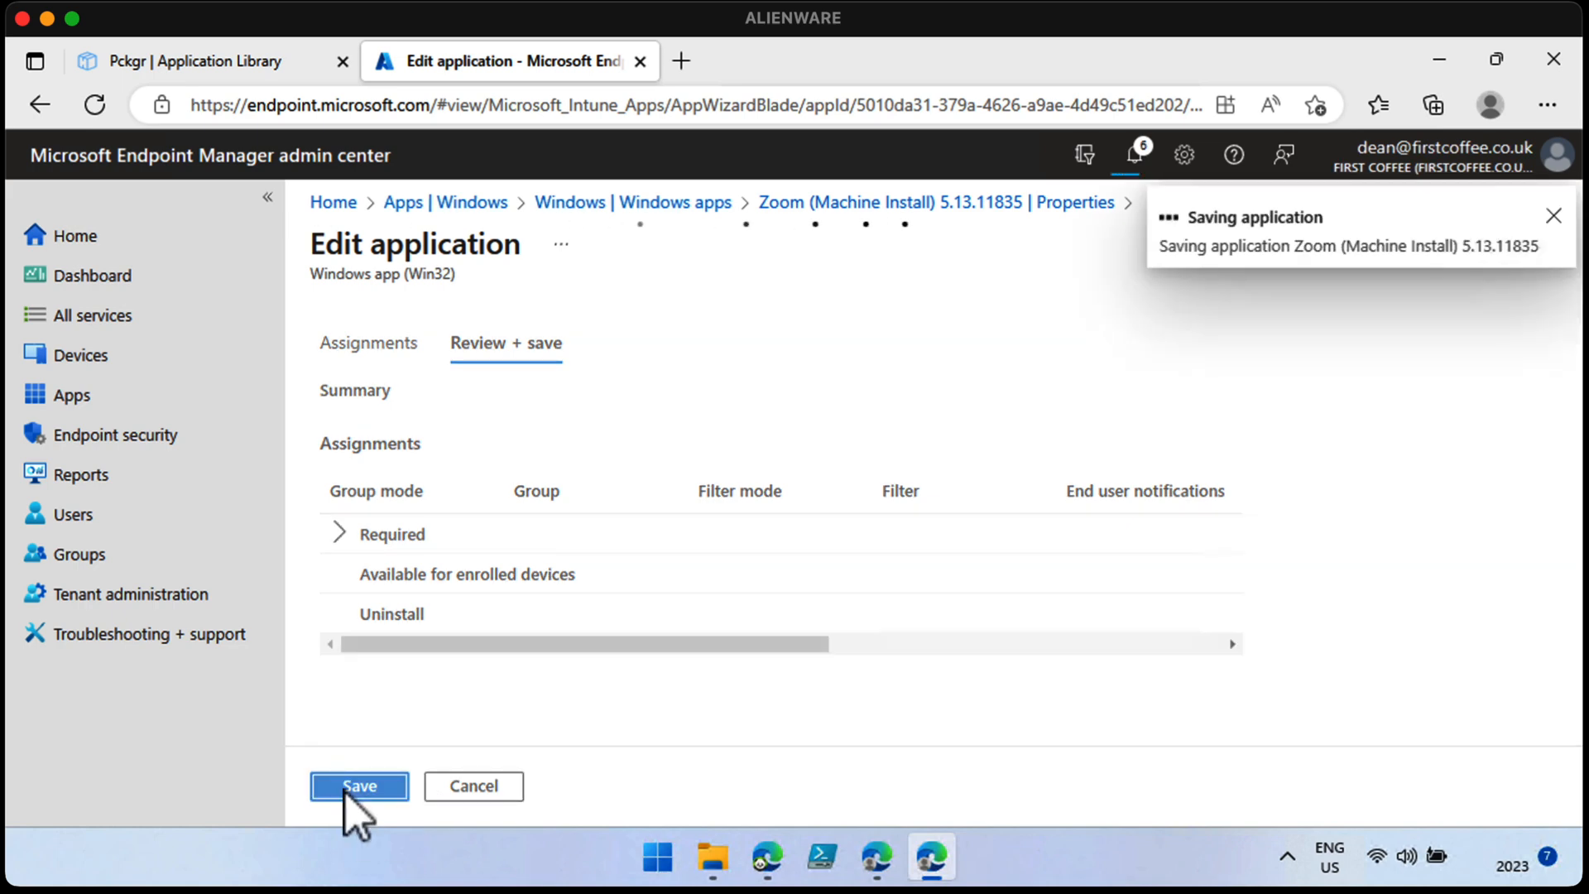
click(357, 785)
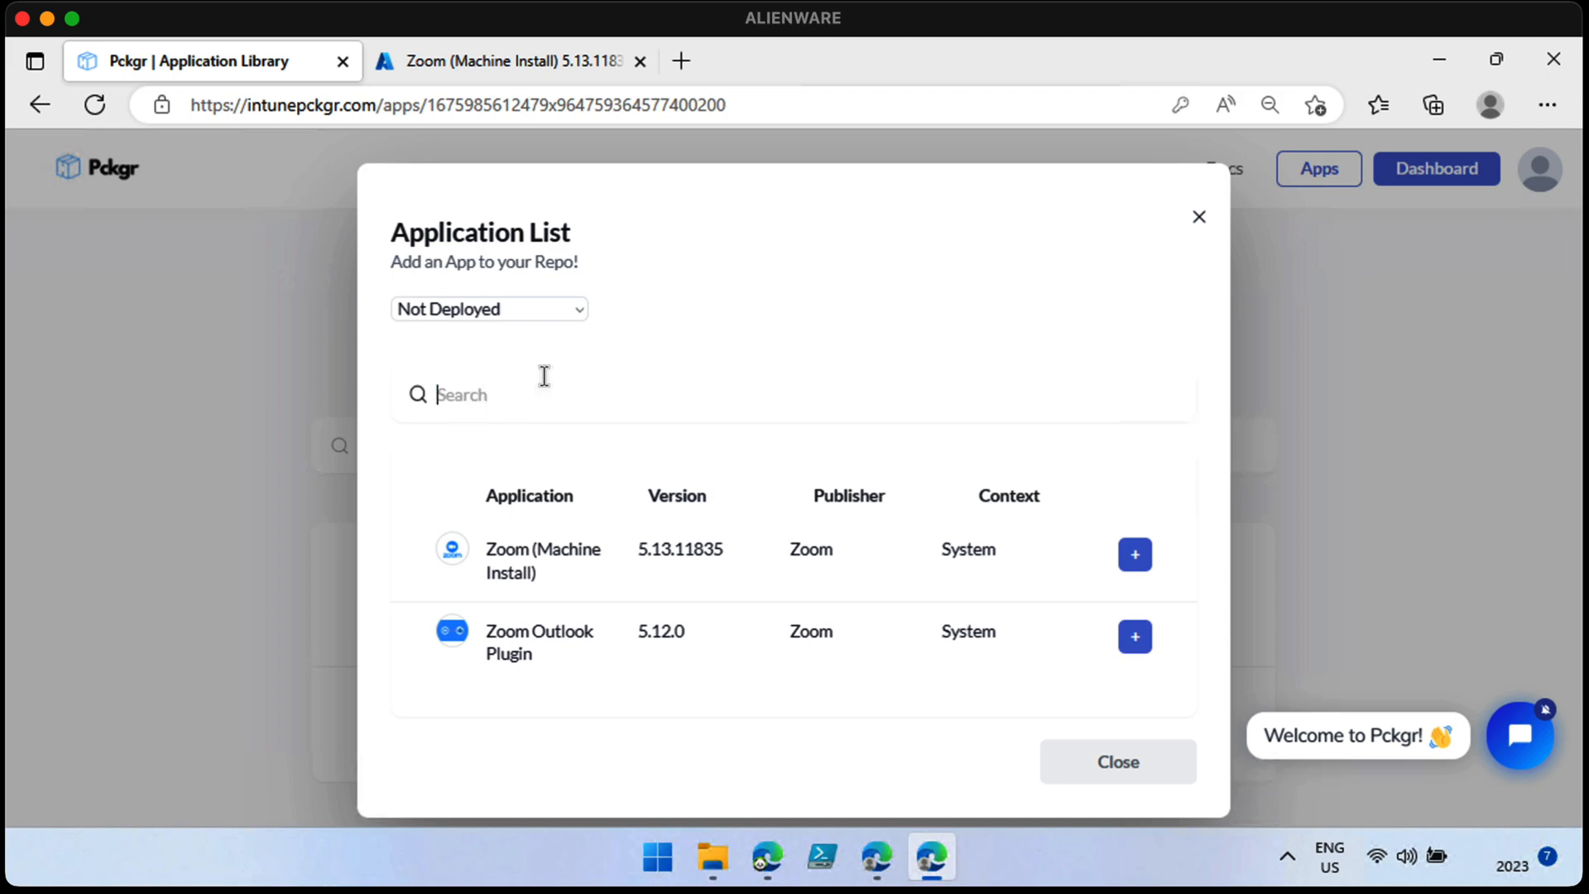
Step: Search 'fire', 'chrome' and '7-zi' and add Firefox, Chrome and 7-Zip
text(fire)
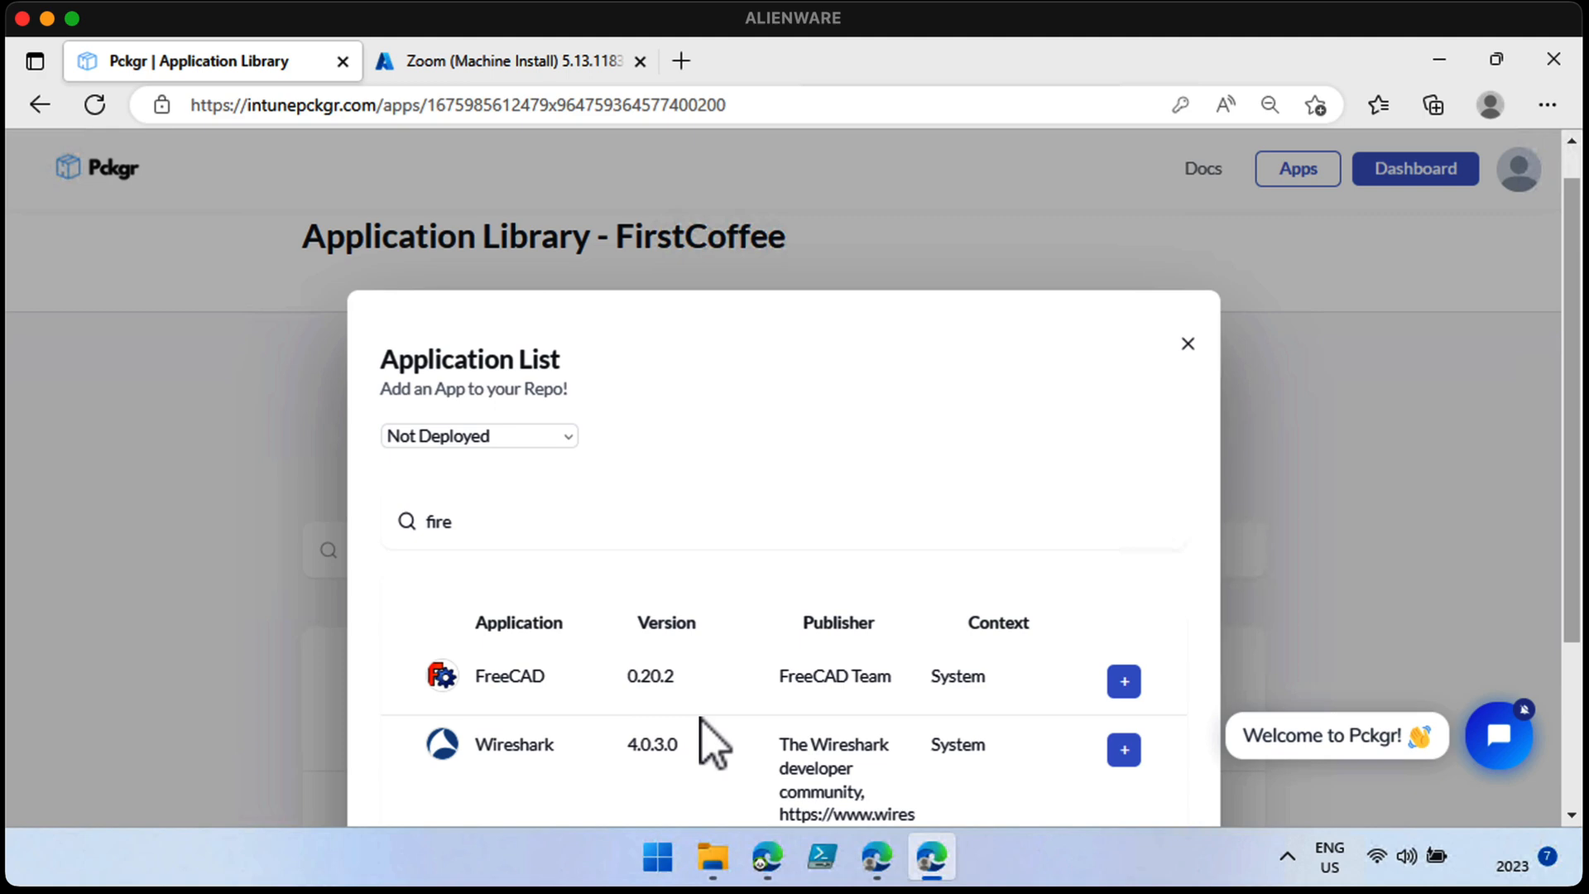
scroll(down, 3)
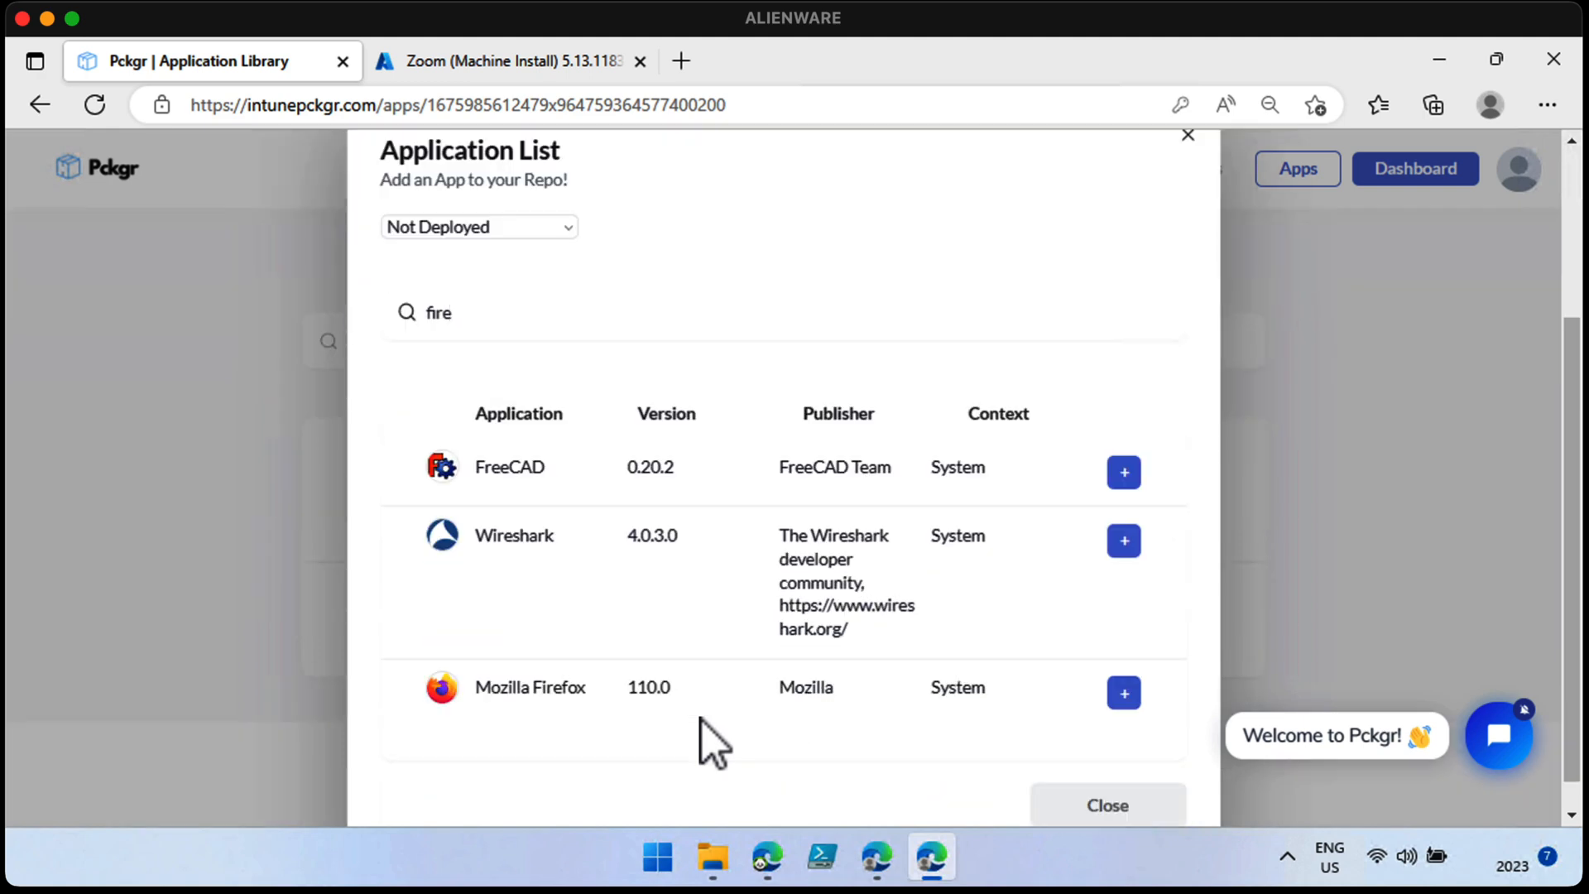
click(1124, 692)
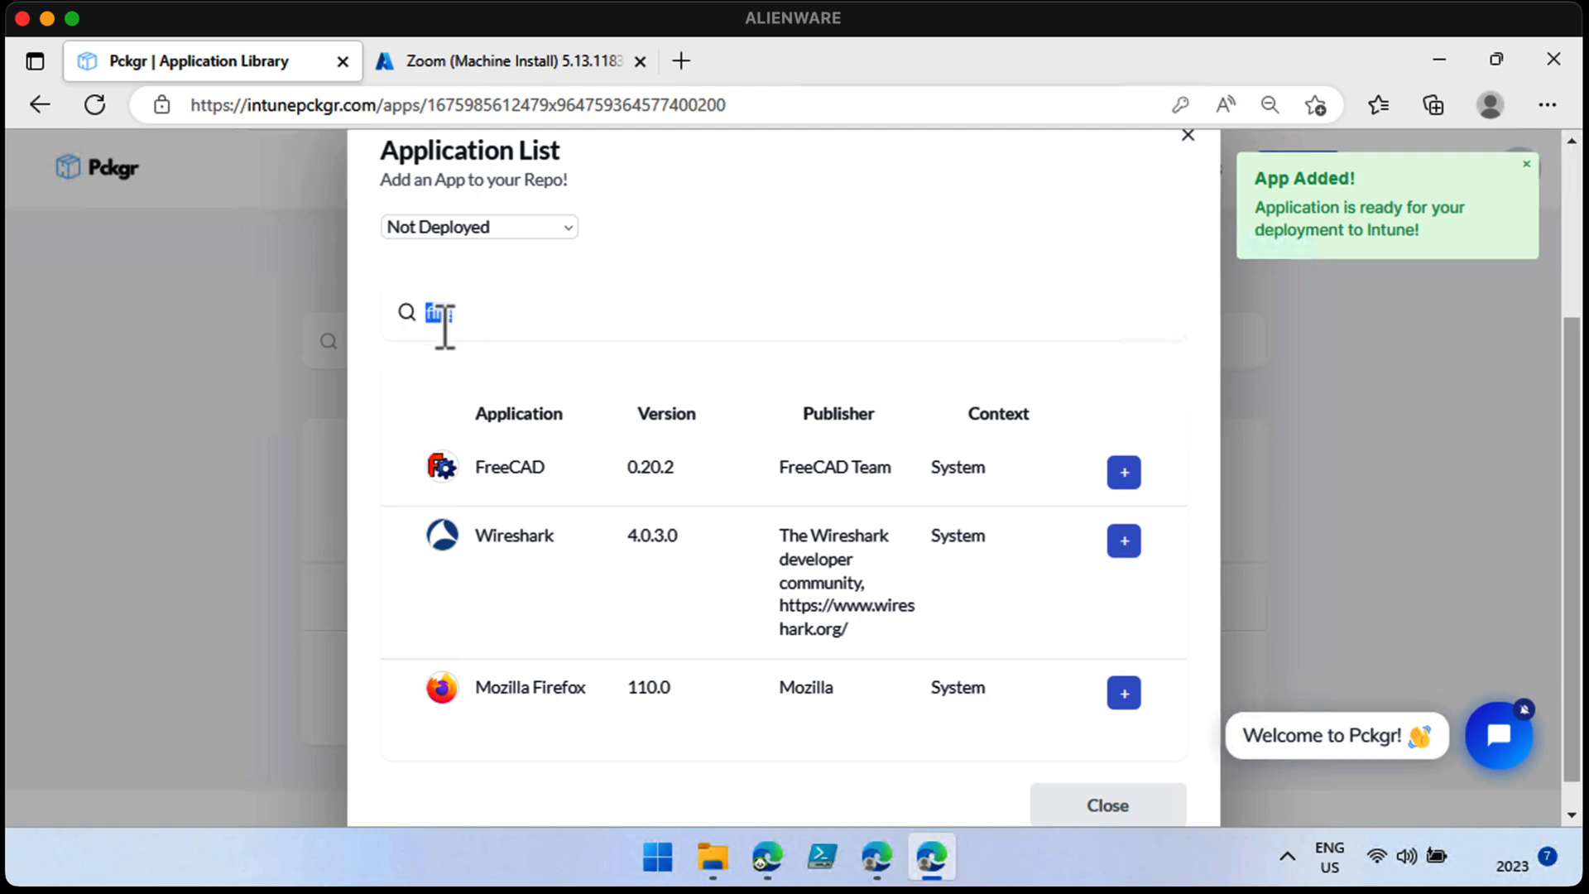
text(chrome)
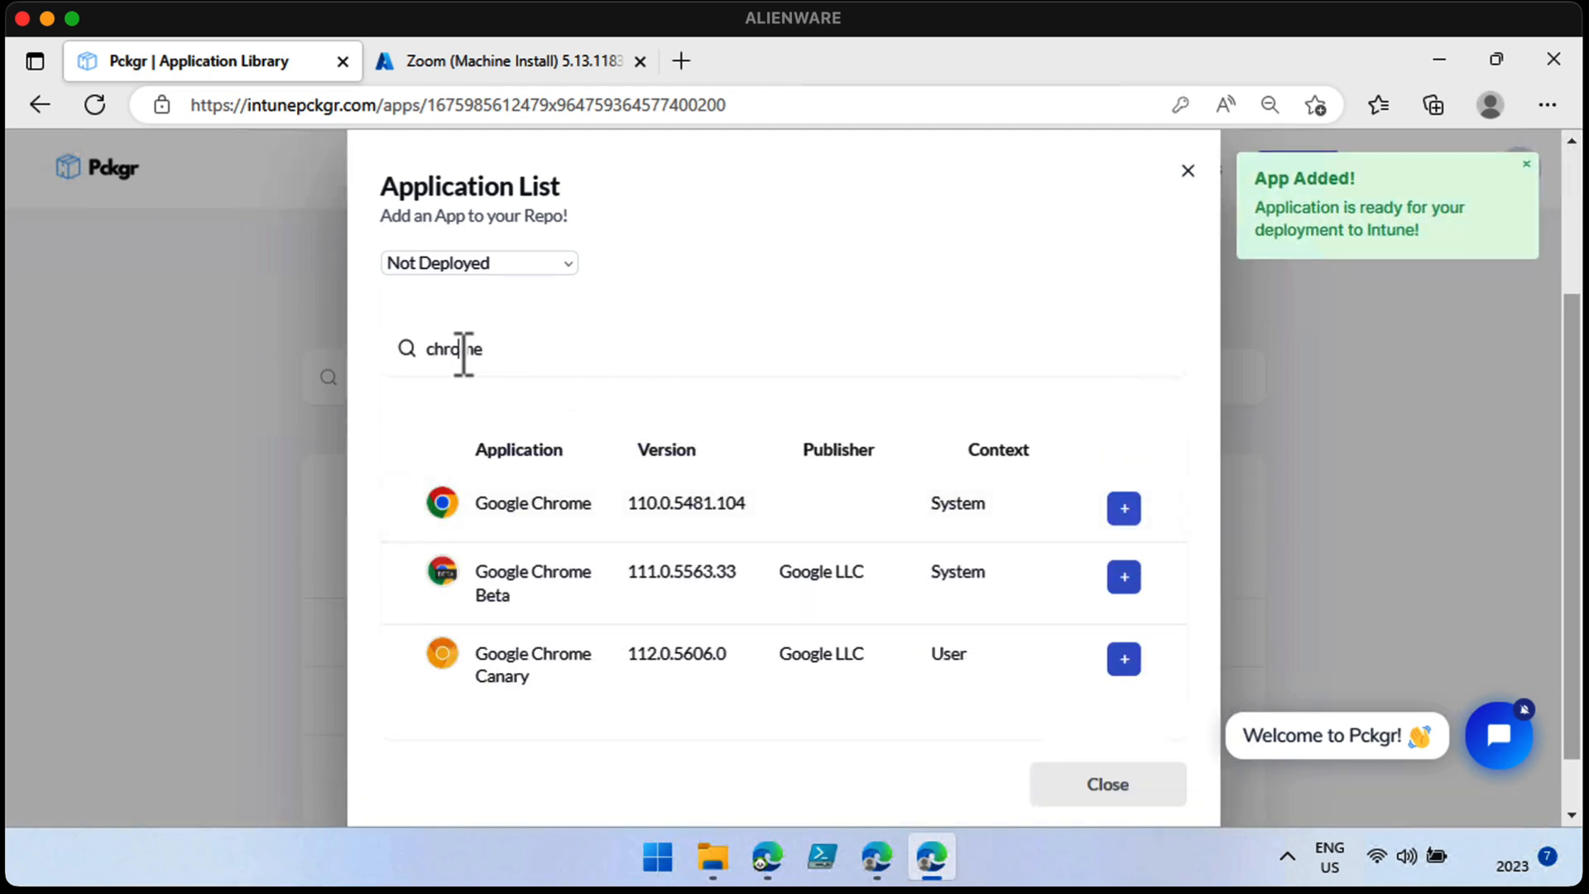
text(7)
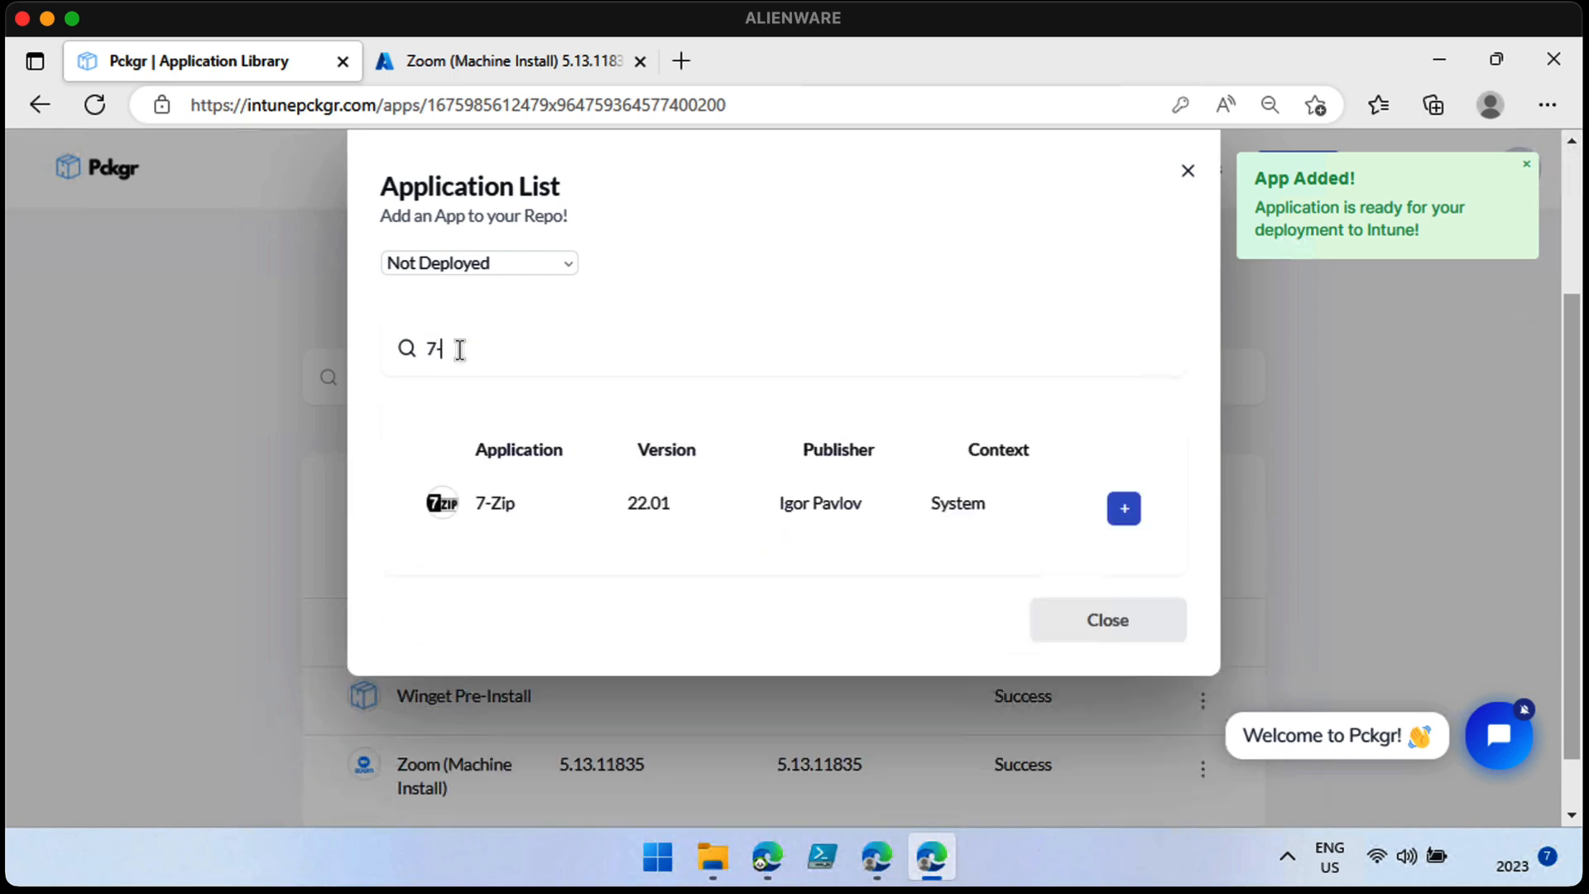
text(-zi)
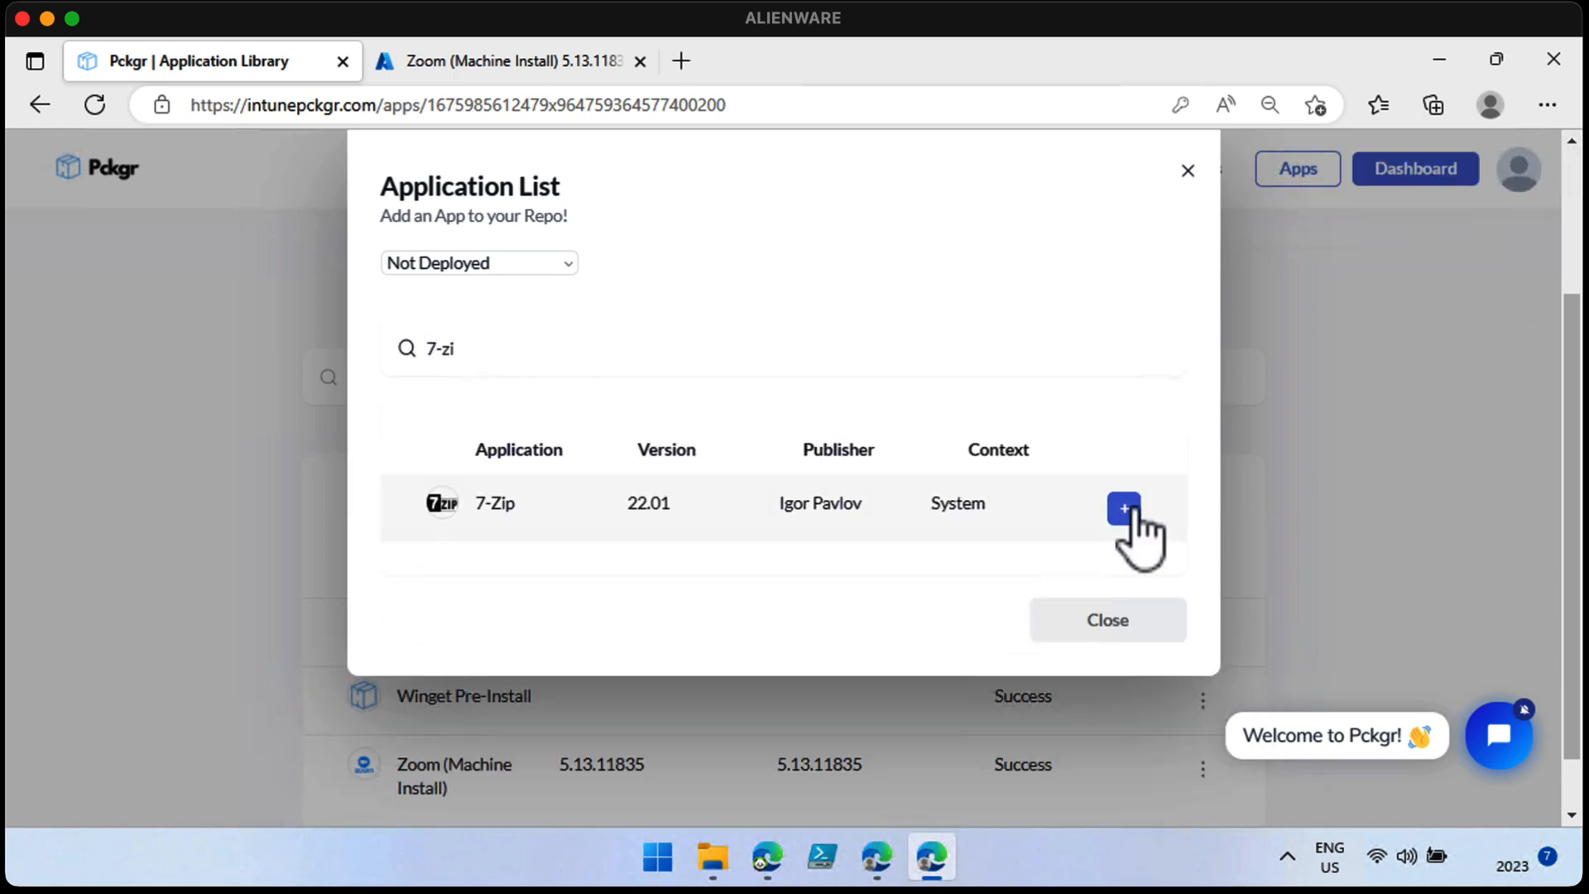
click(1124, 509)
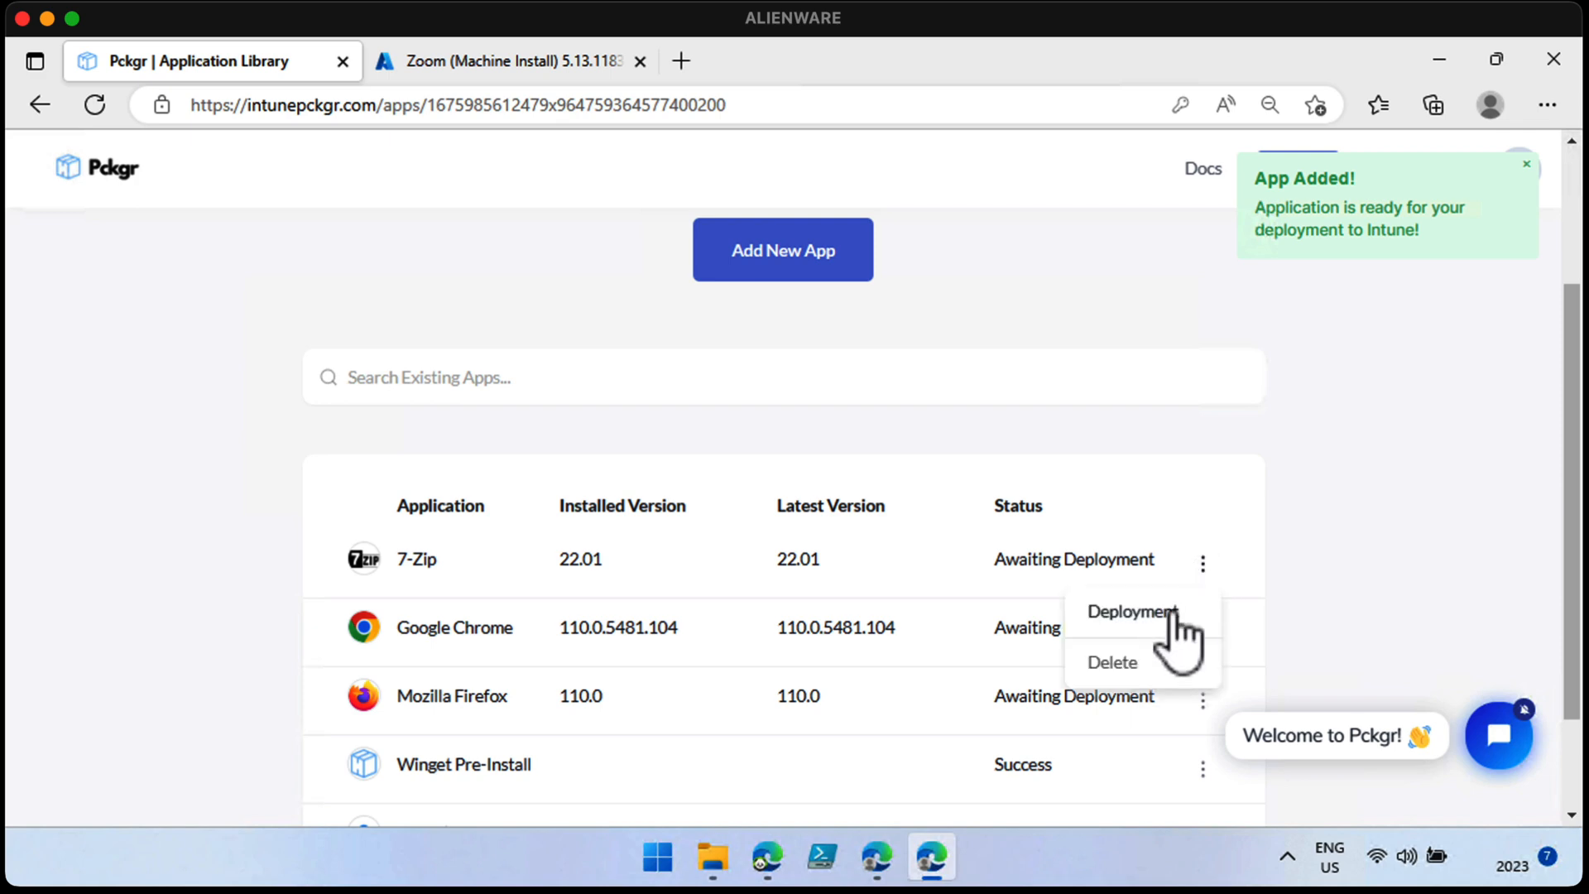
Step: Deploy 7-Zip, Google Chrome and Firefox 110.0 to Intune with auto update on
click(1132, 611)
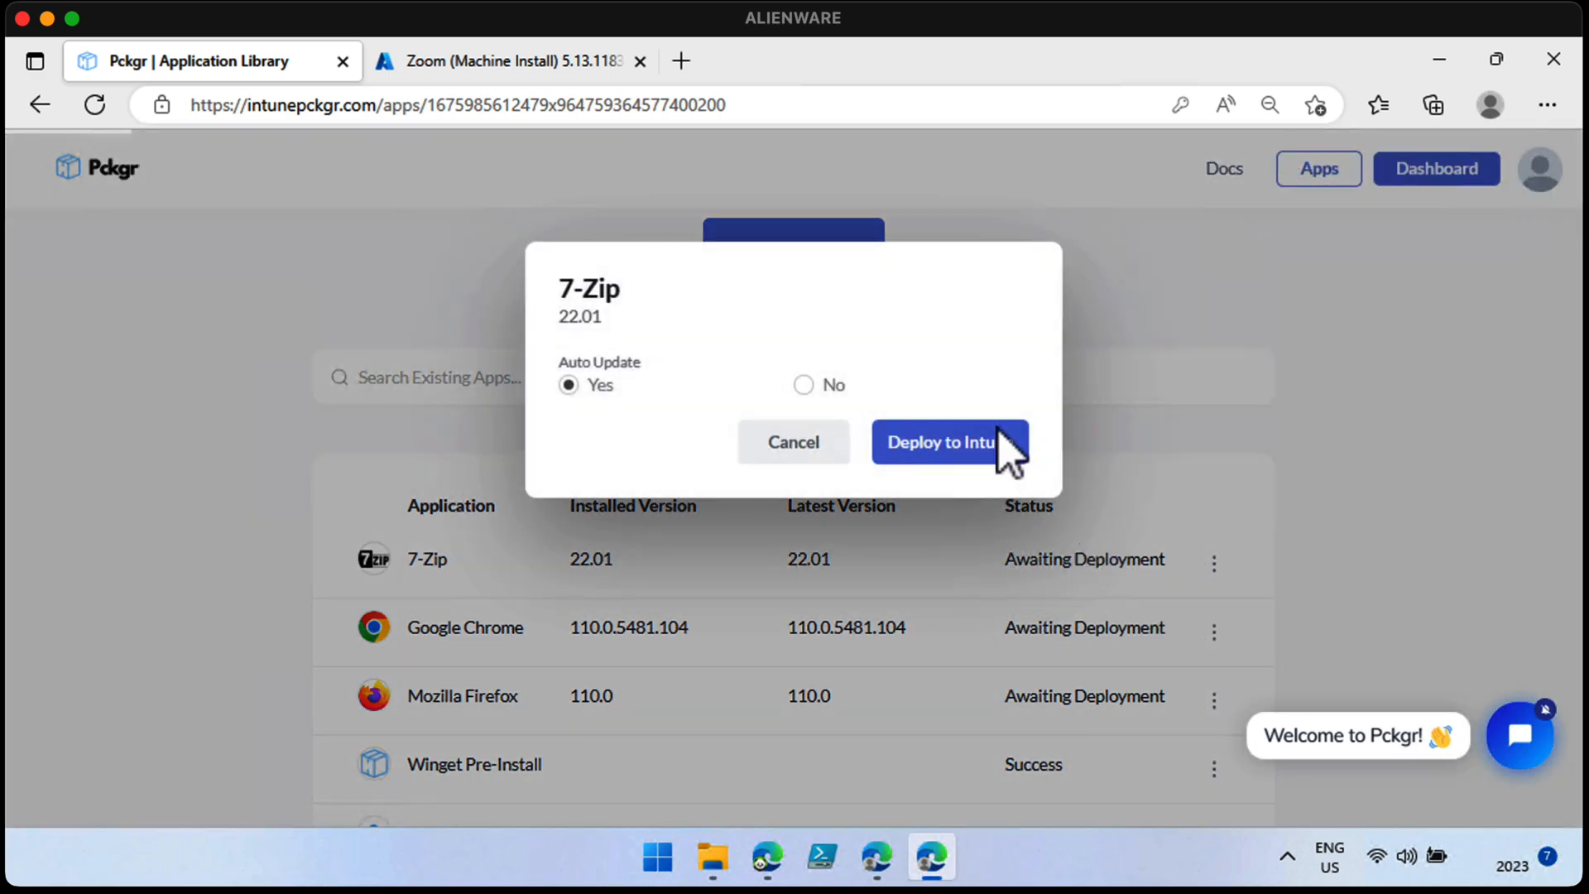
click(938, 443)
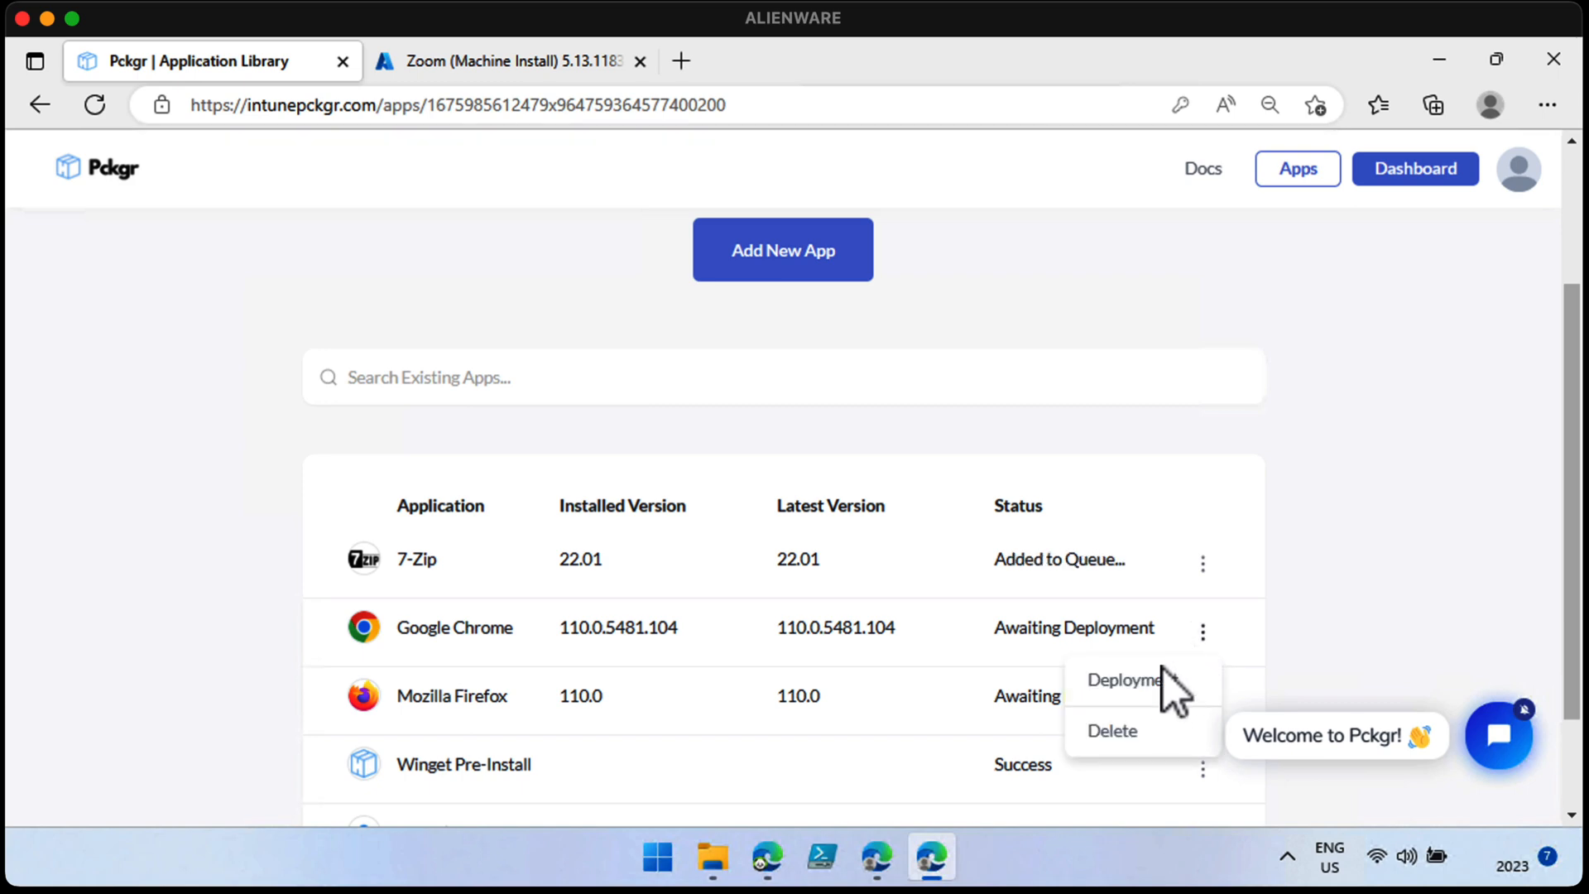
click(1124, 681)
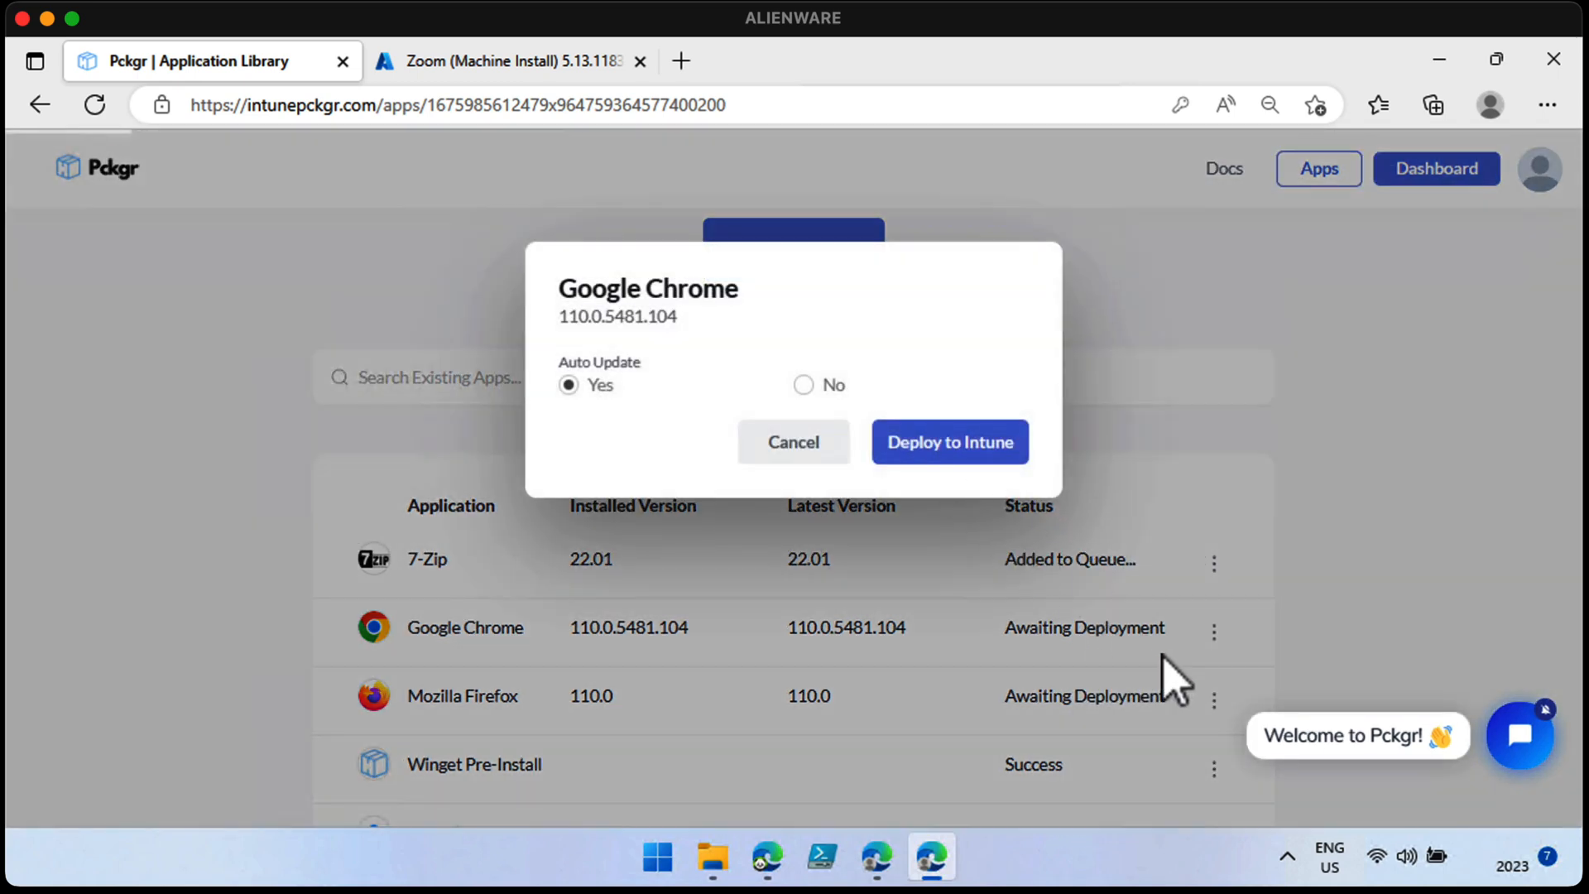
click(948, 442)
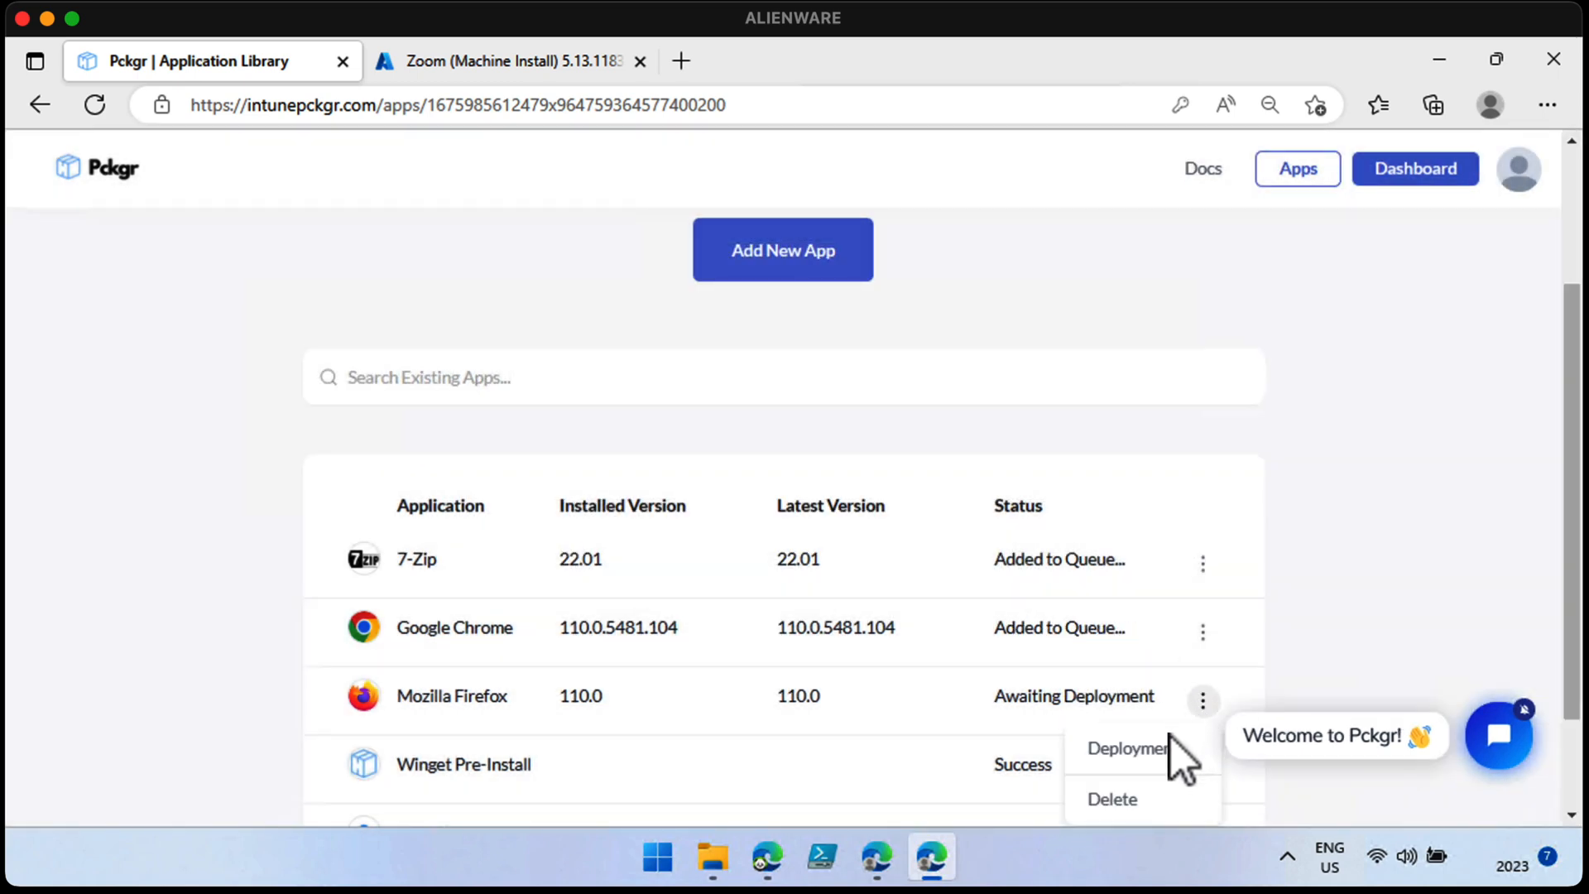
click(1128, 748)
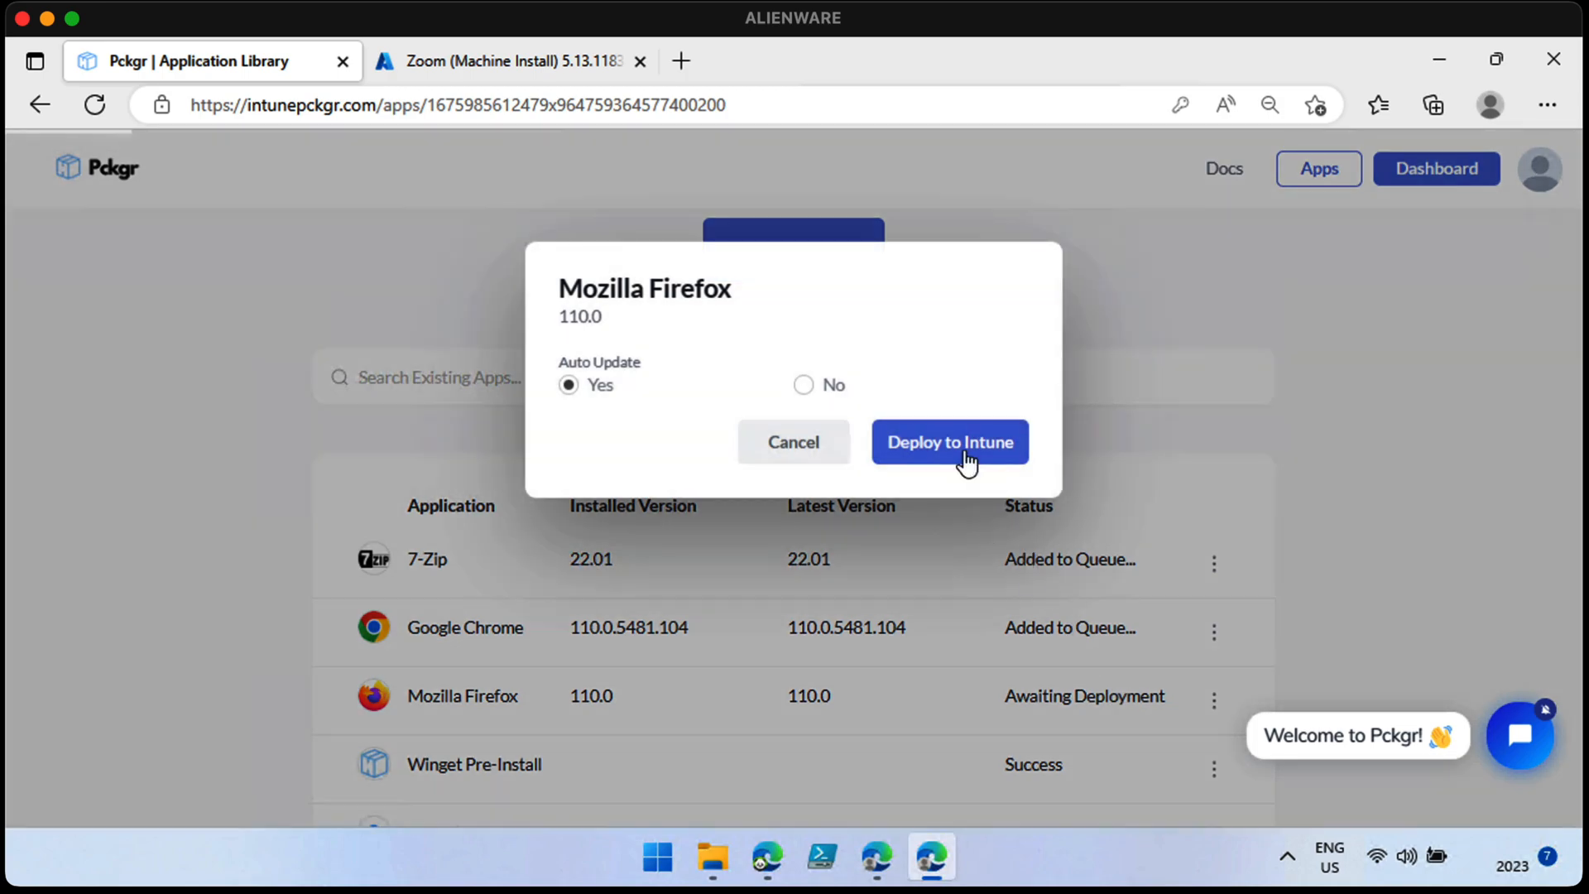
click(949, 442)
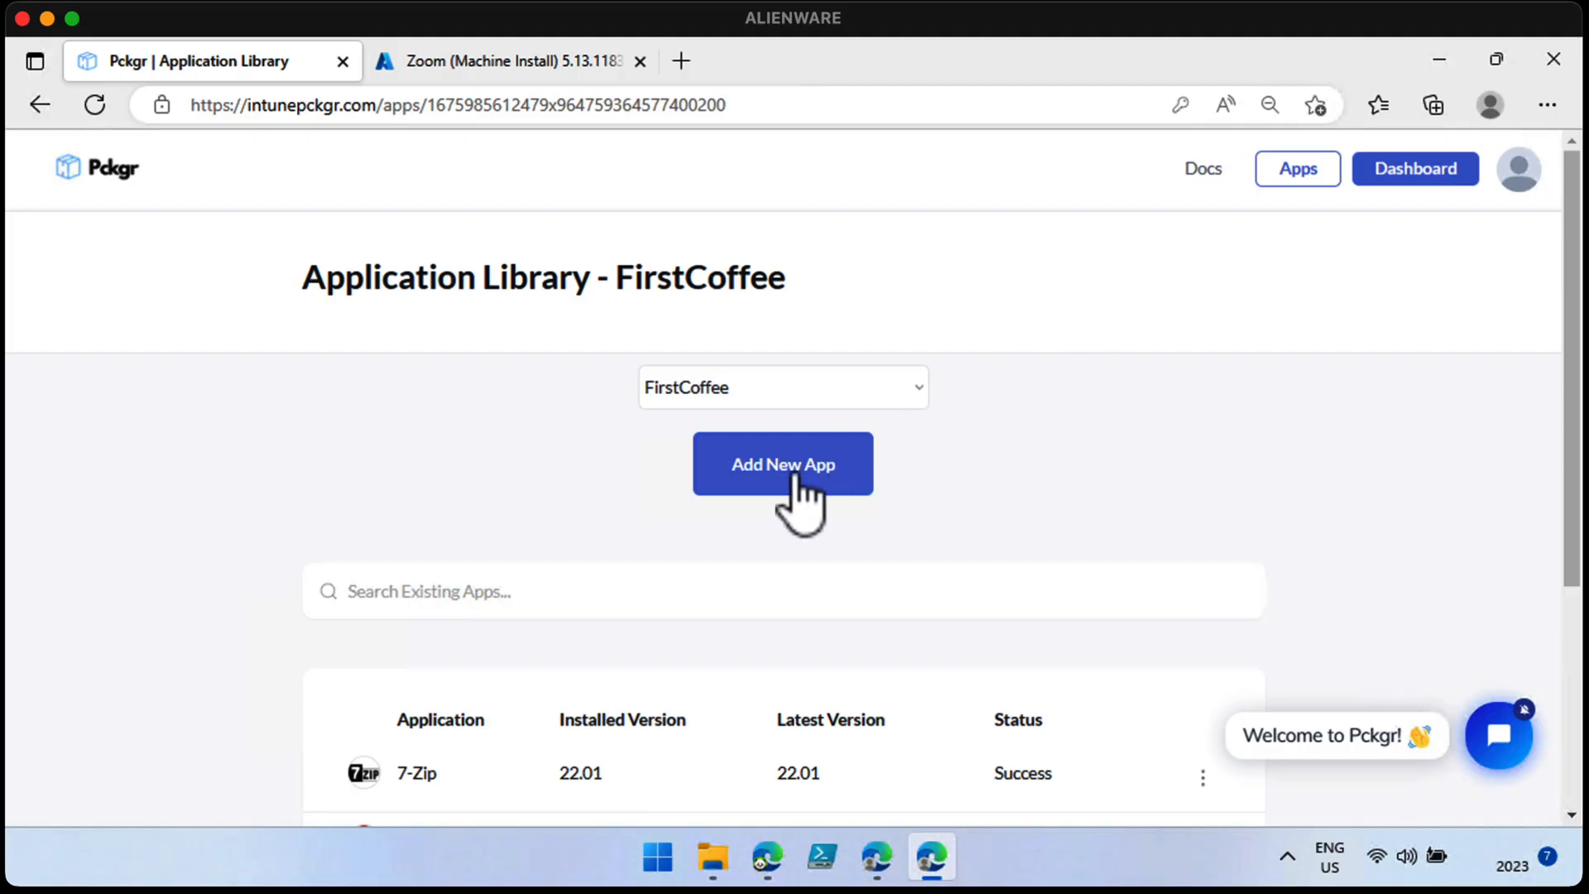
Step: Search Pckgr's application list for 'yubi', then close the list
click(783, 465)
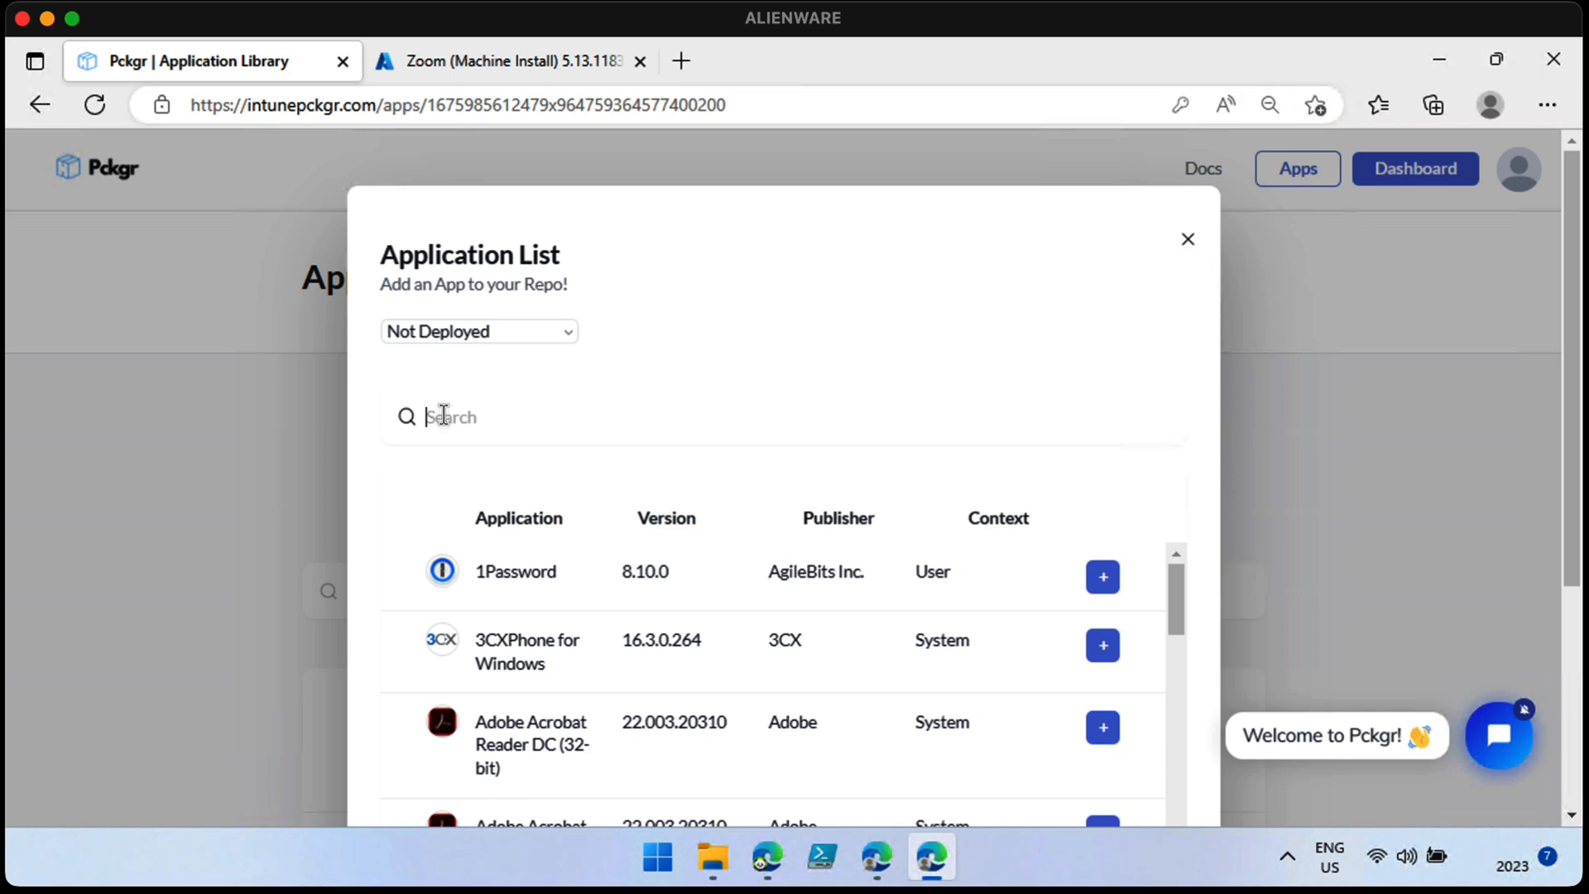
text(yubi)
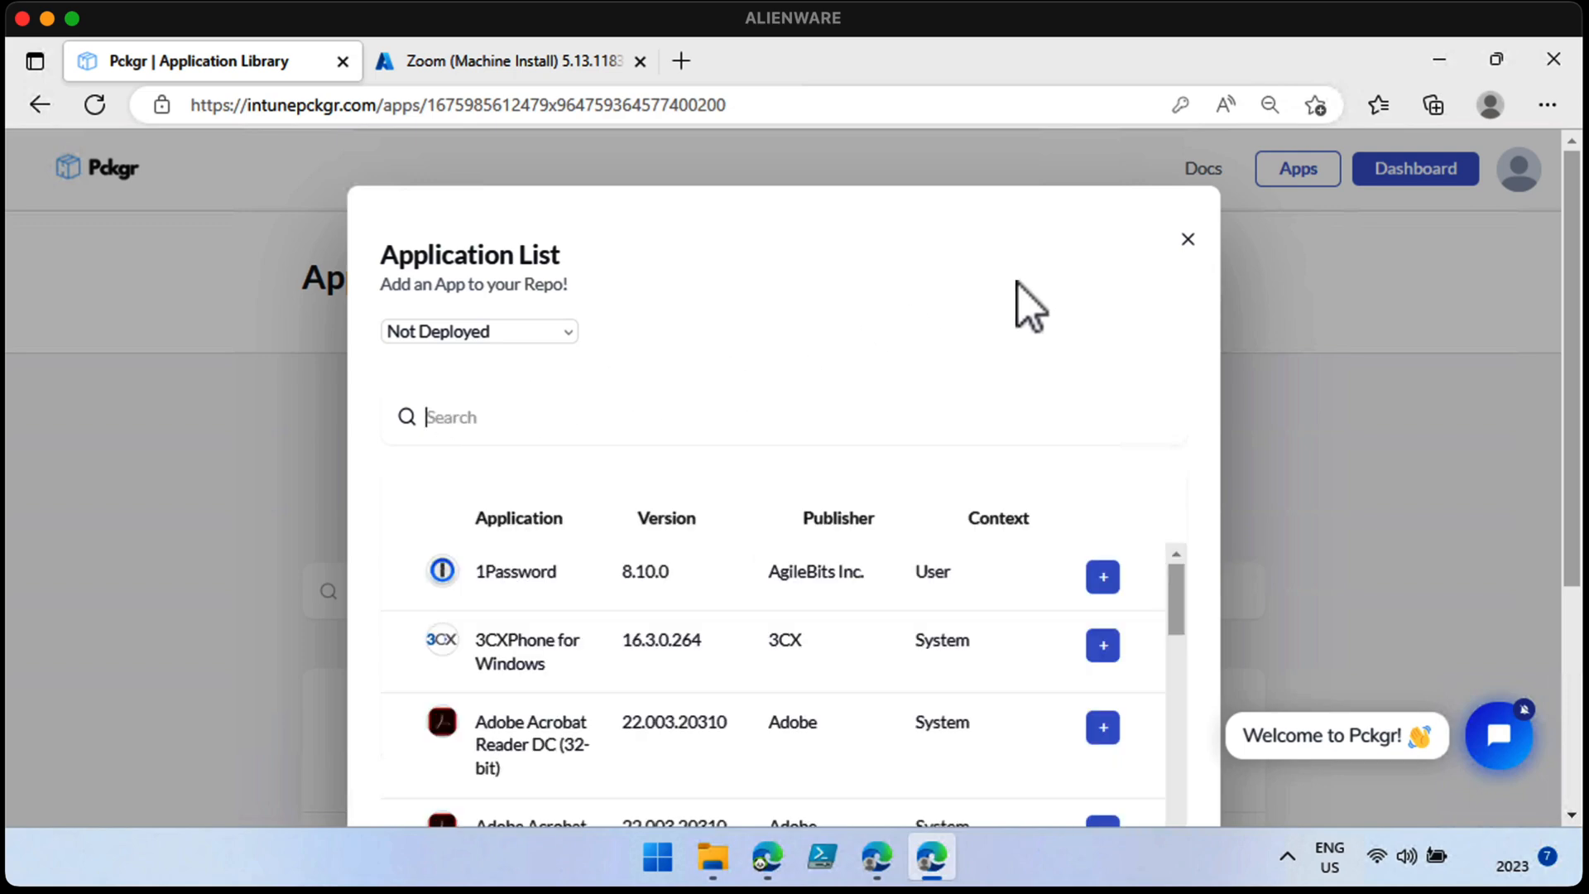
click(1187, 239)
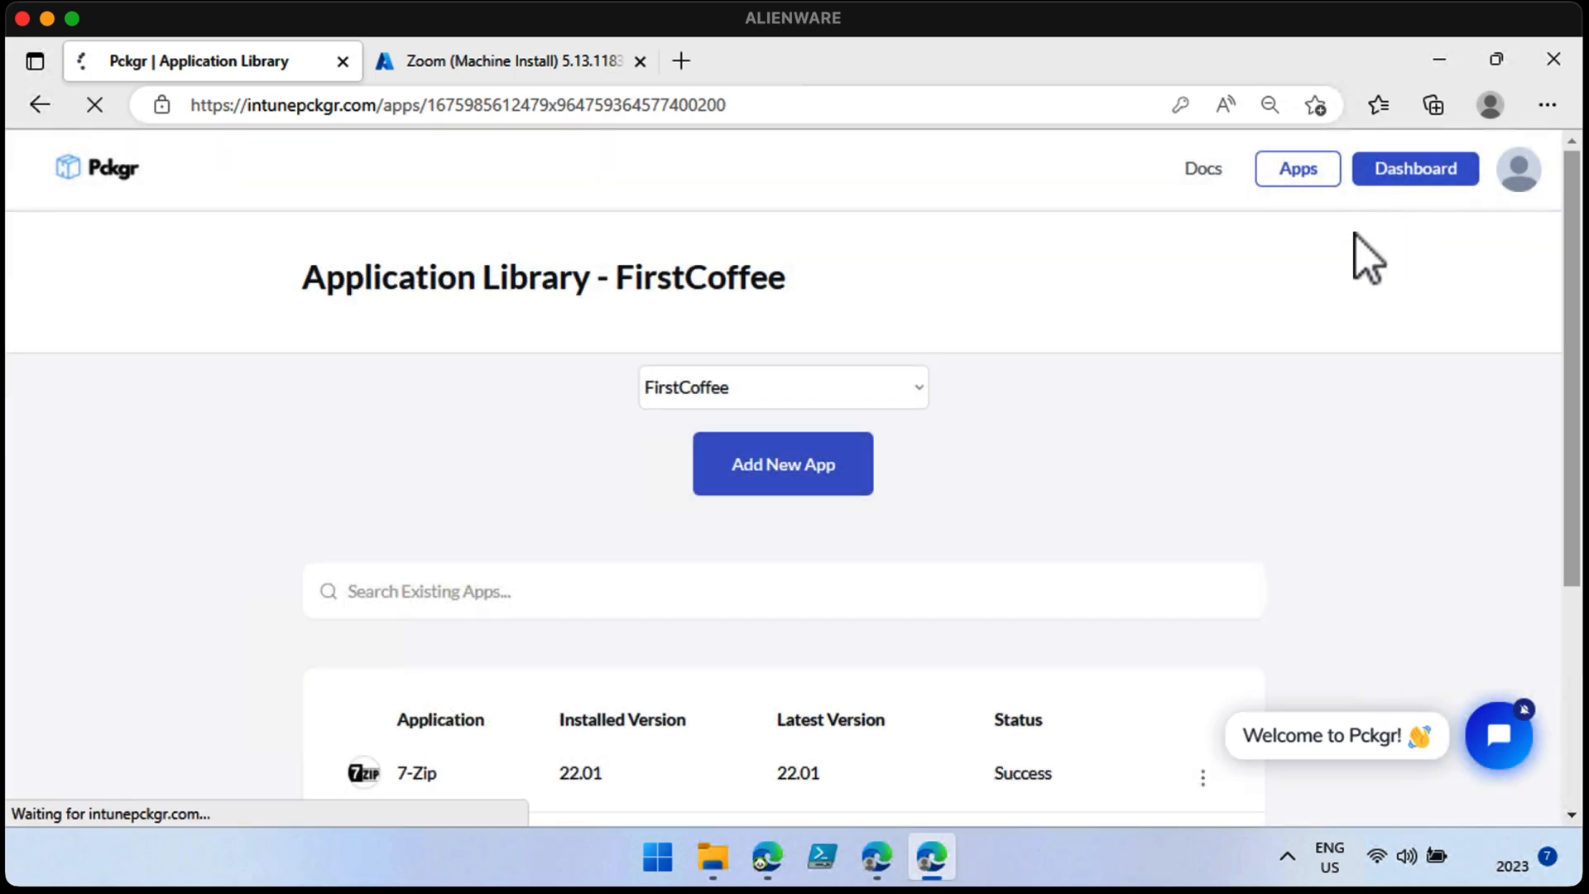
Step: Return to the Dashboard and follow the request form's winget.run link
click(1414, 168)
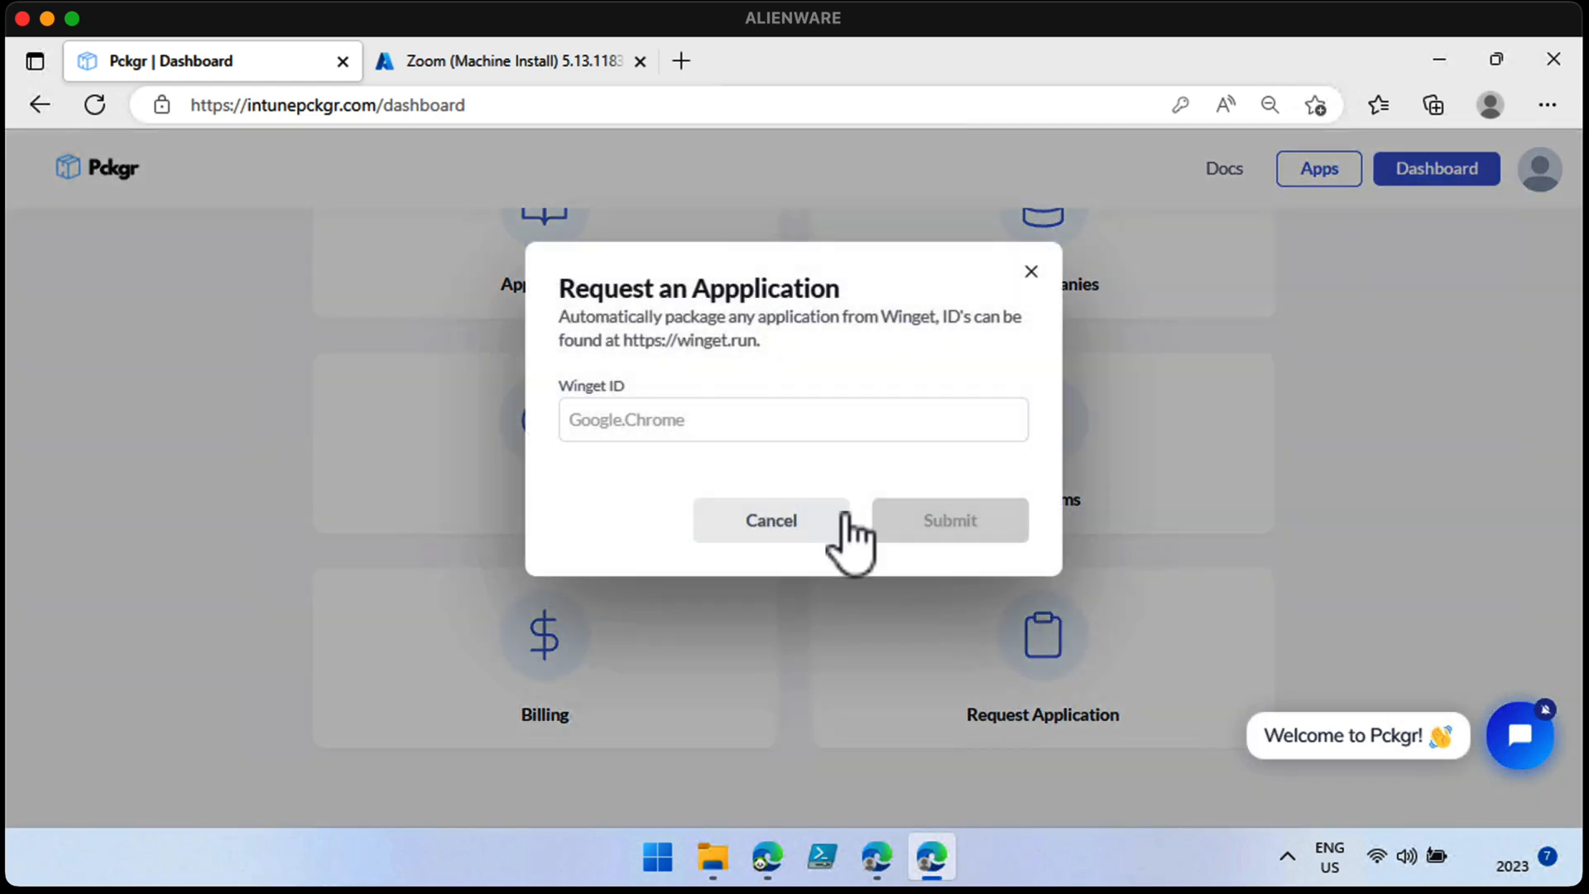
mouse_move(690, 396)
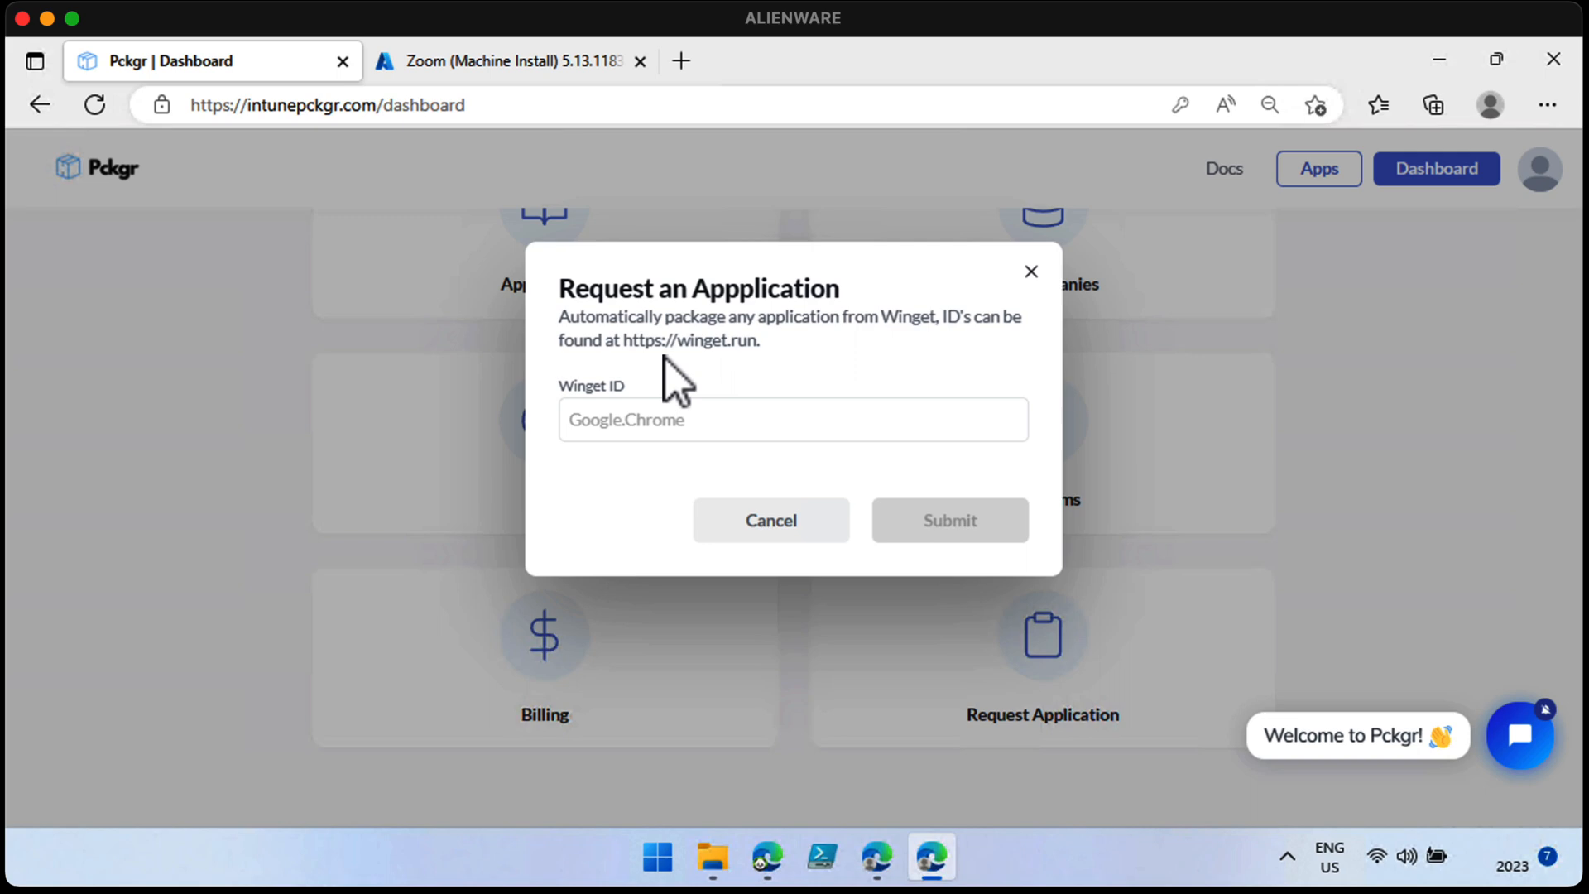
double_click(687, 340)
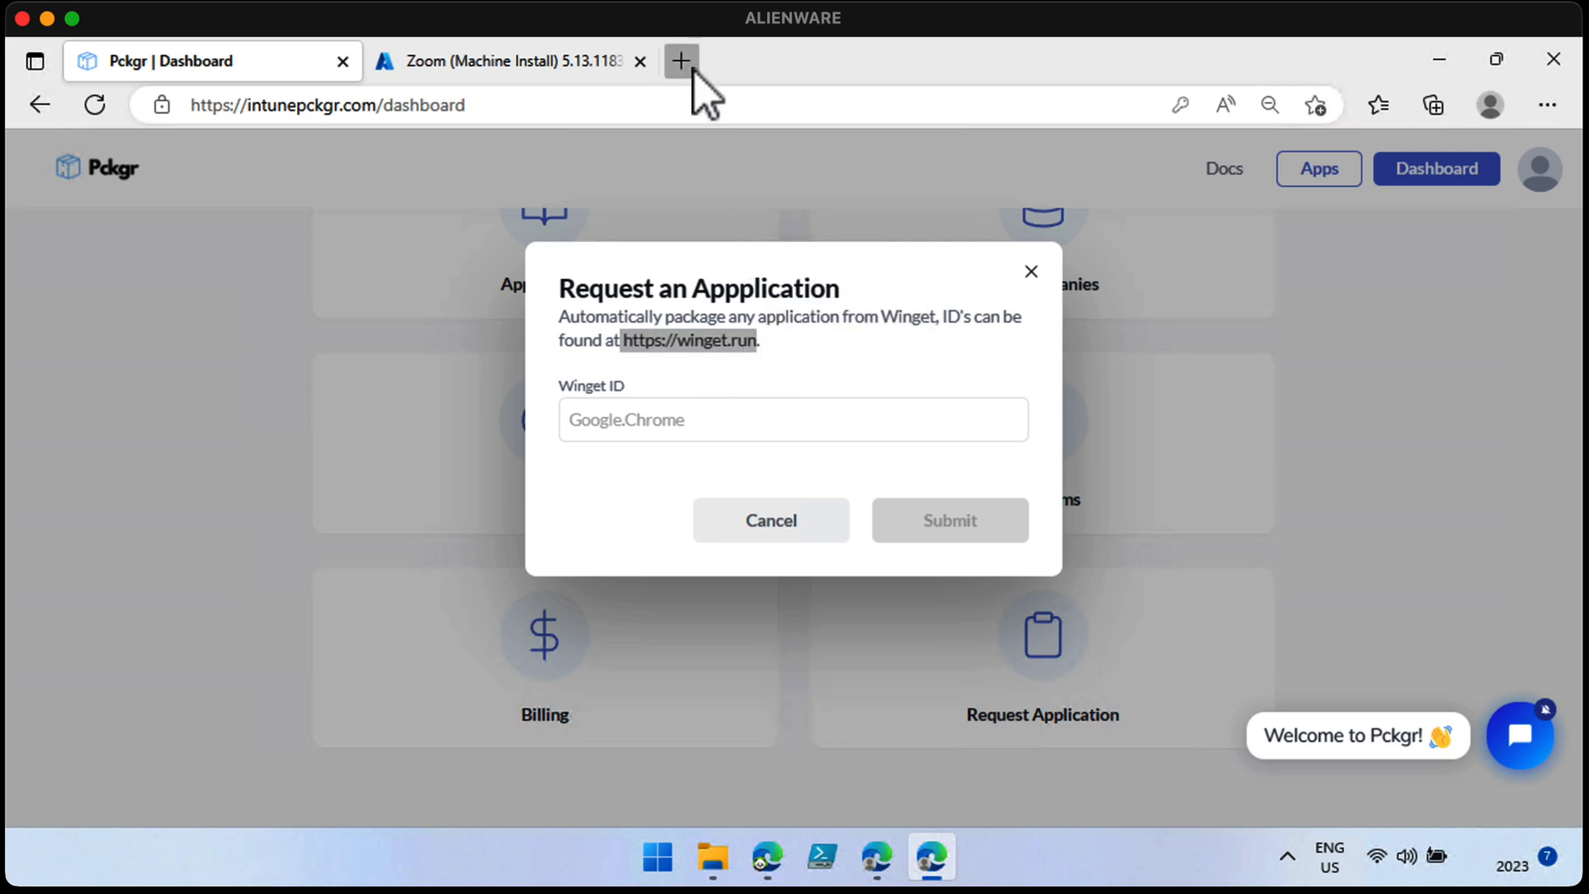
click(686, 340)
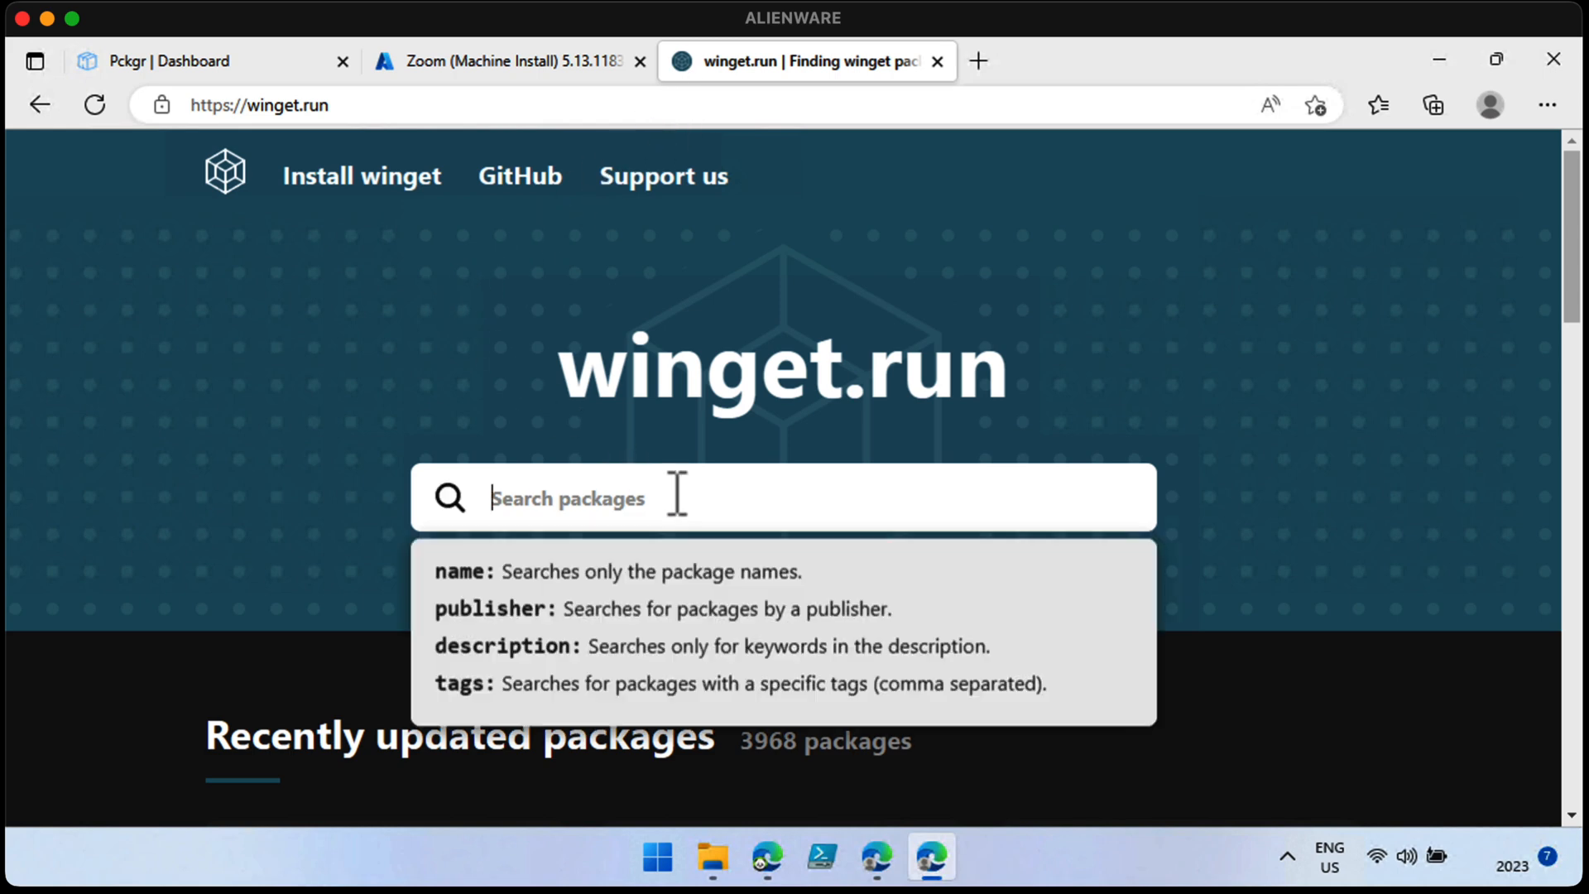
Step: Search winget.run for 'yubiu', open YubiKey Manager and select its install-command ID
text(yubiu)
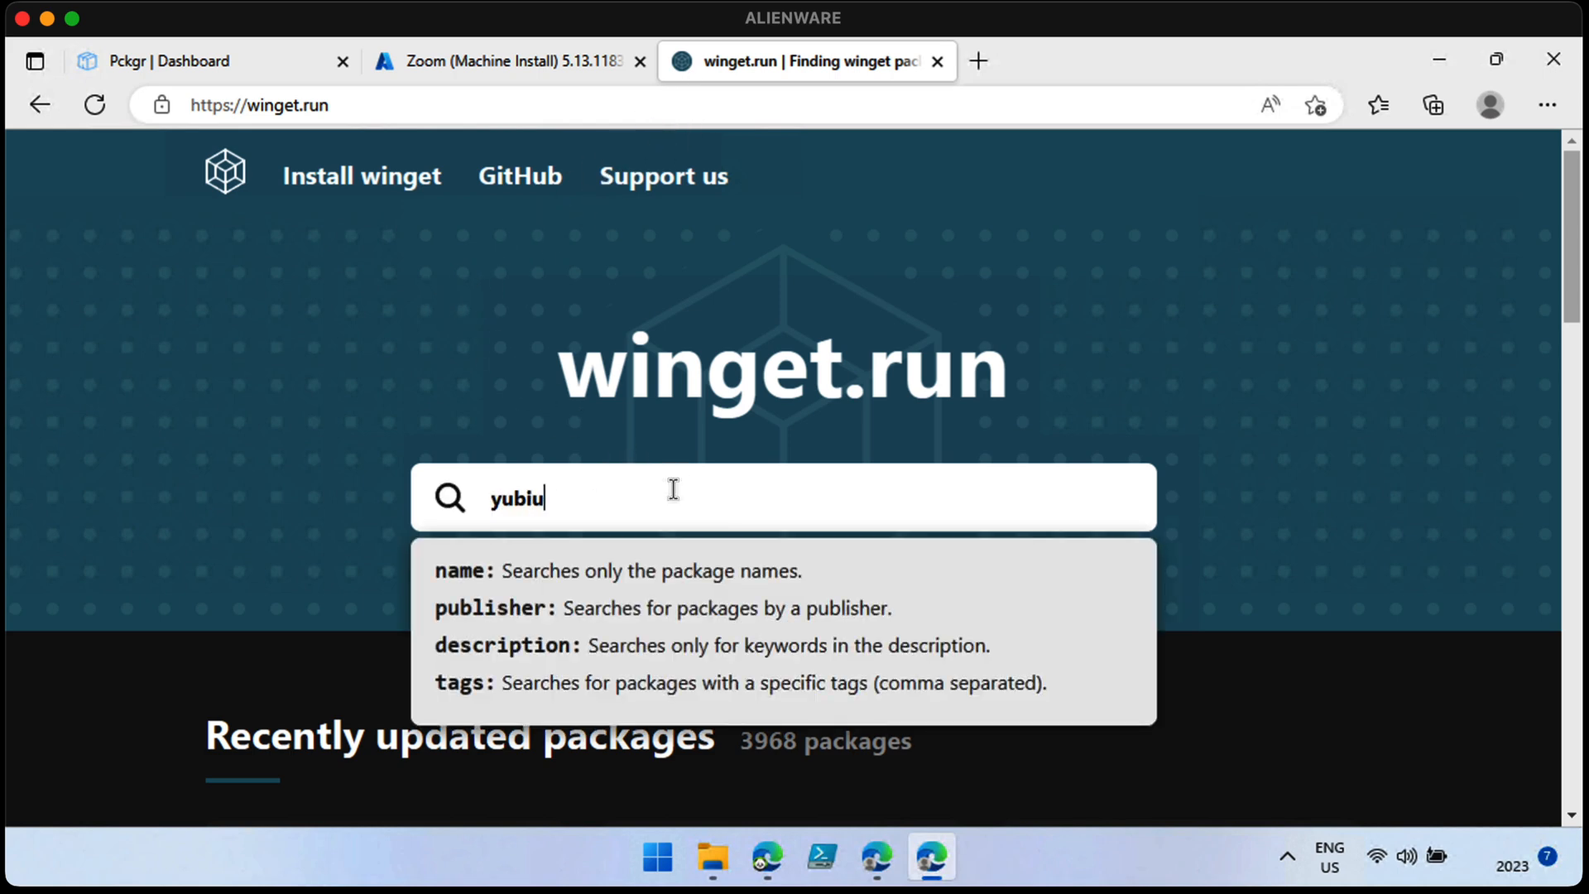
key(Enter)
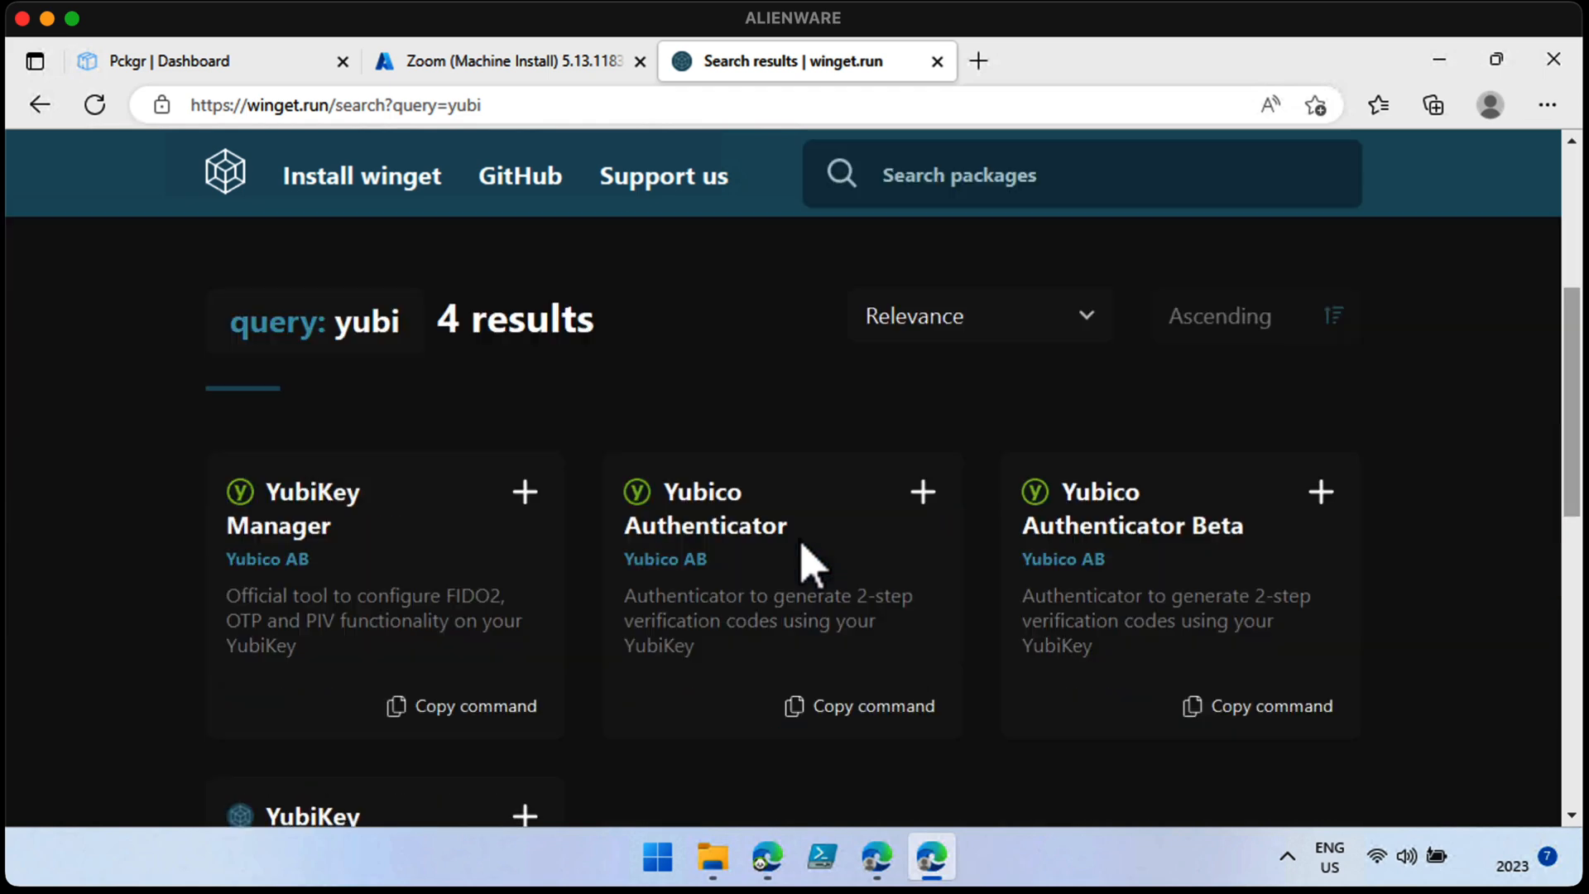
scroll(down, 3)
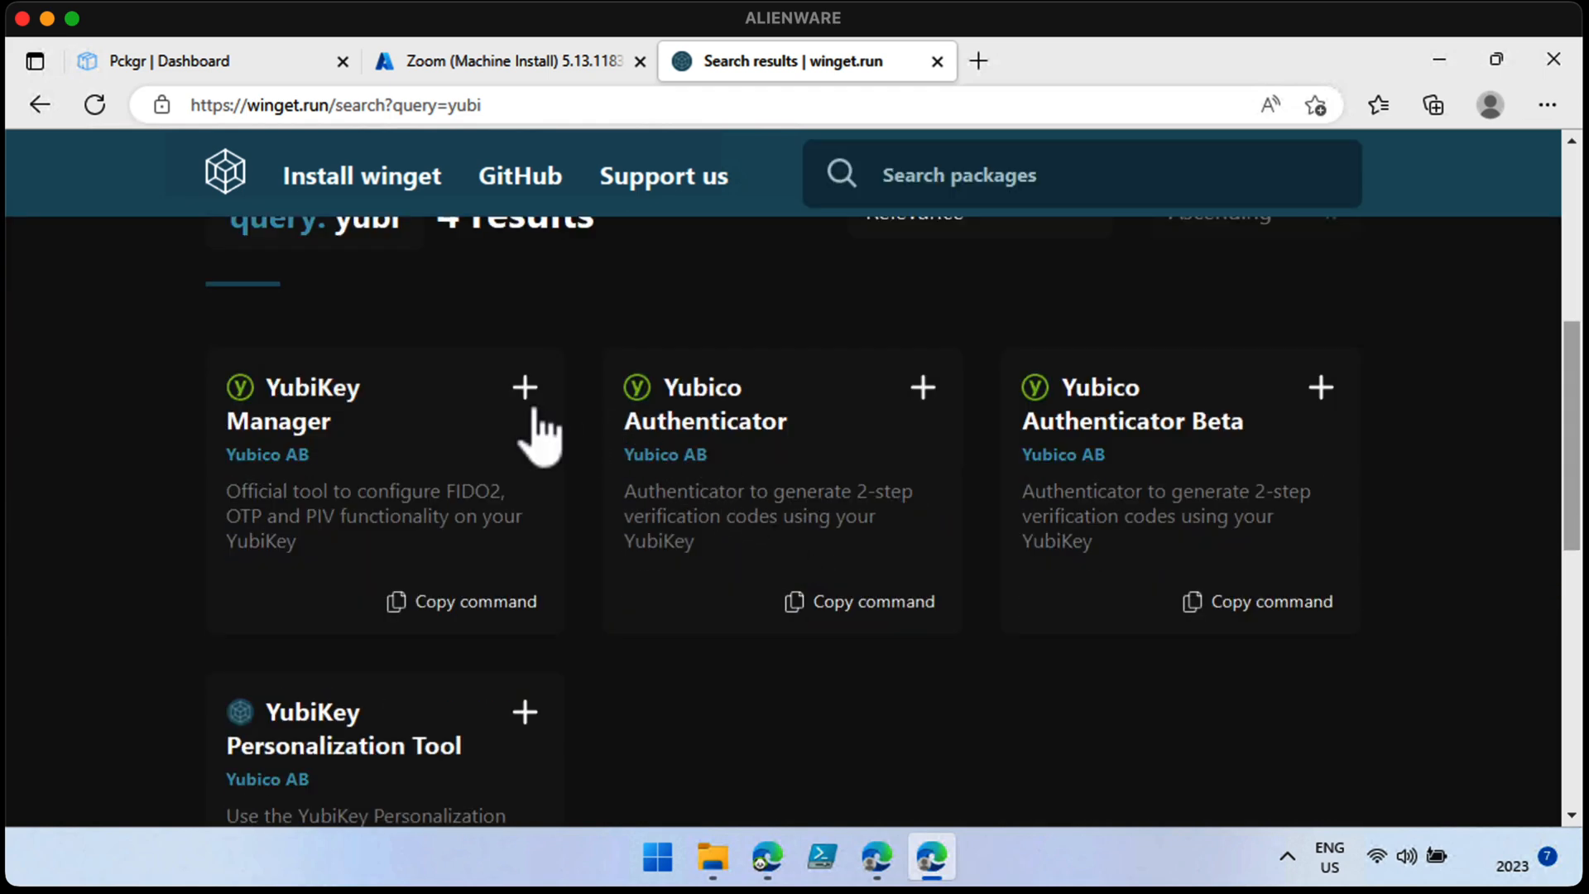
mouse_move(312, 403)
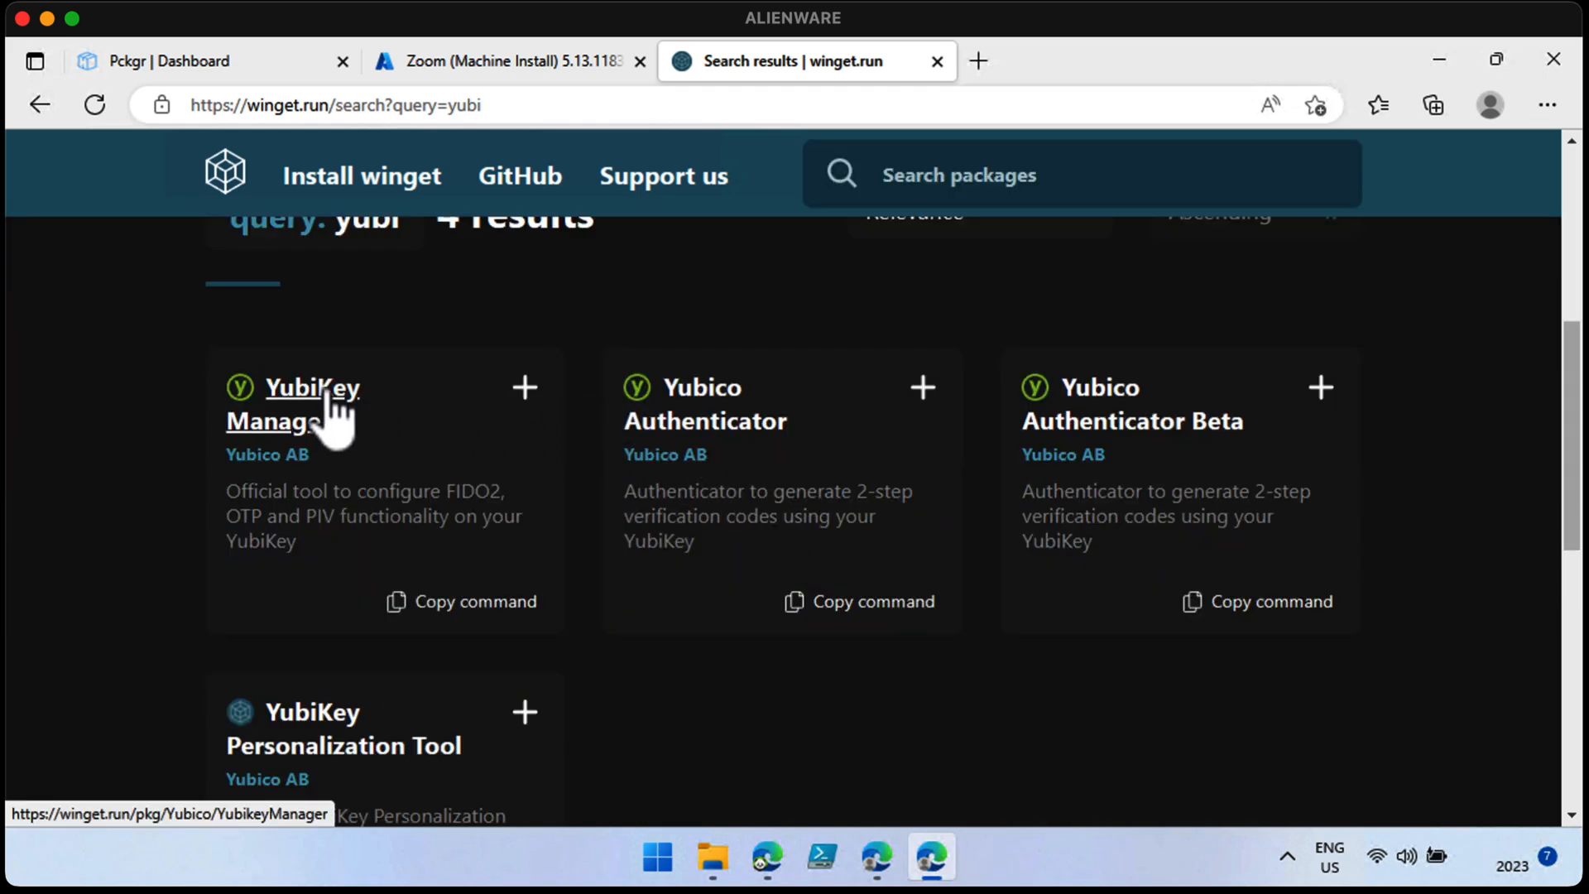
click(312, 388)
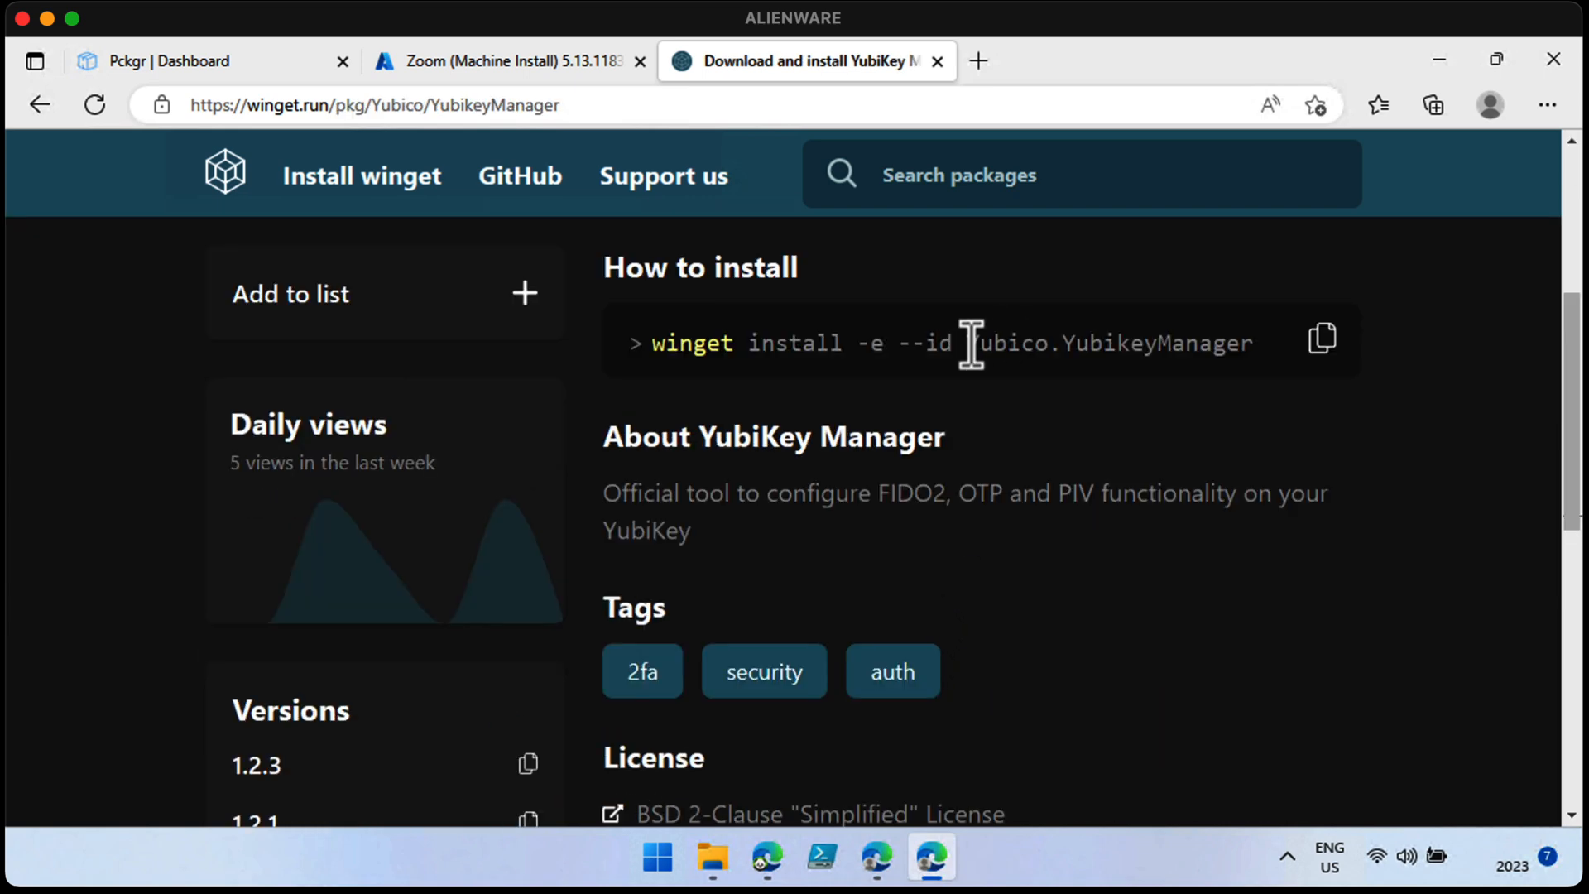
double_click(1107, 343)
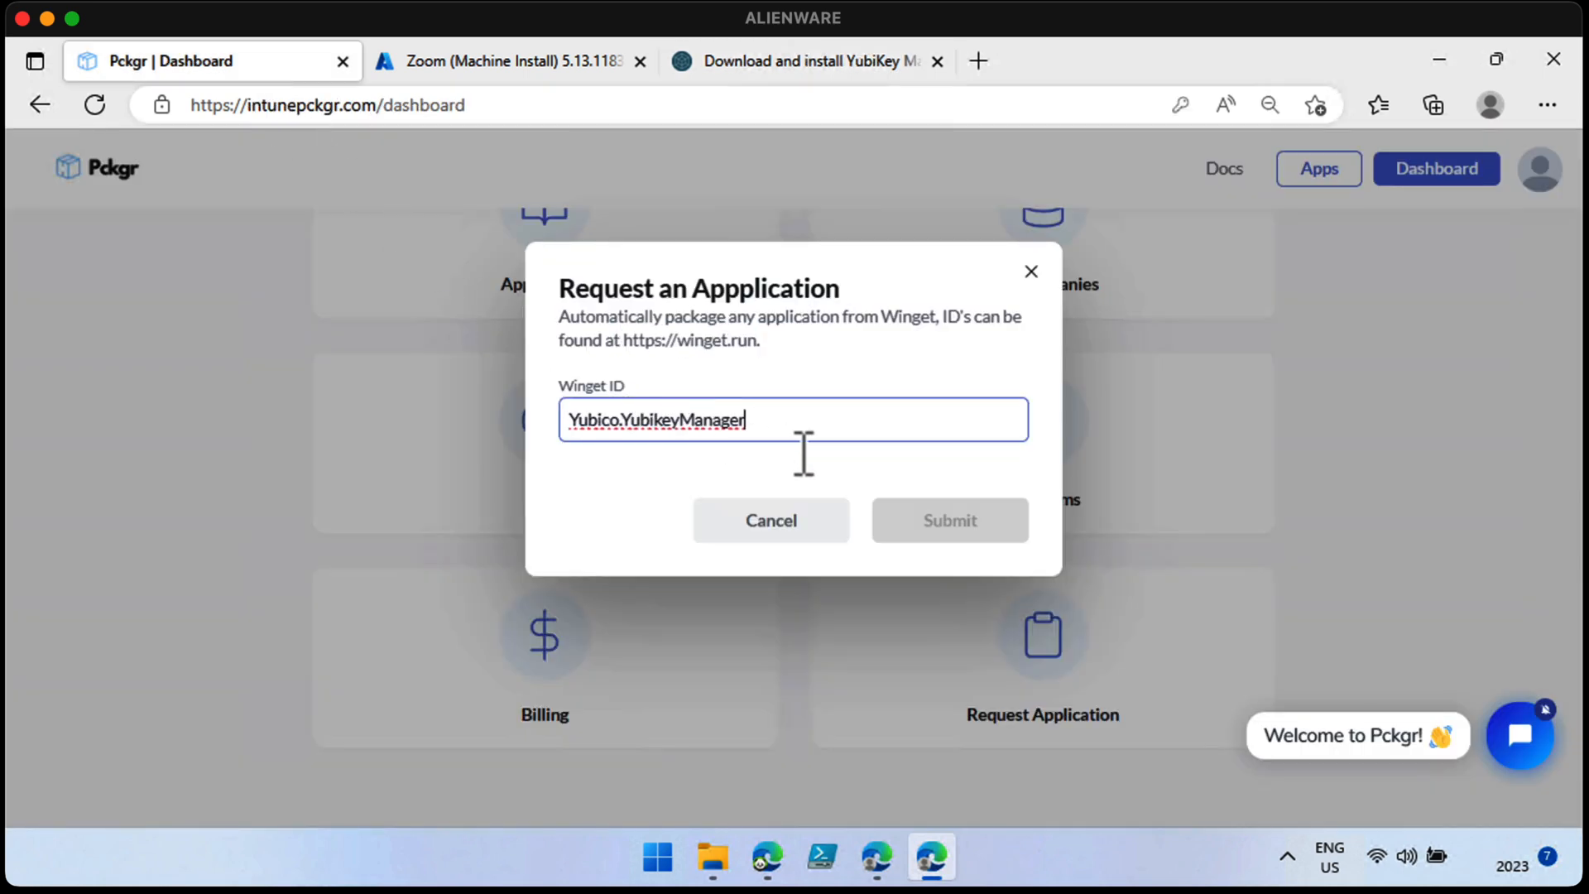
Step: Submit the Yubico.YubikeyManager Winget ID packaging request in Pckgr
click(949, 520)
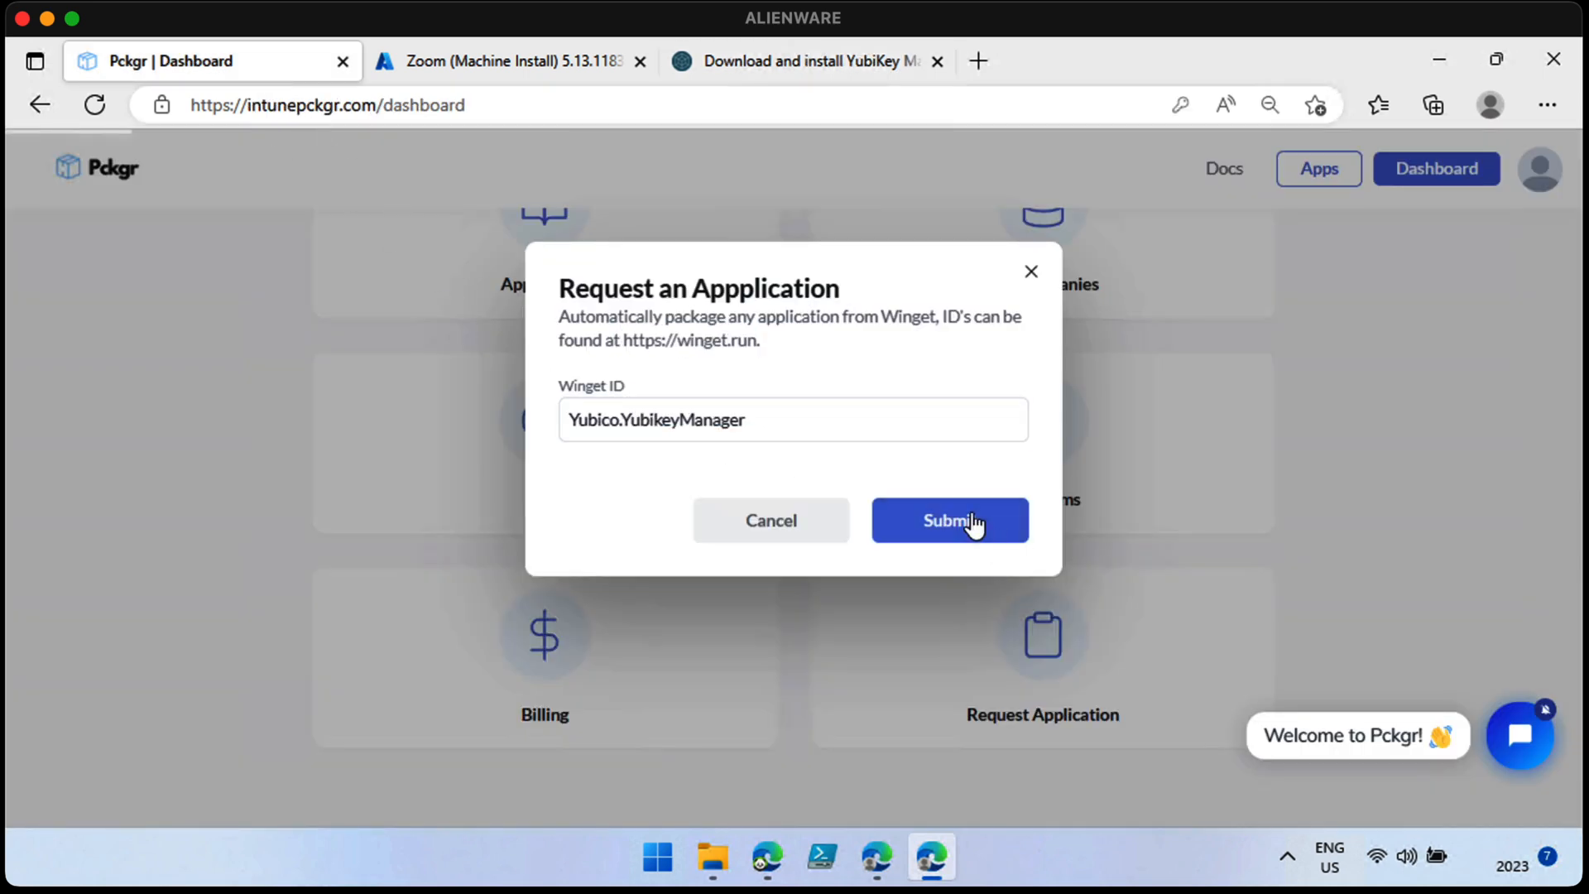
click(949, 520)
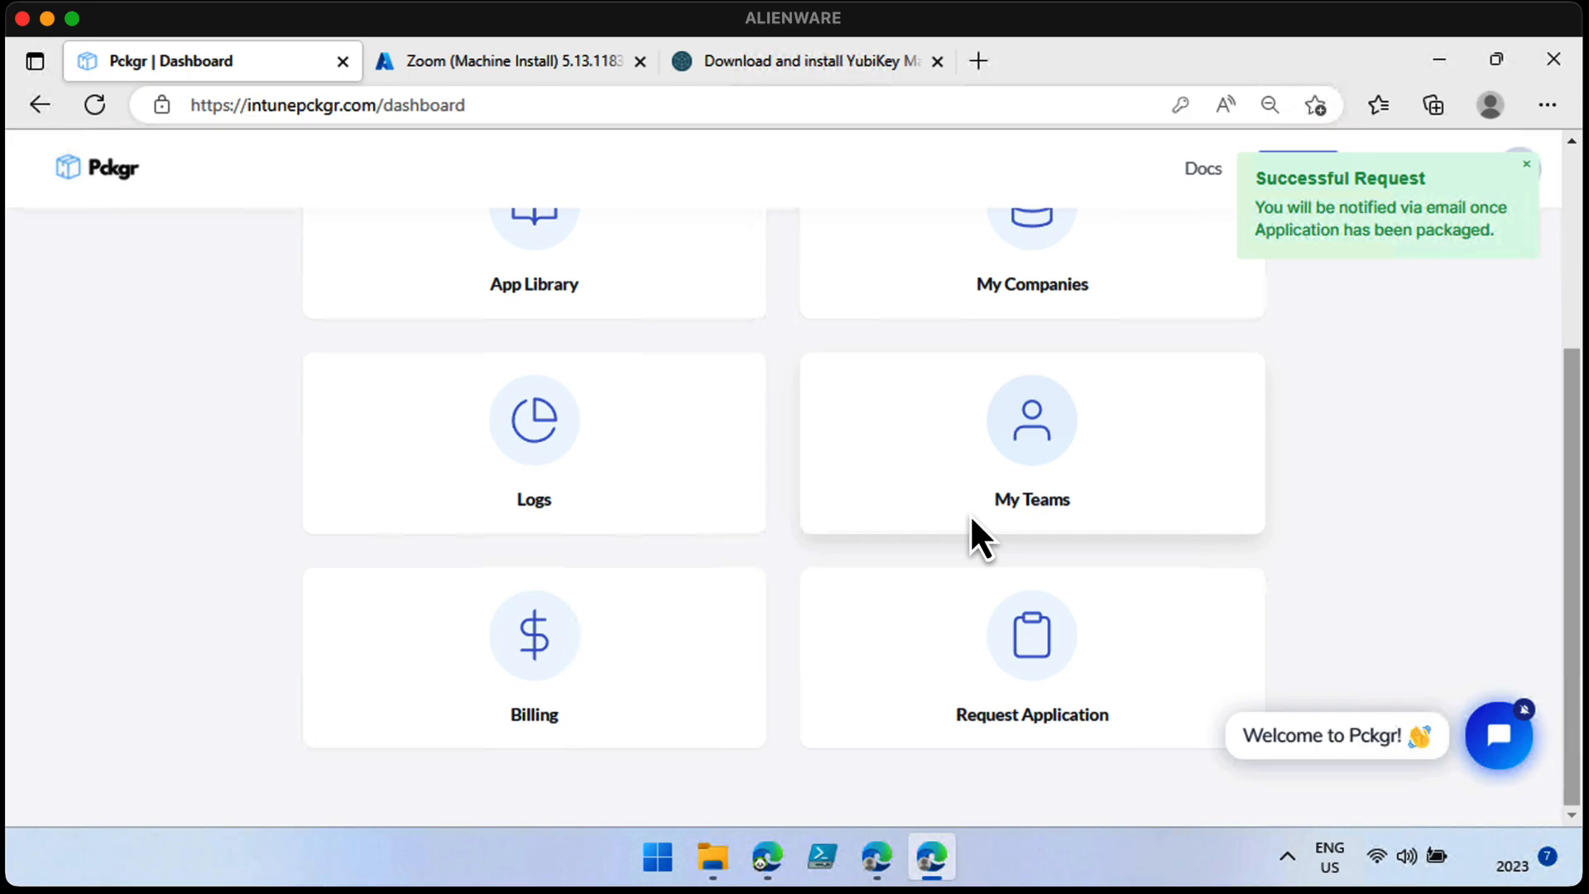
click(497, 60)
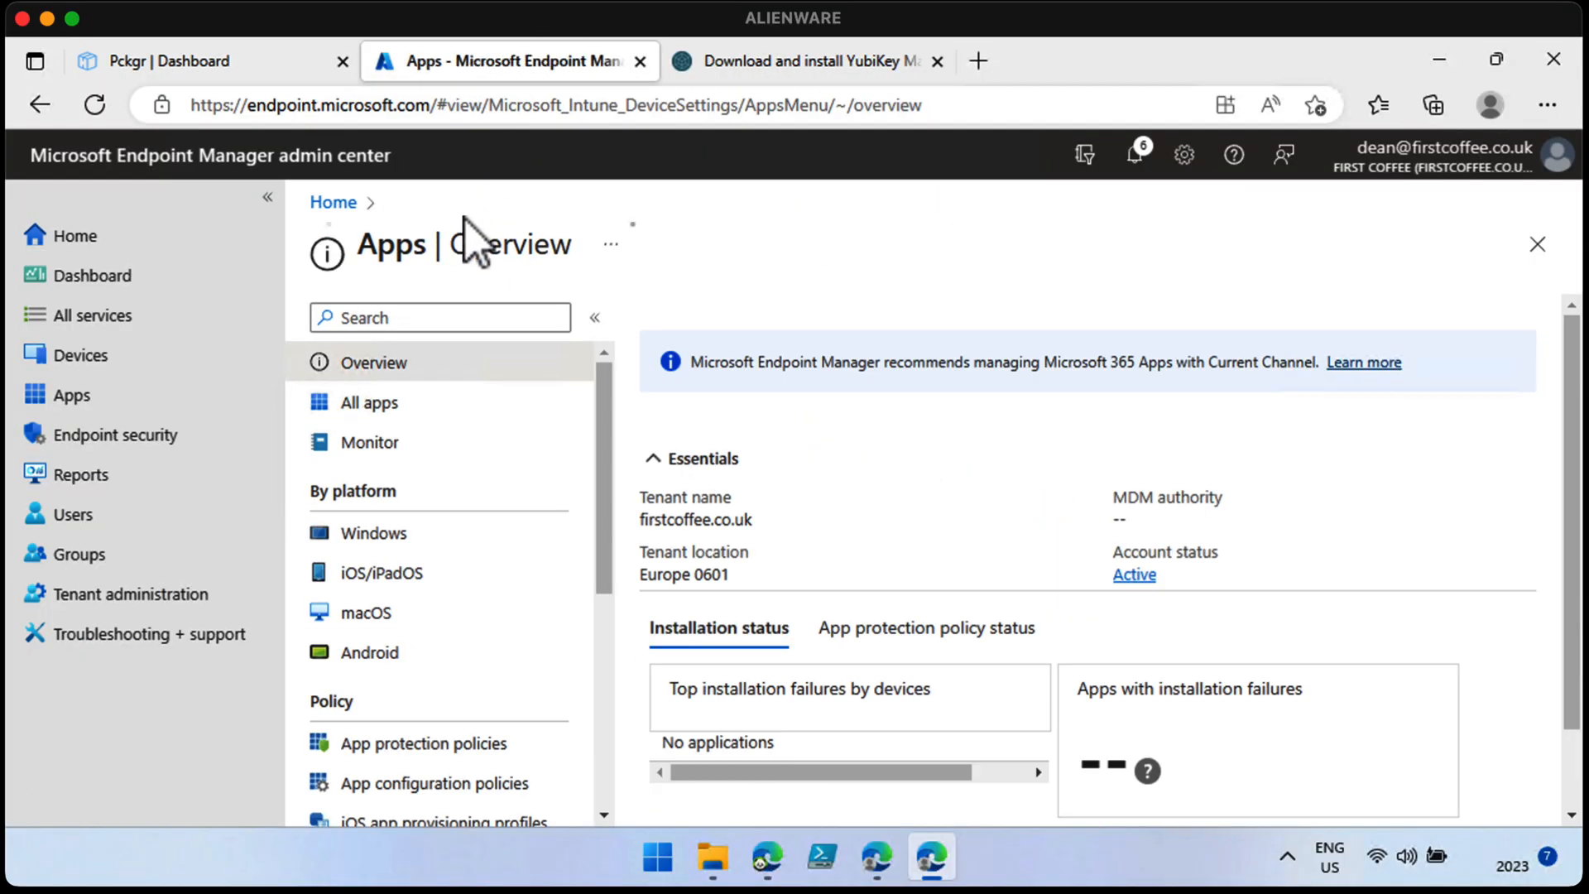
Step: Open the browser app from Apps > All apps and save its required assignment
click(369, 402)
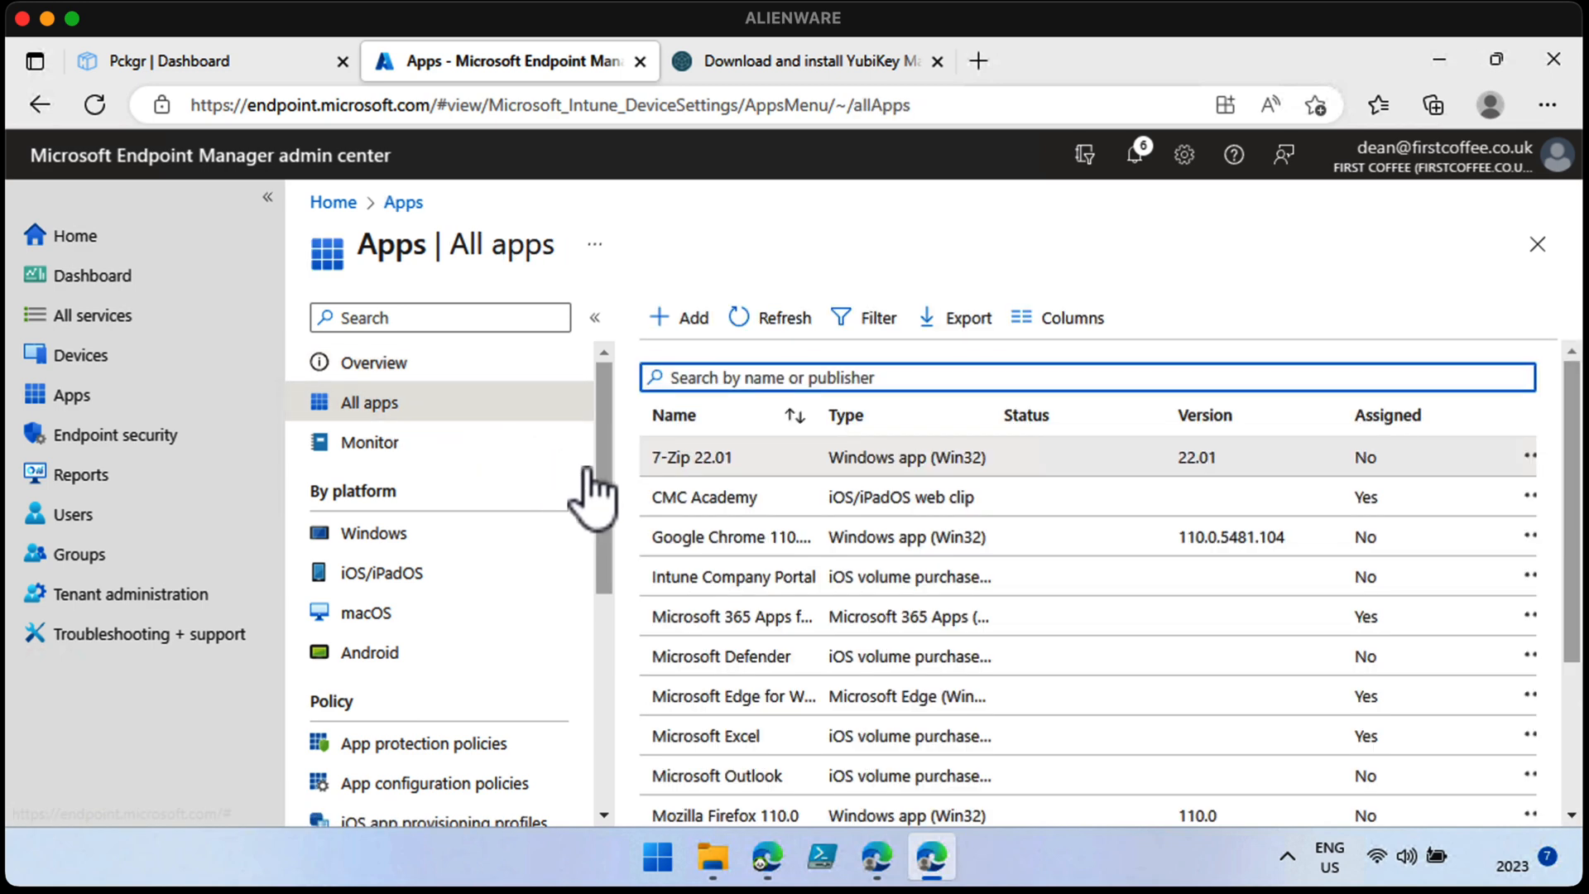
scroll(down, 3)
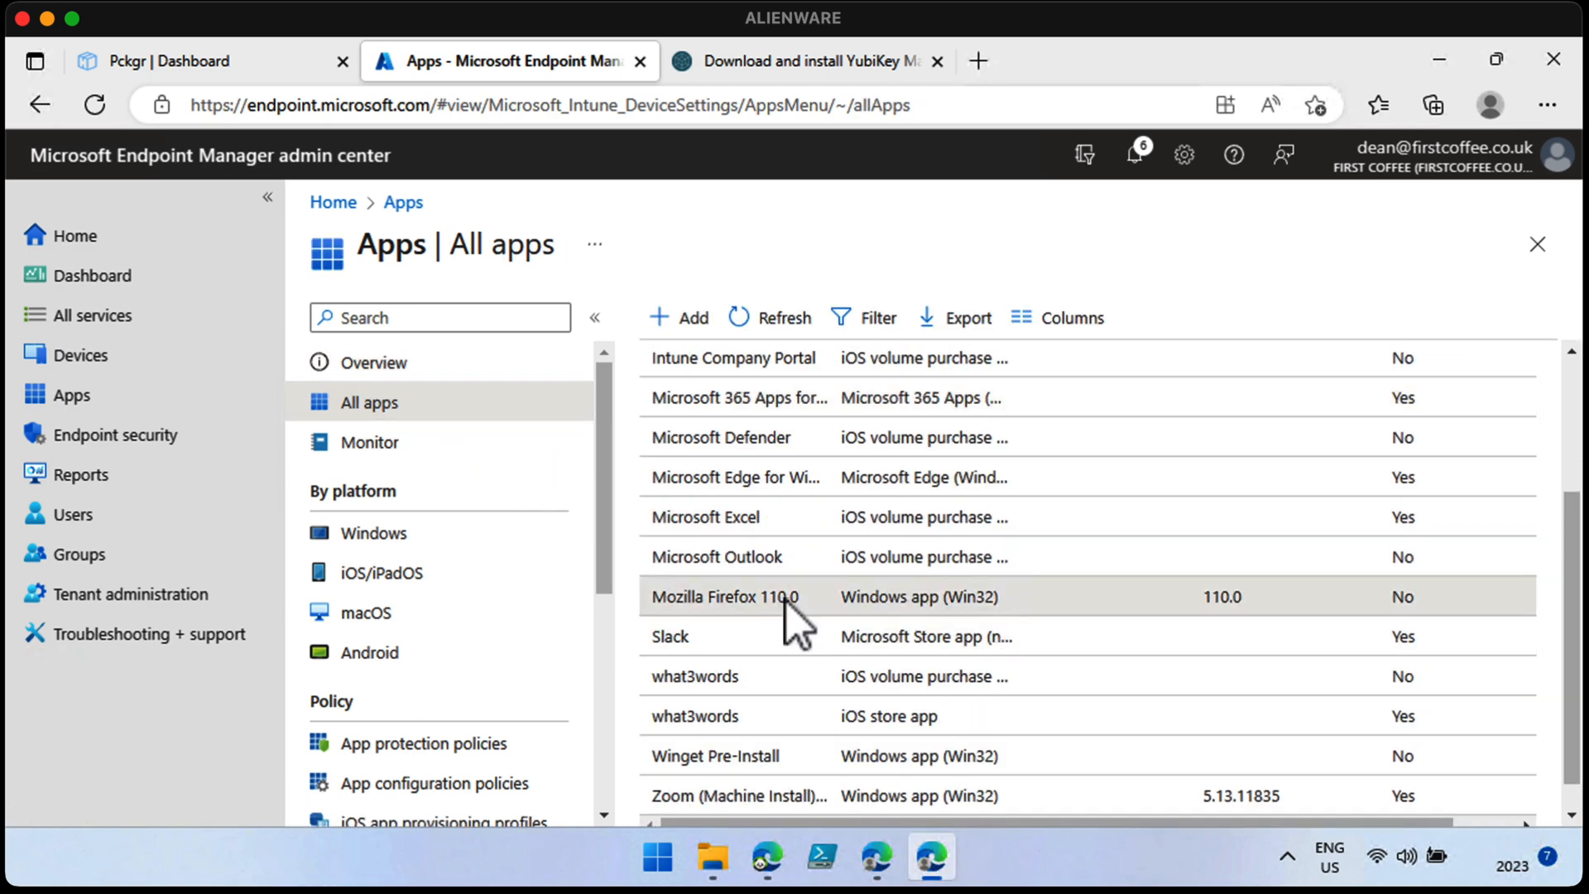
click(724, 596)
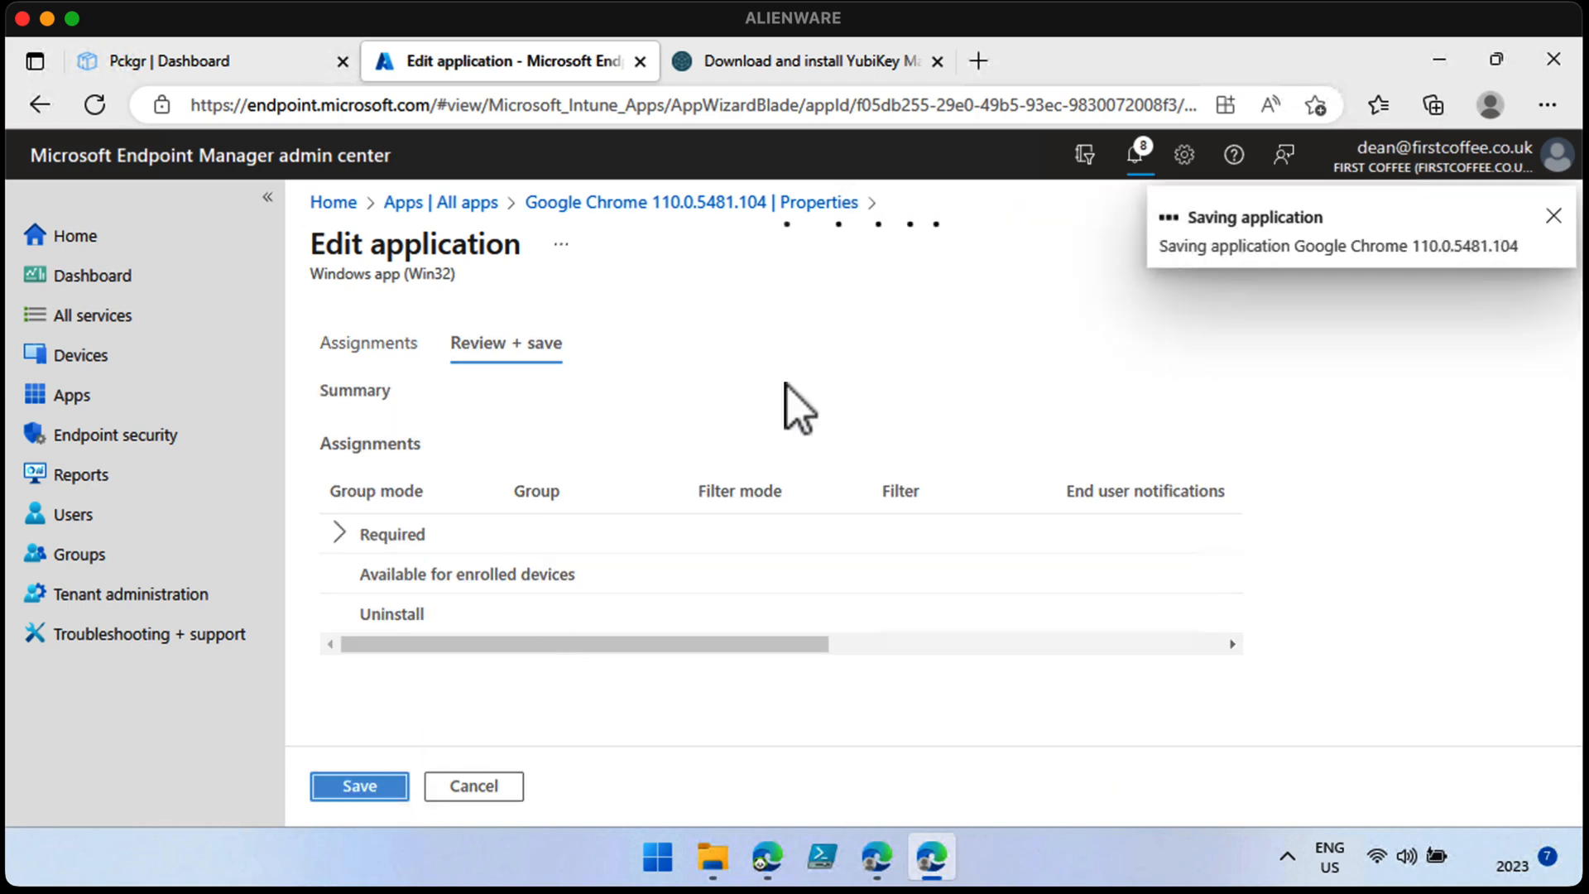
click(357, 786)
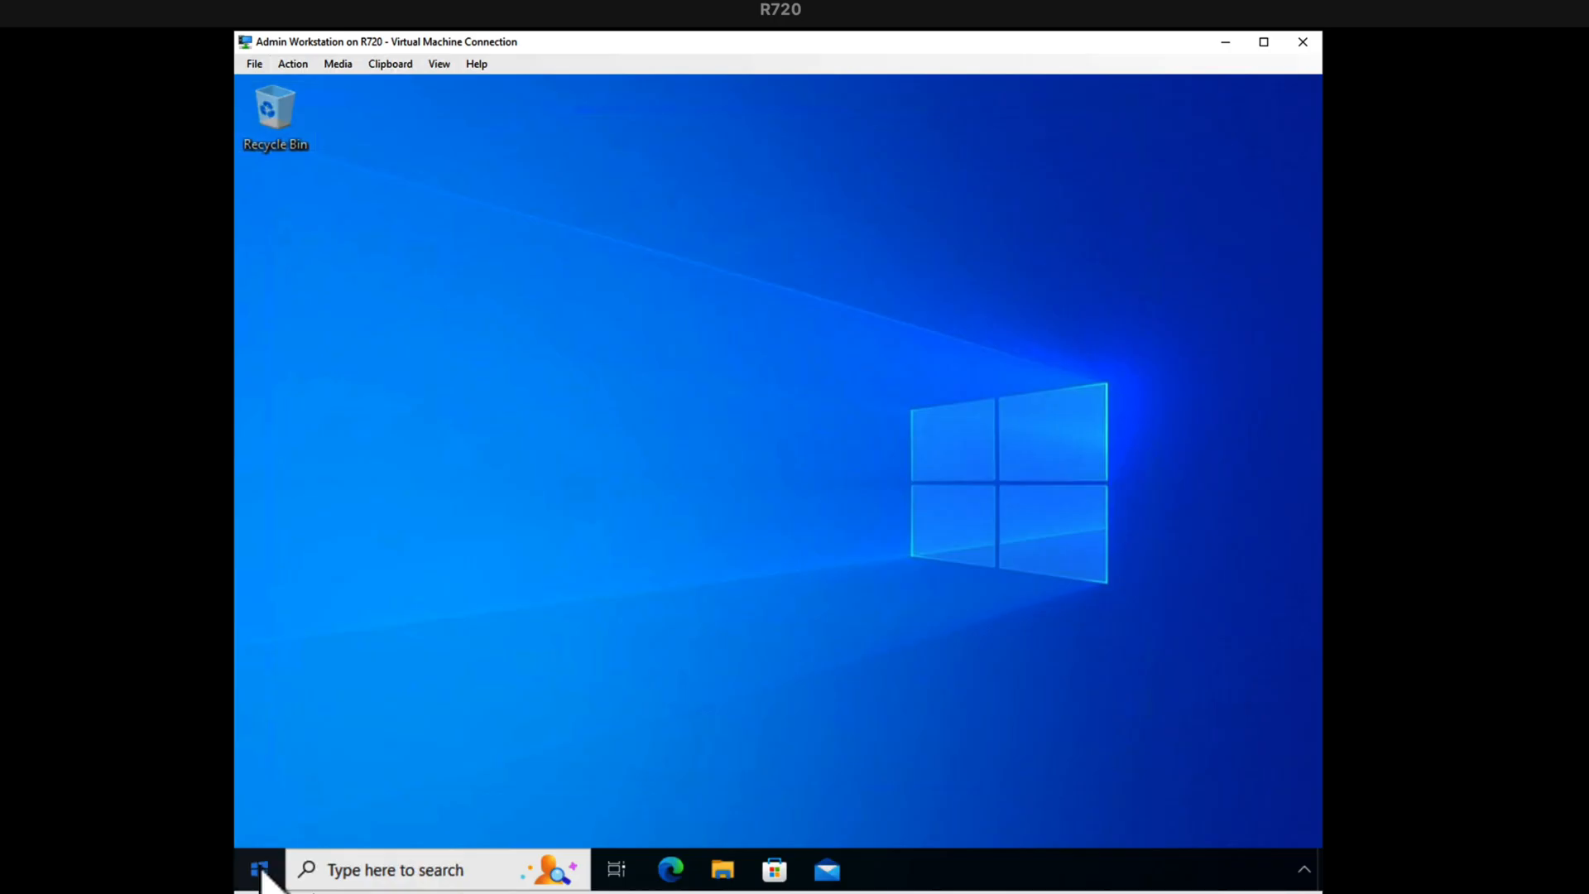
Step: Browse the Start menu app list, then search Start for 'set' to reach Settings
click(259, 870)
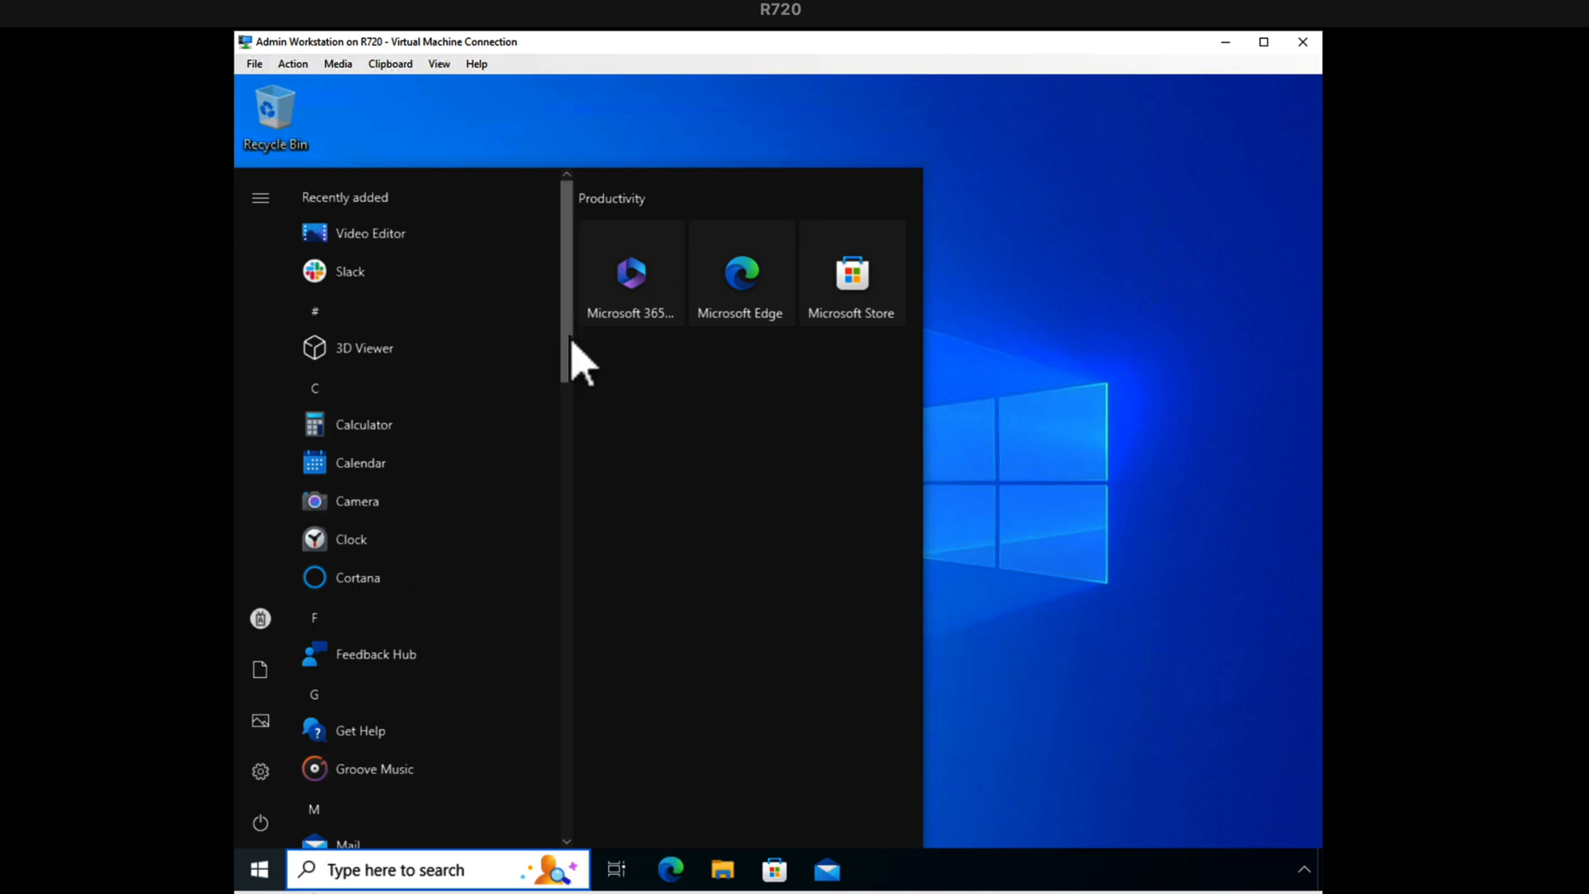
scroll(down, 3)
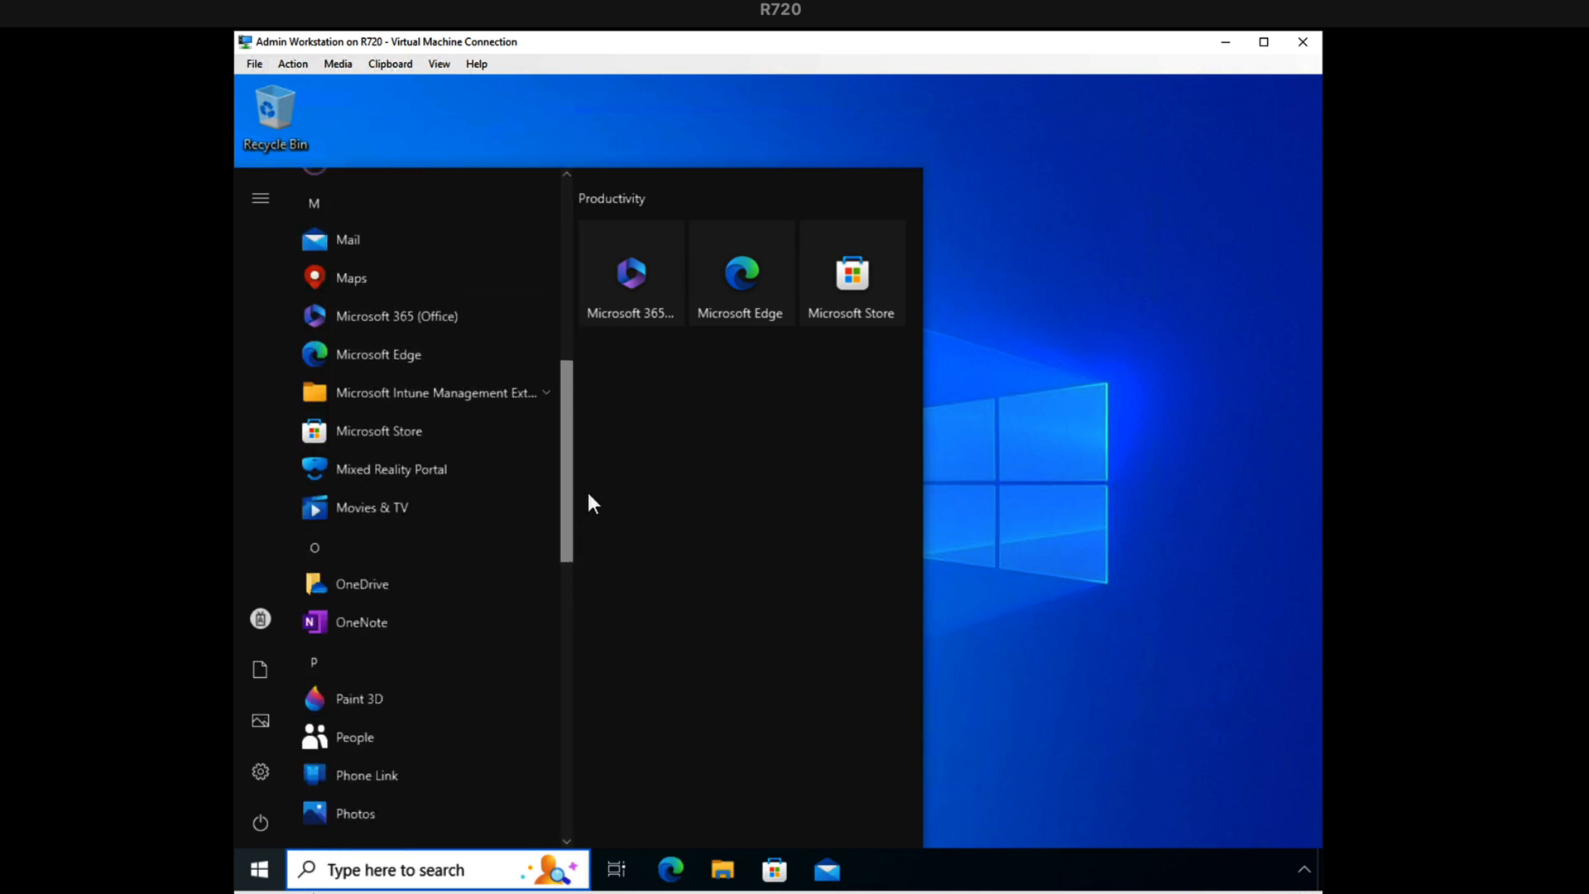
scroll(down, 3)
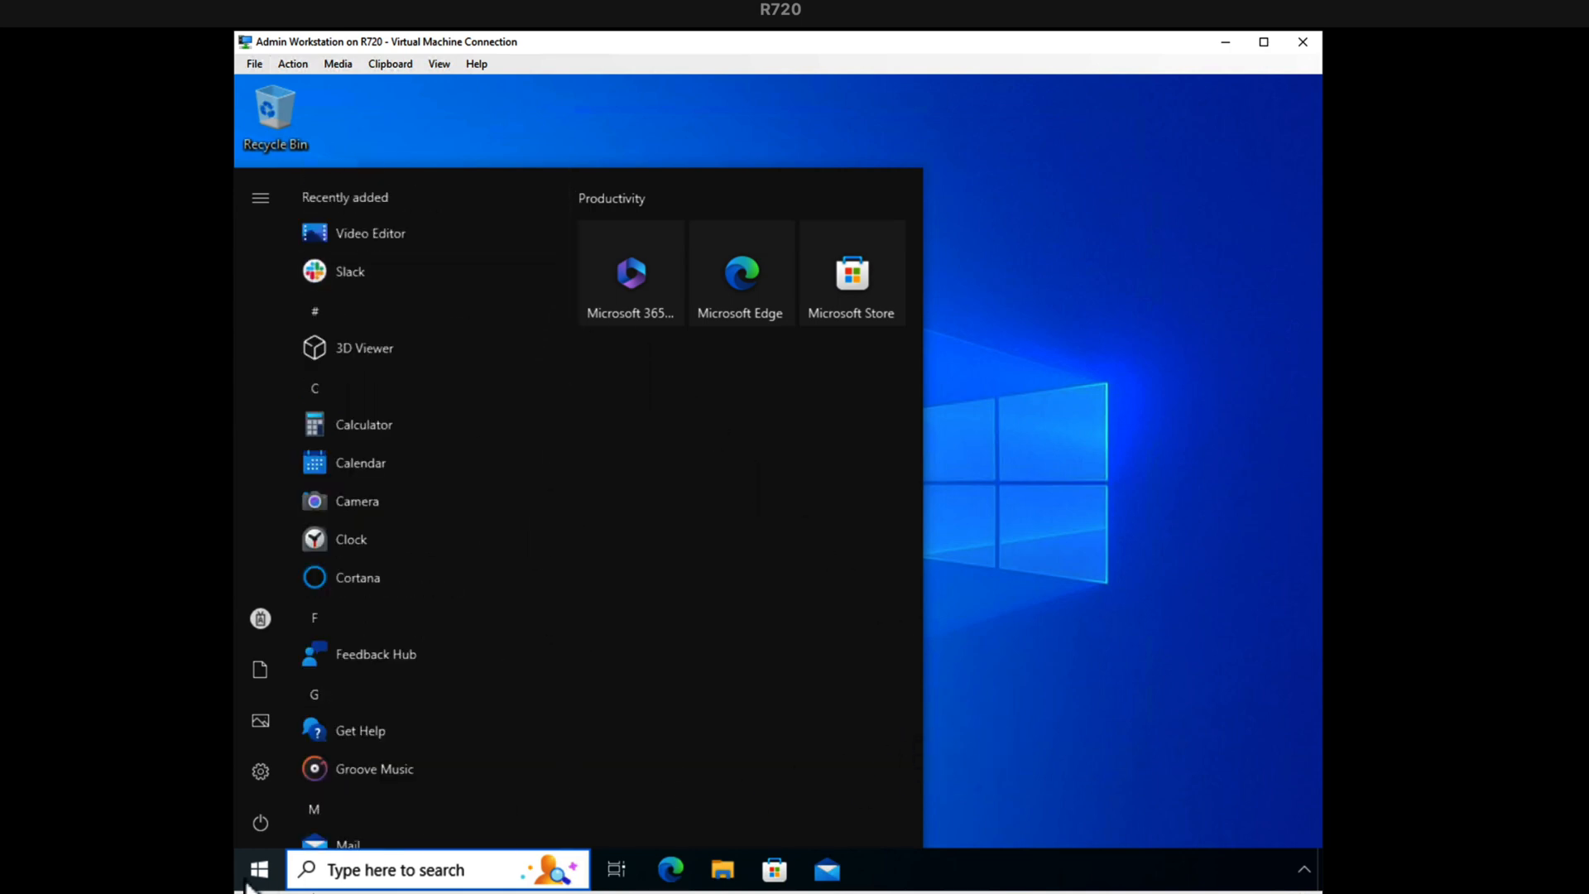
click(259, 870)
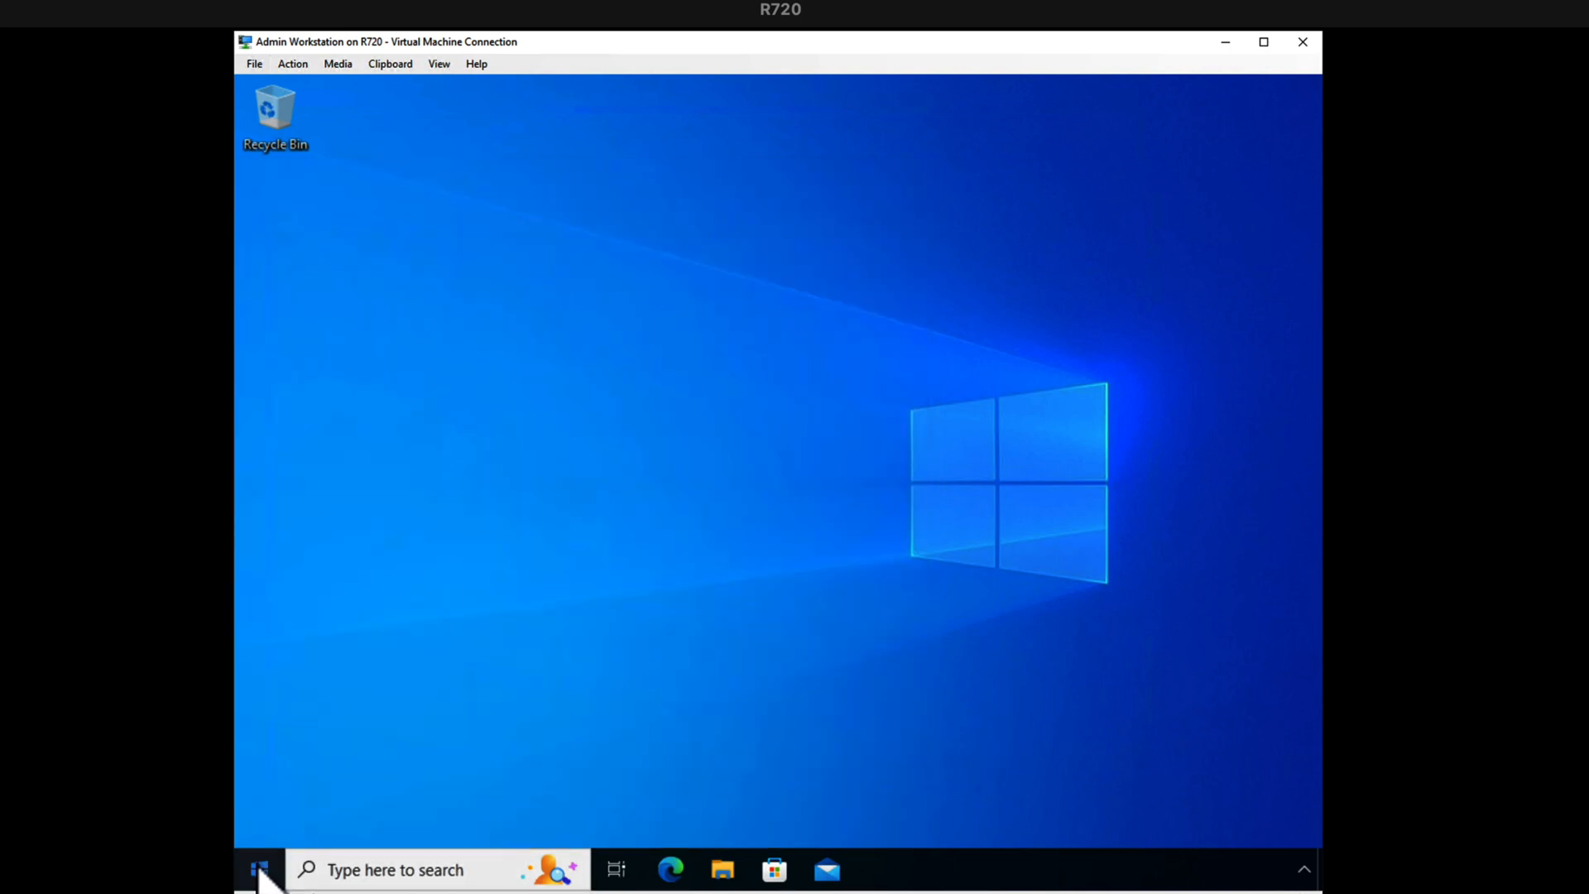
text(set)
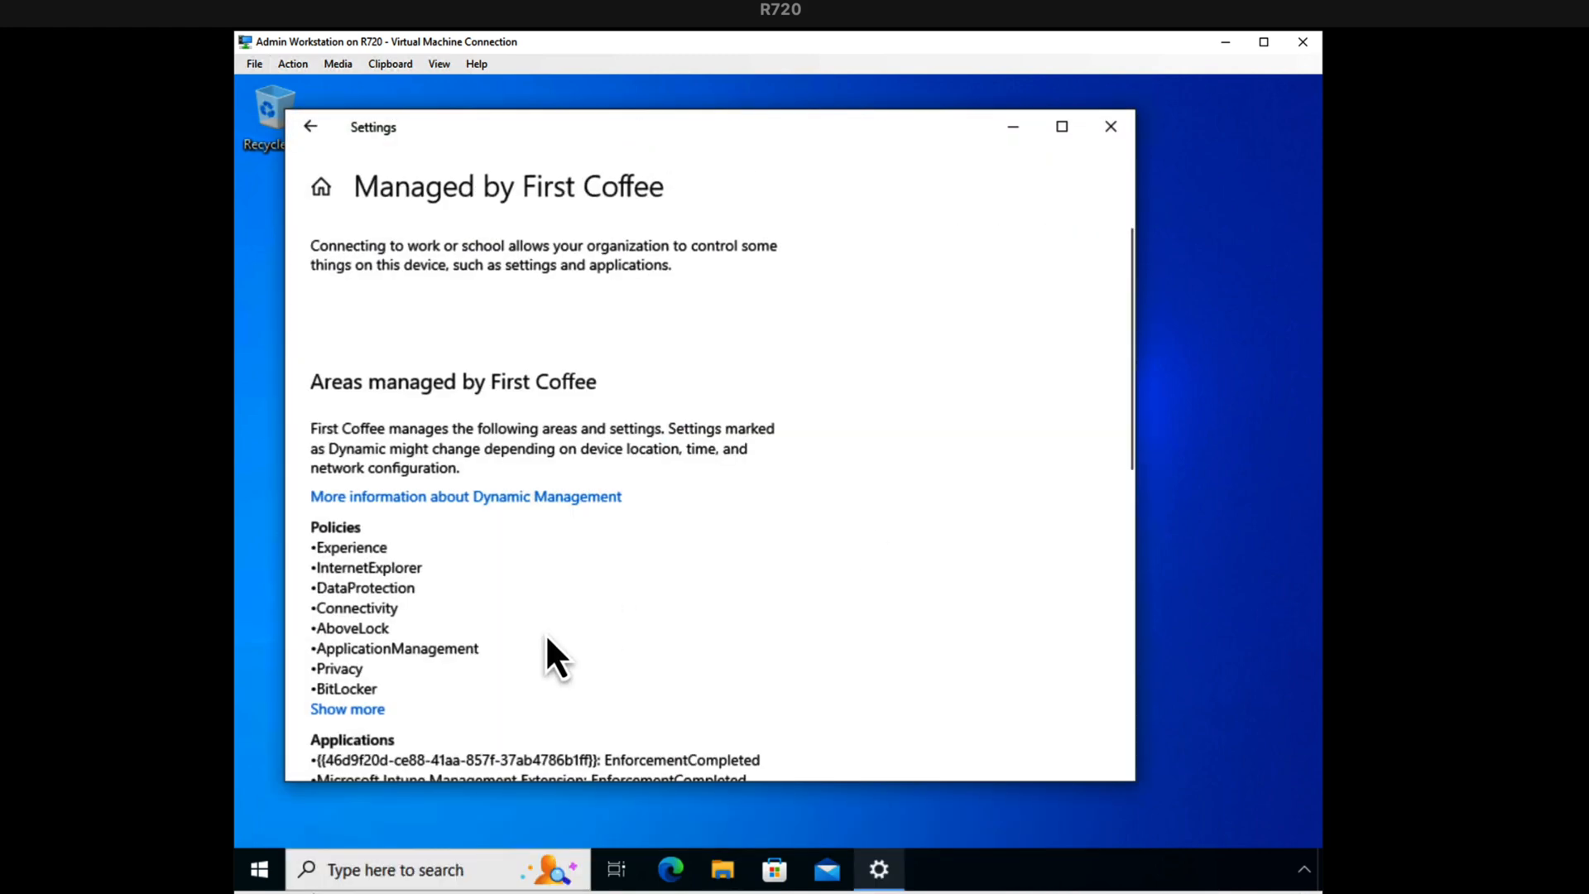
Step: Close Settings and expand Start's Recently added list showing Zoom, Firefox and Chrome
click(1109, 126)
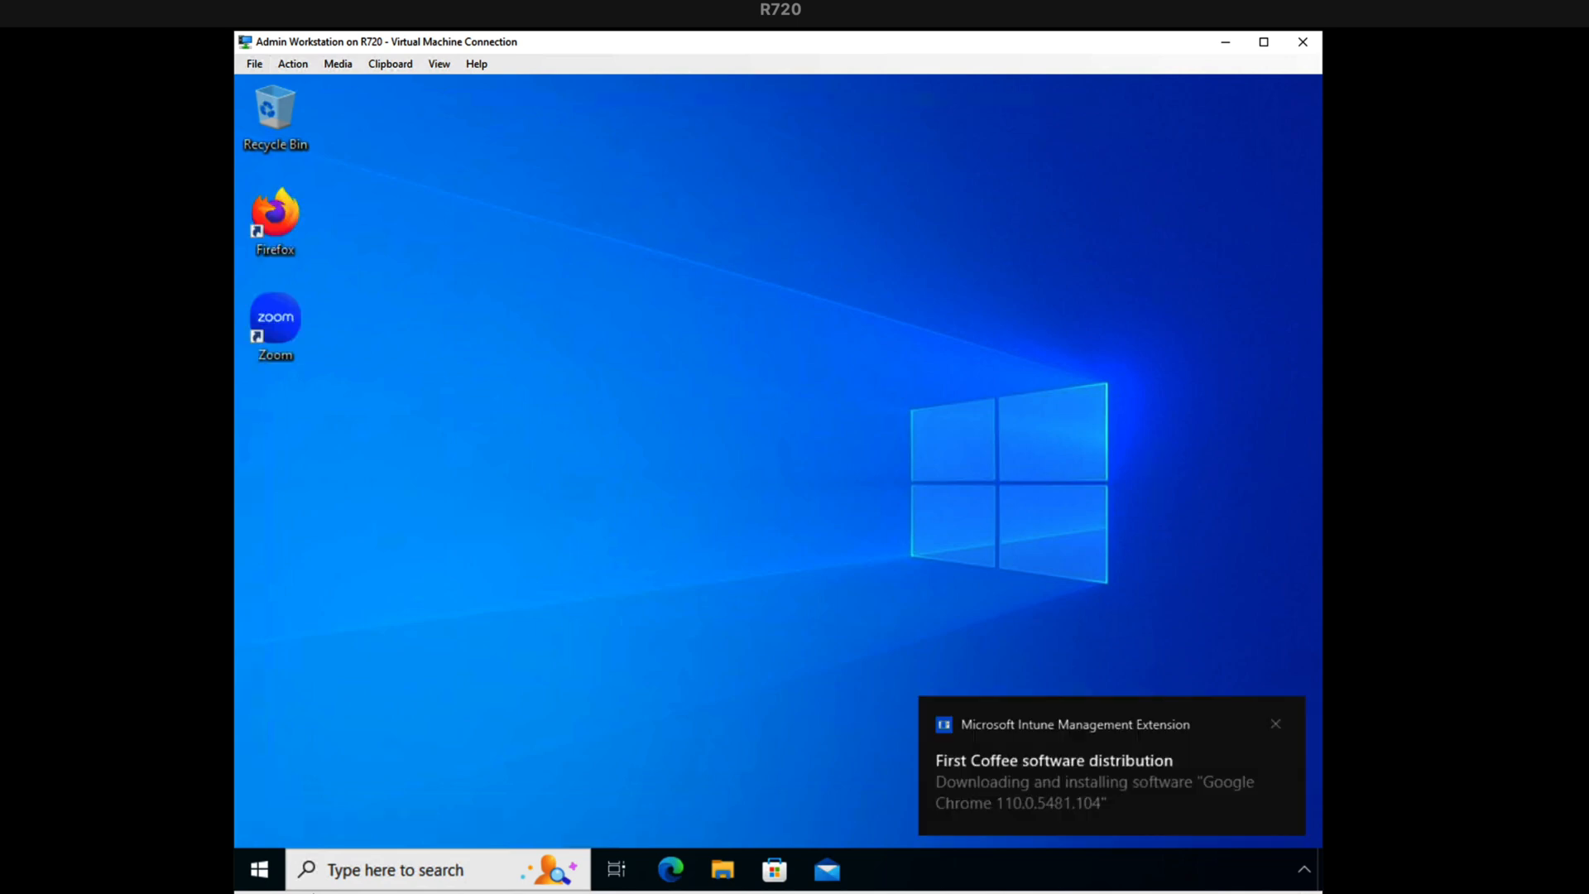
mouse_move(243, 786)
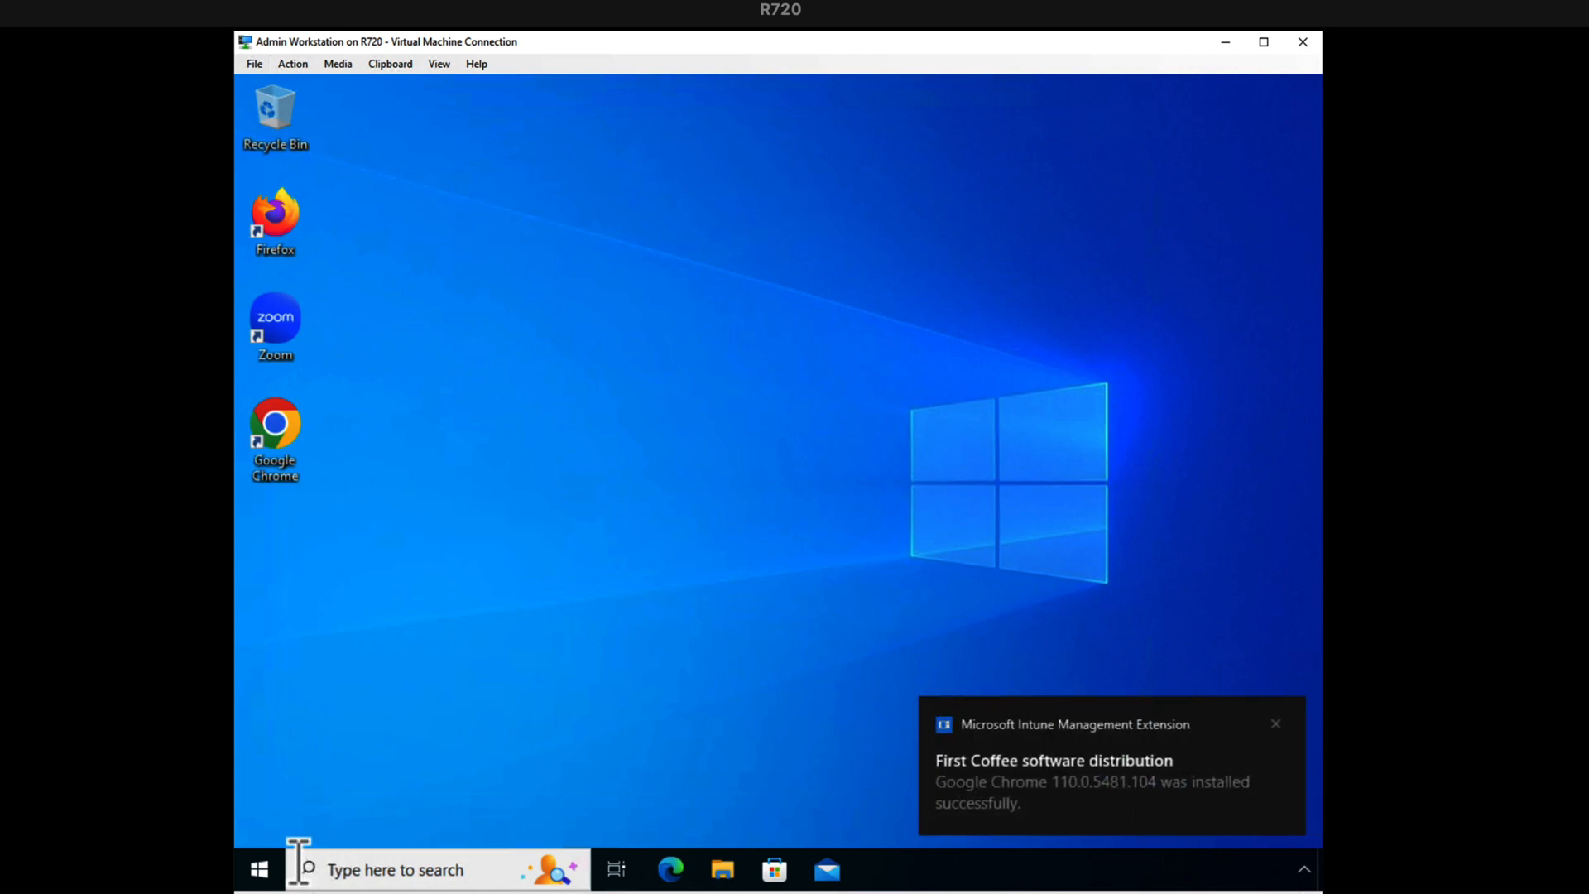
click(259, 870)
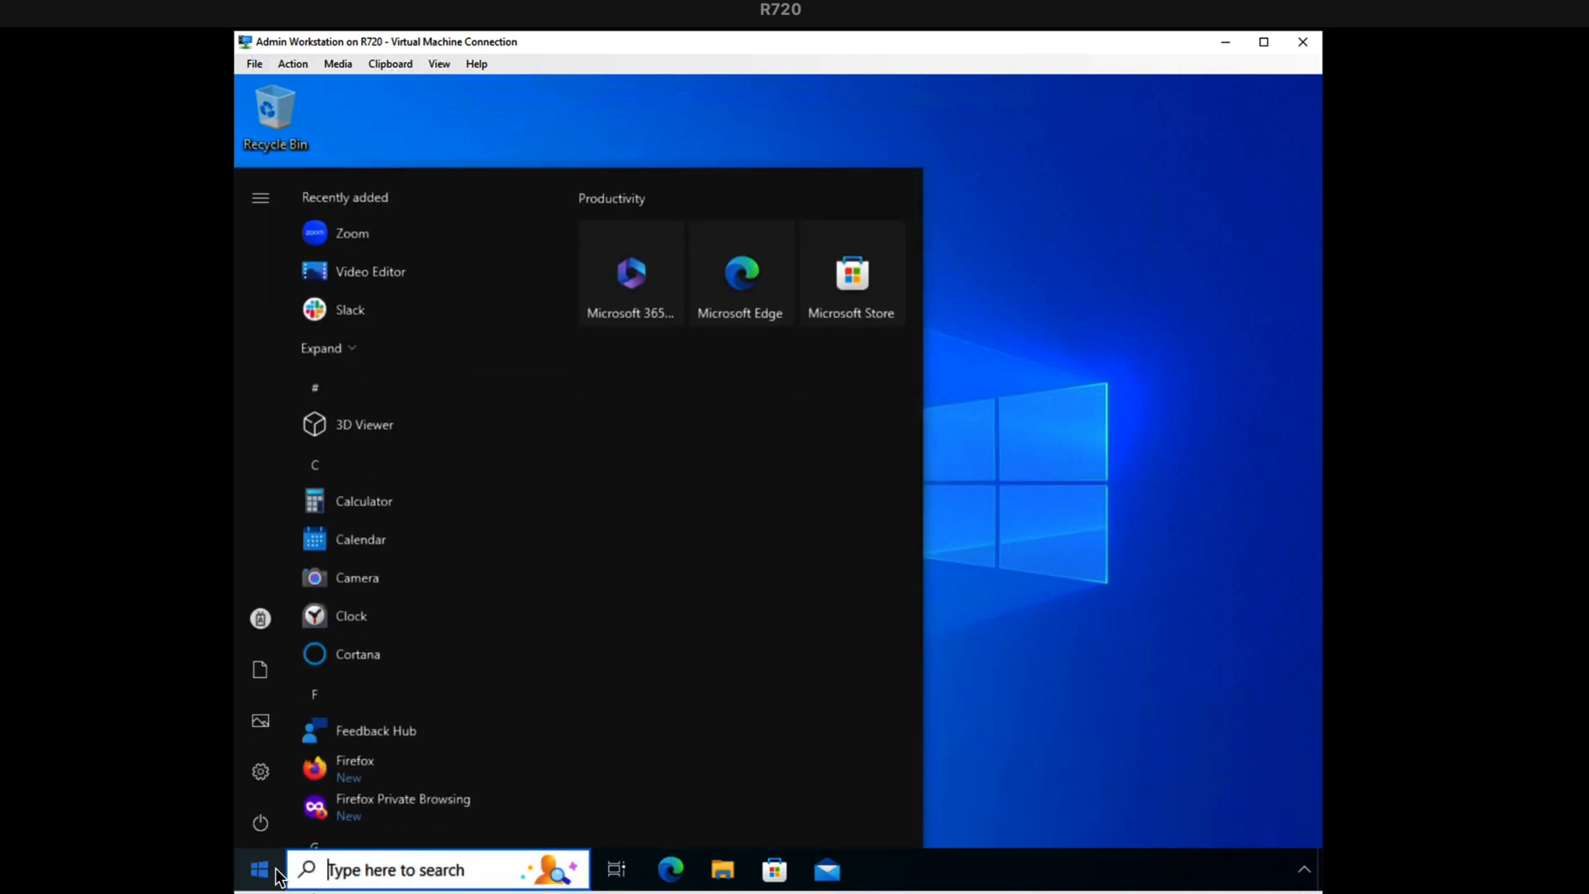
click(321, 348)
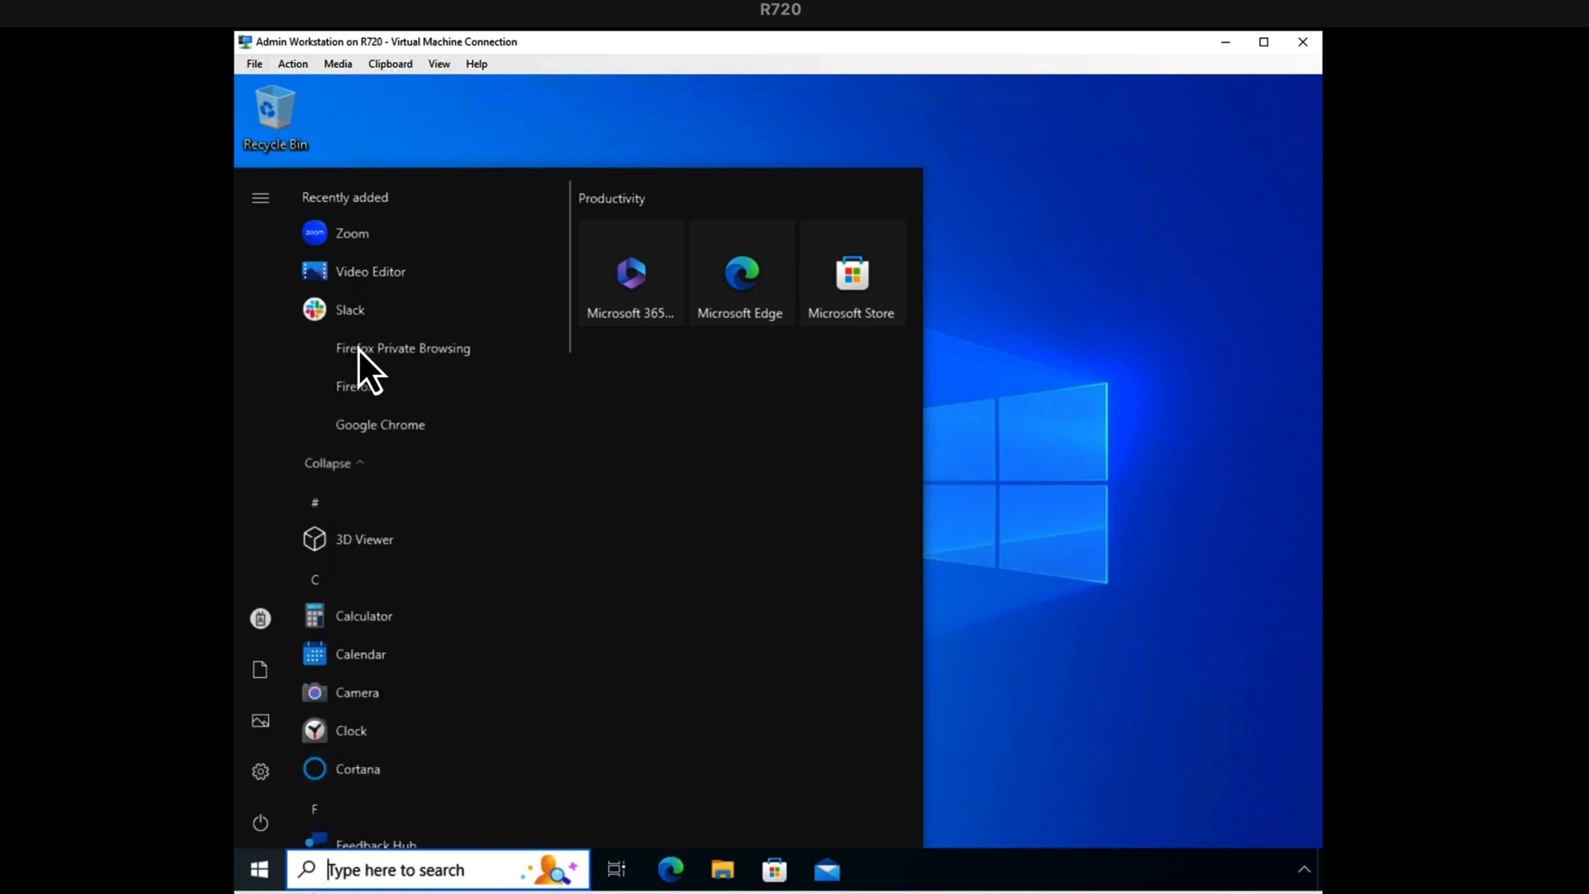